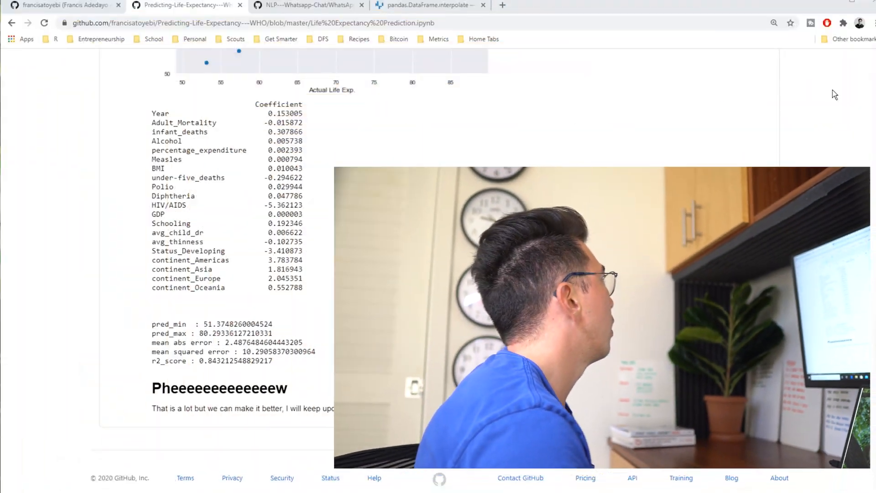
- Switch back to the portfolio owner's GitHub profile and view the bio and pinned repositories
{"action": "left_click", "coordinate": [61, 5]}
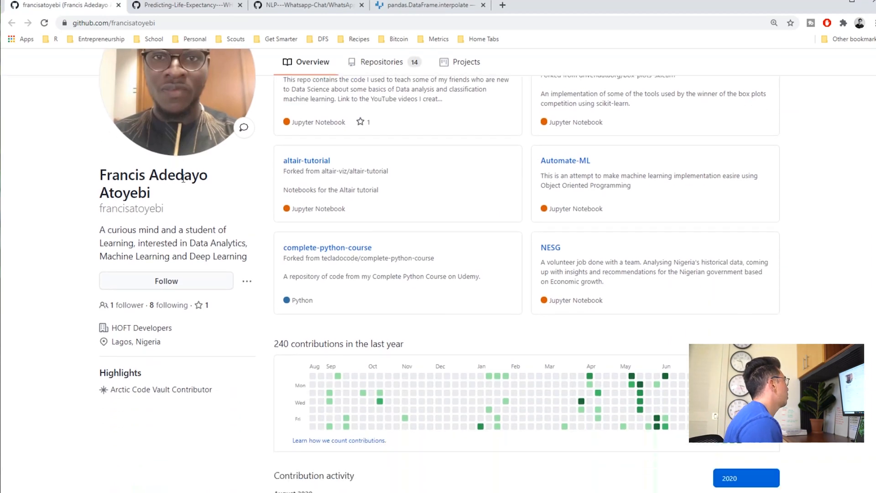
{"action": "scroll", "scroll_direction": "up", "scroll_amount": 3}
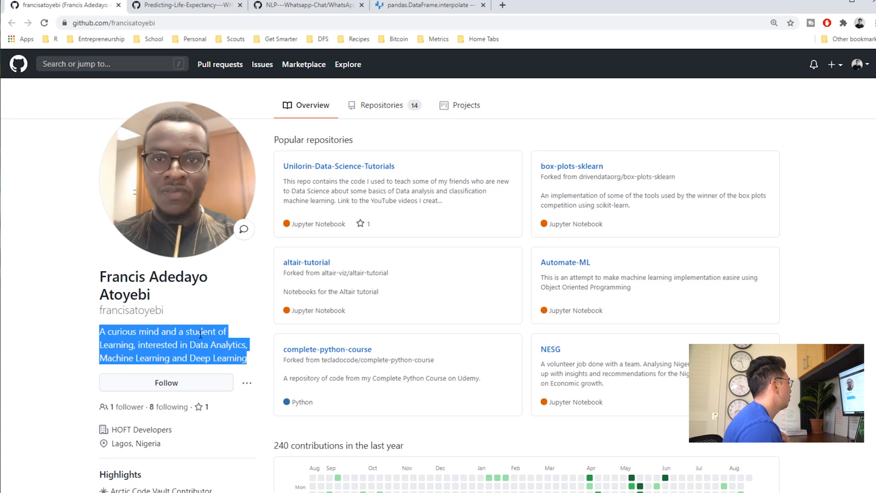
{"action": "mouse_move", "coordinate": [141, 443]}
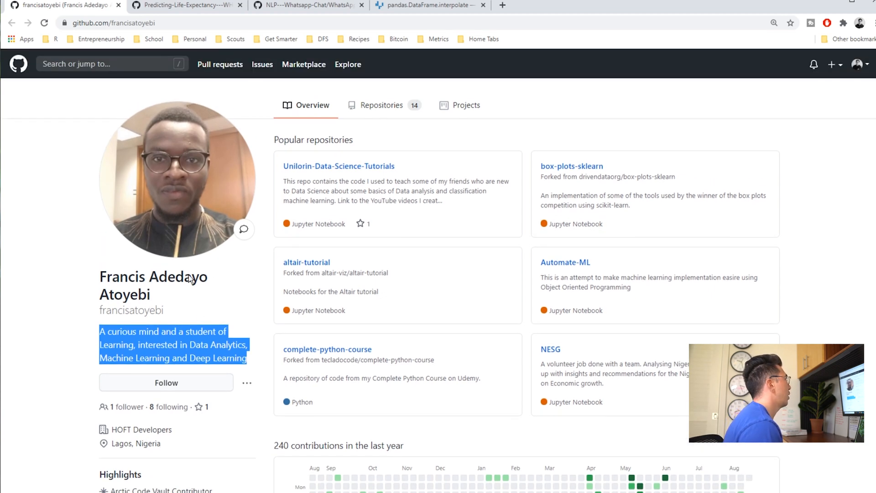
{"action": "mouse_move", "coordinate": [364, 172]}
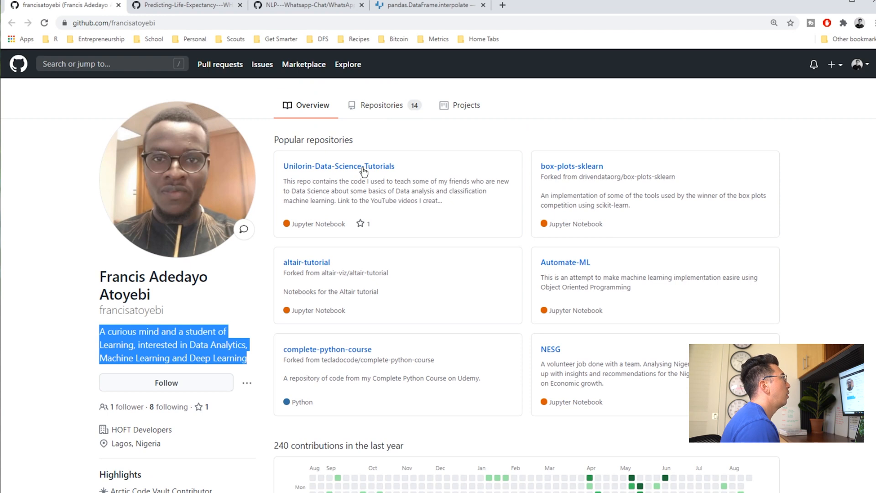
{"action": "mouse_move", "coordinate": [400, 128]}
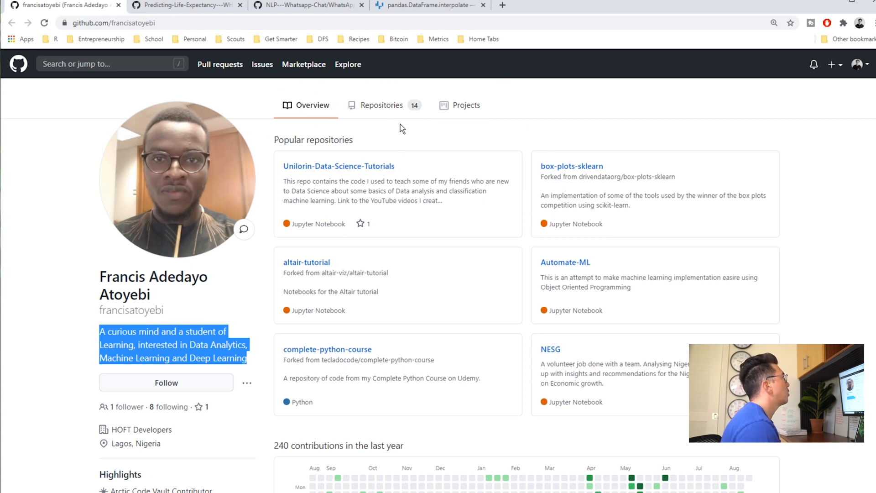
{"action": "mouse_move", "coordinate": [438, 148]}
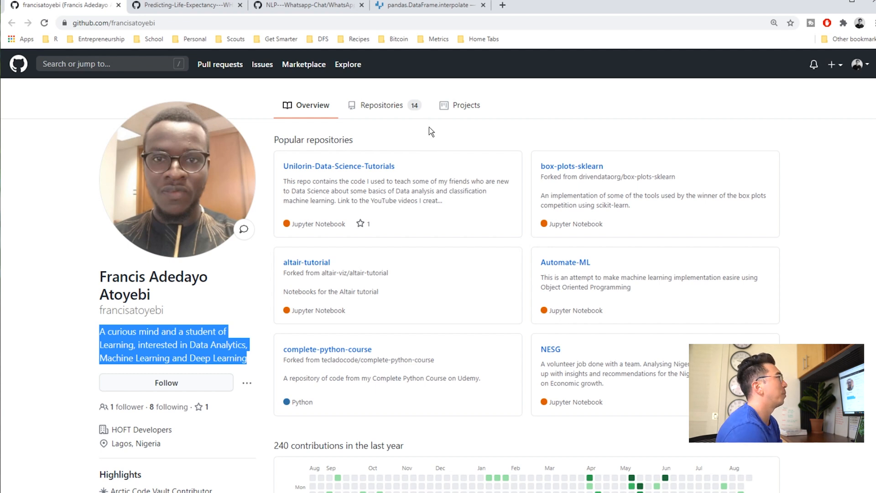
{"action": "mouse_move", "coordinate": [217, 116]}
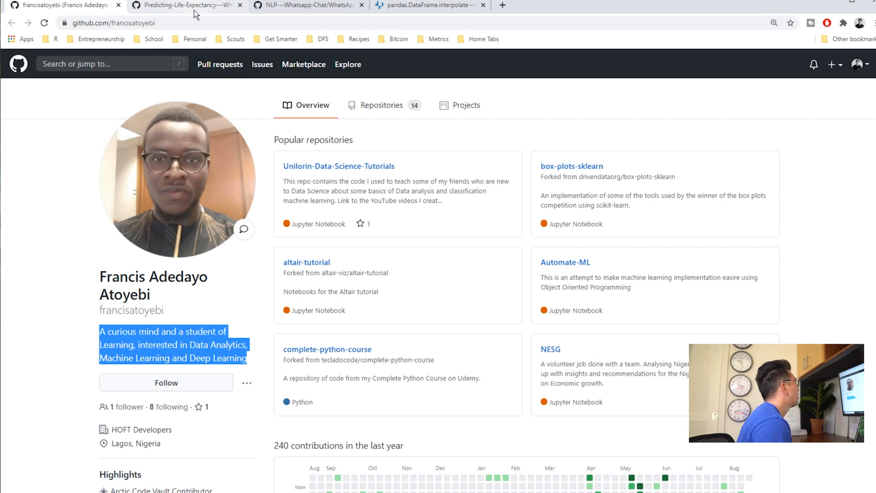
- Return to the notebook and use the breadcrumb to reach the Predicting-Life-Expectancy---WHO repo root
{"action": "left_click", "coordinate": [187, 5]}
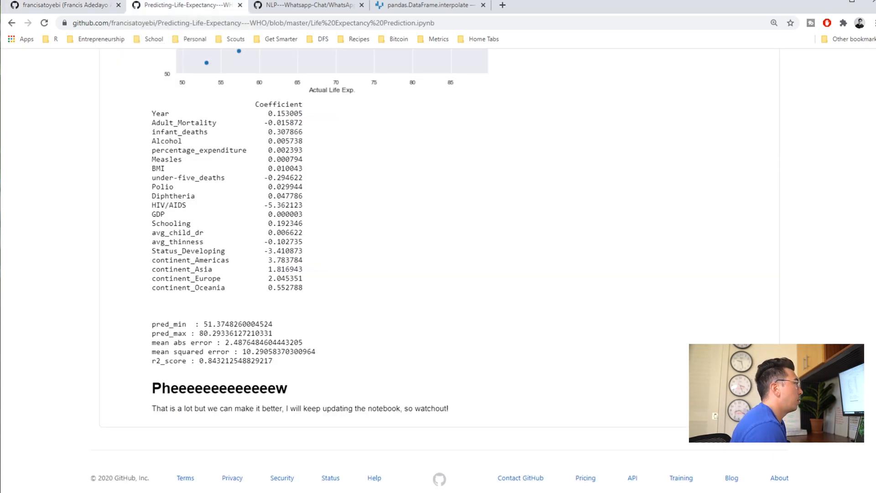
{"action": "scroll", "scroll_direction": "up", "scroll_amount": 3}
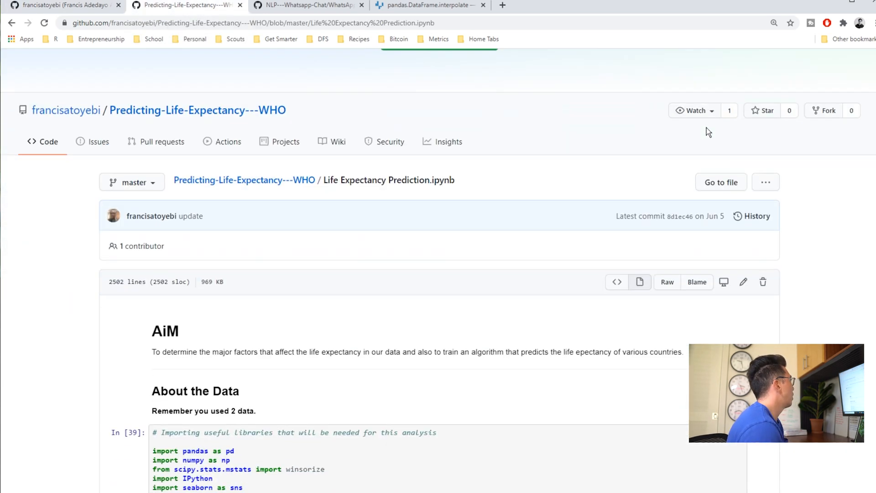
{"action": "scroll", "scroll_direction": "up", "scroll_amount": 3}
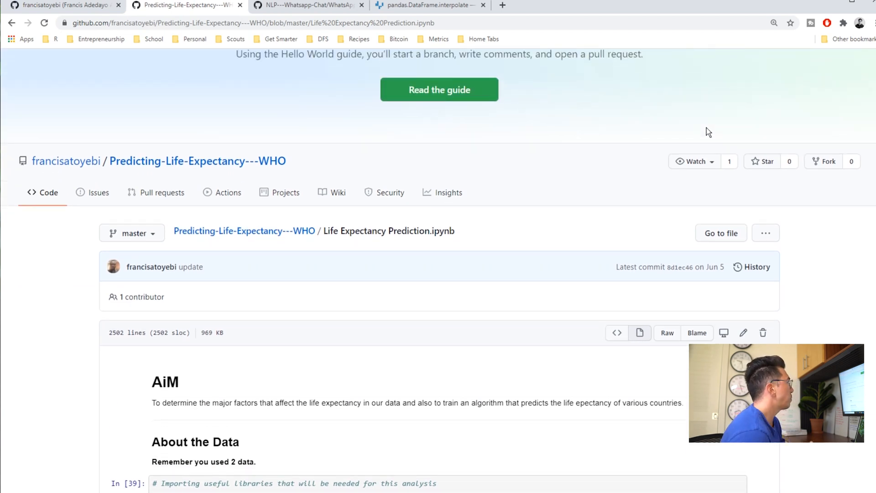
{"action": "mouse_move", "coordinate": [232, 231]}
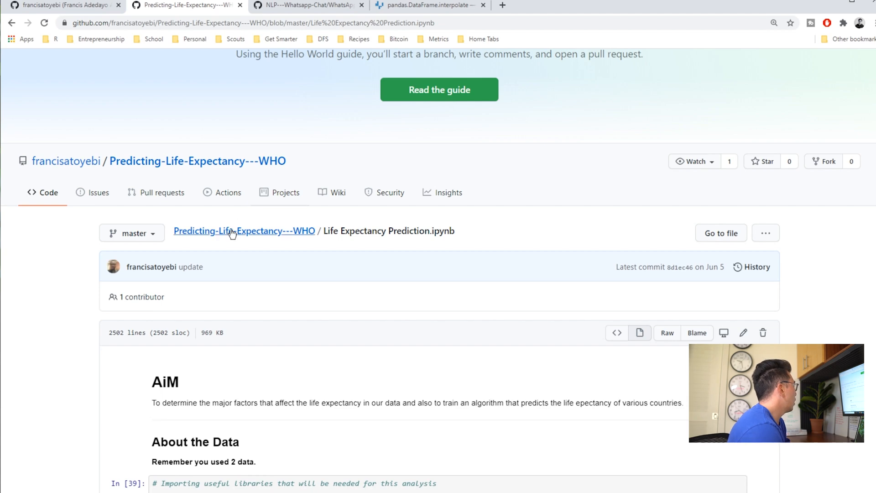
{"action": "left_click", "coordinate": [245, 231]}
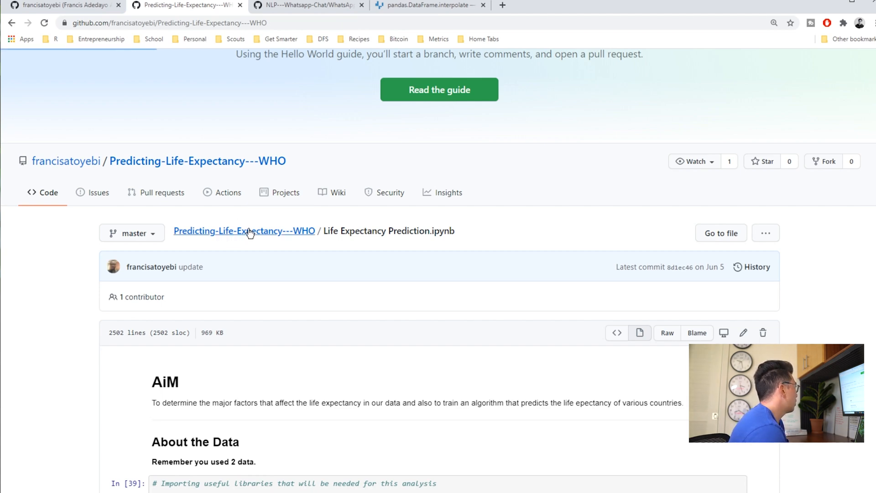
{"action": "left_click", "coordinate": [244, 231]}
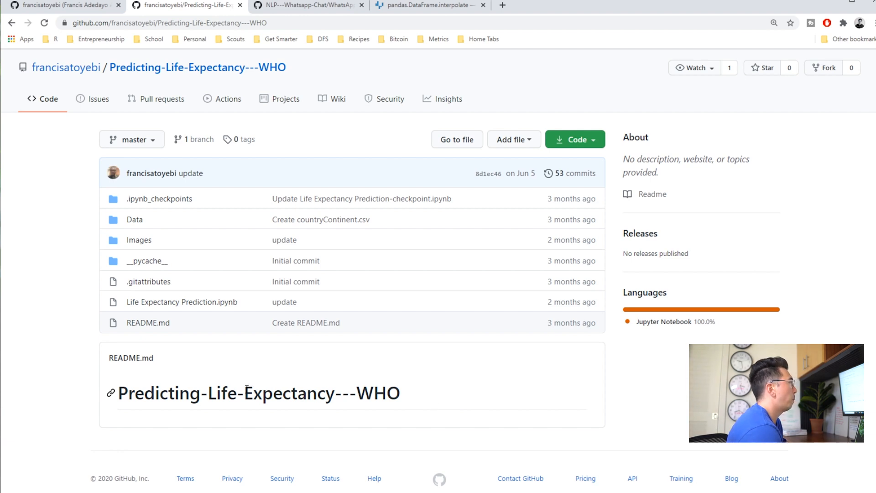
{"action": "mouse_move", "coordinate": [218, 375]}
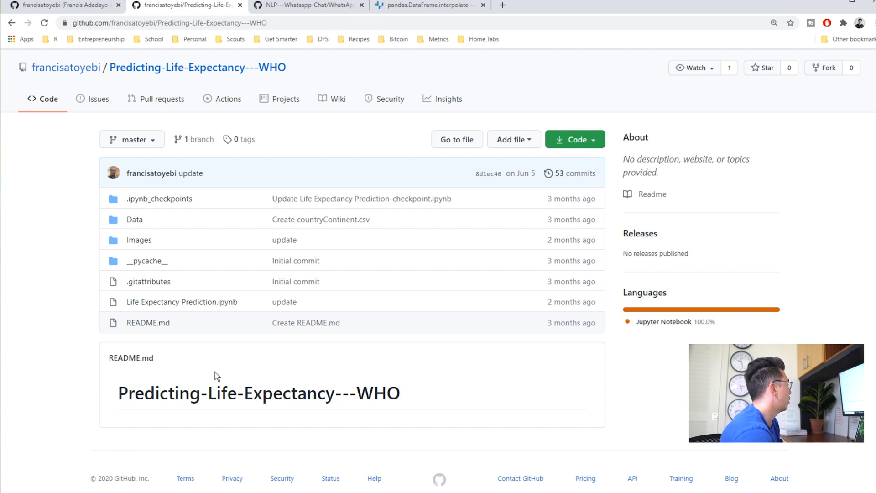
{"action": "mouse_move", "coordinate": [291, 297]}
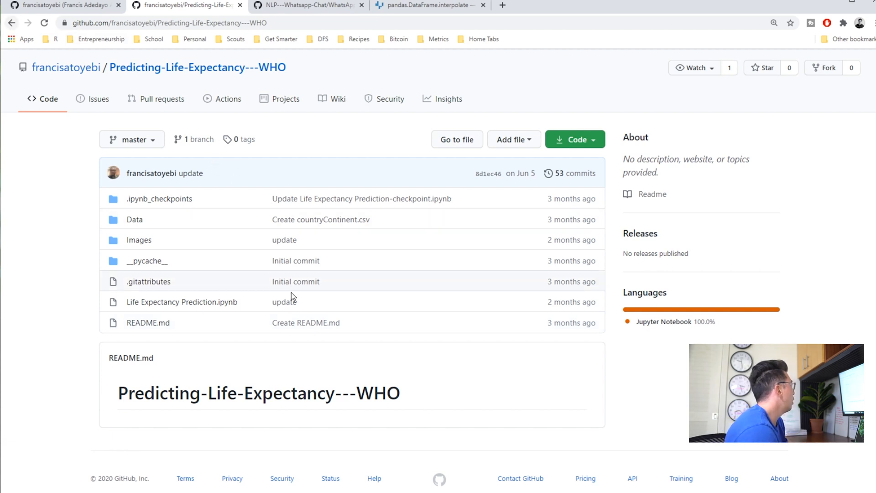
- Open Life Expectancy Prediction.ipynb from the file list and let it render
{"action": "left_click", "coordinate": [180, 302]}
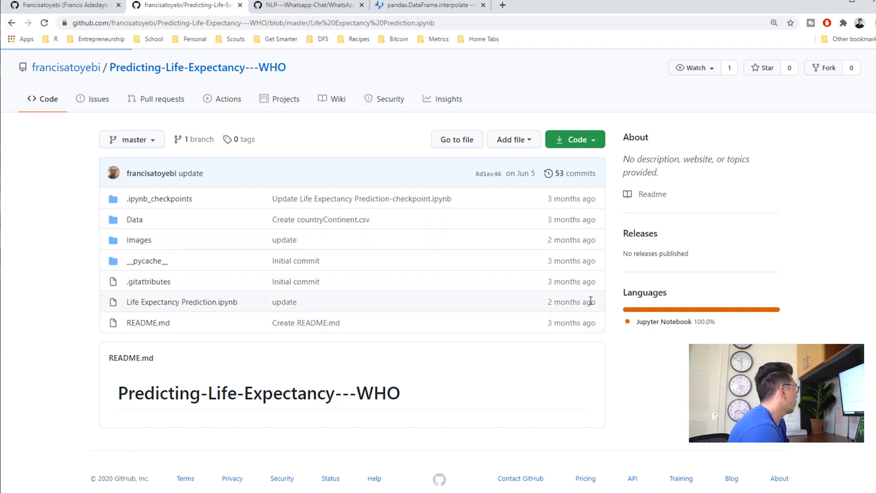
{"action": "left_click", "coordinate": [182, 302]}
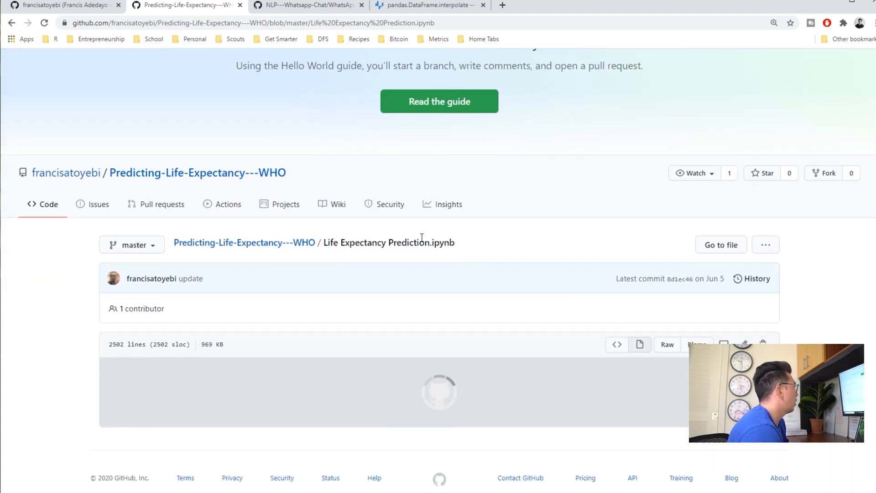
{"action": "scroll", "scroll_direction": "down", "scroll_amount": 3}
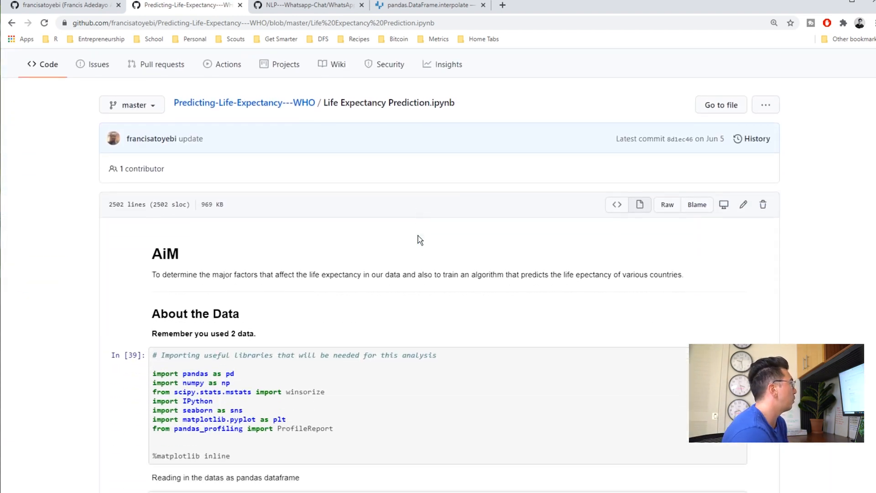
{"action": "scroll", "scroll_direction": "down", "scroll_amount": 3}
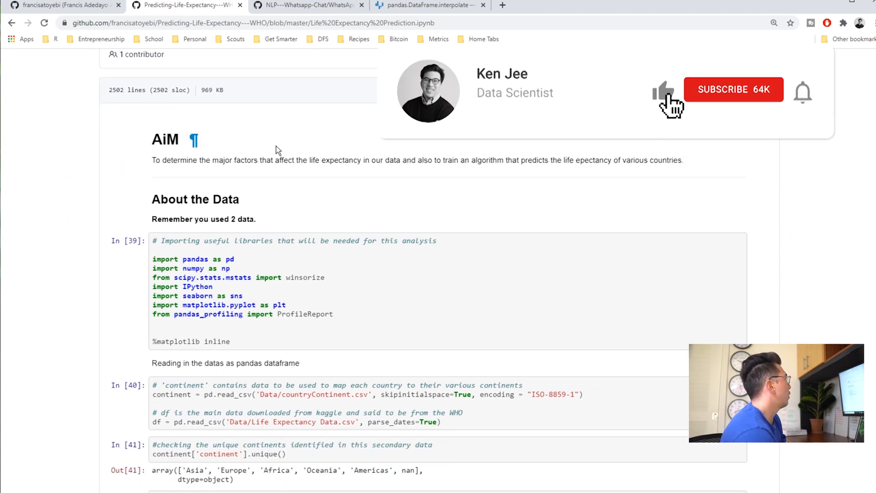
{"action": "left_click", "coordinate": [733, 90]}
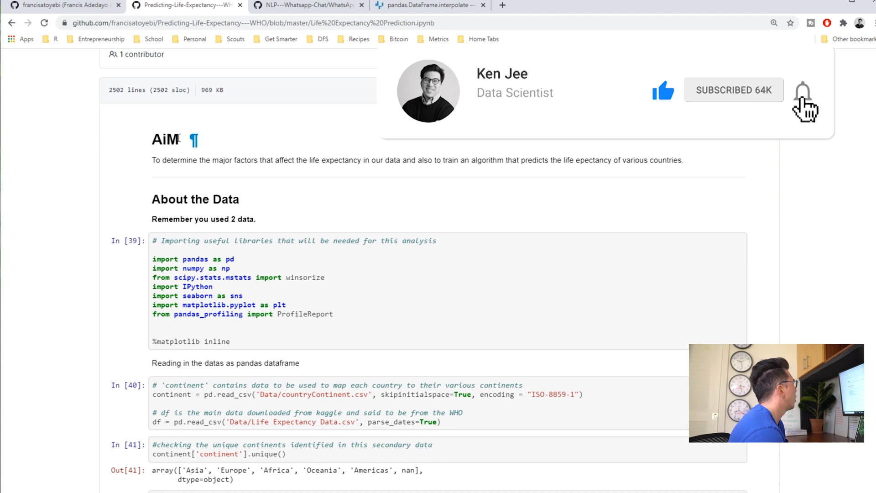
{"action": "double_click", "coordinate": [165, 139]}
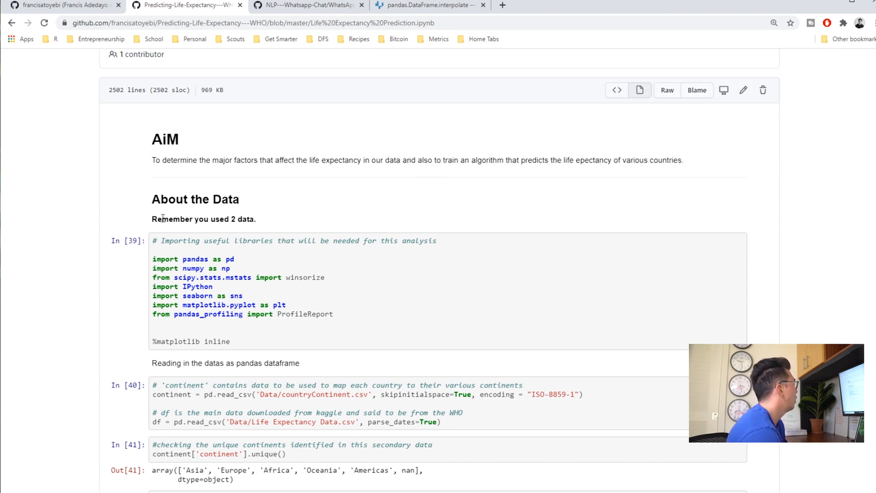
{"action": "mouse_move", "coordinate": [165, 138]}
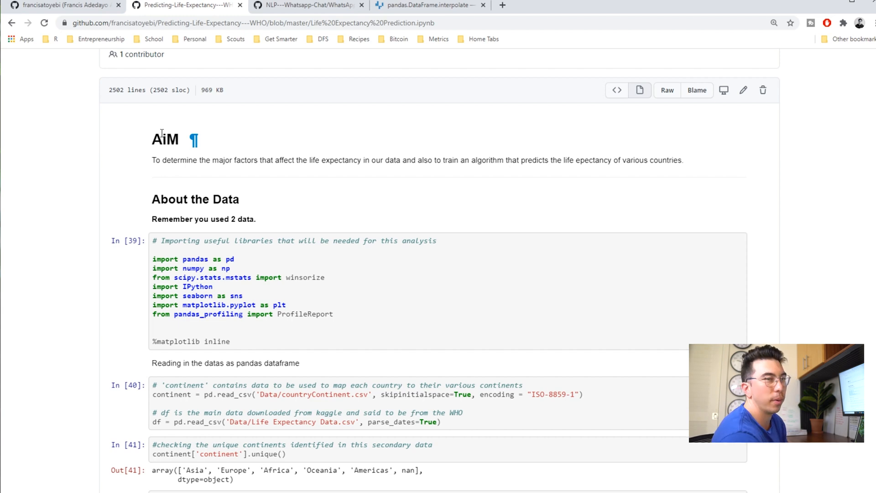
- Read the Aim and About the Data cells, briefly highlighting their text
{"action": "scroll", "scroll_direction": "down", "scroll_amount": 3}
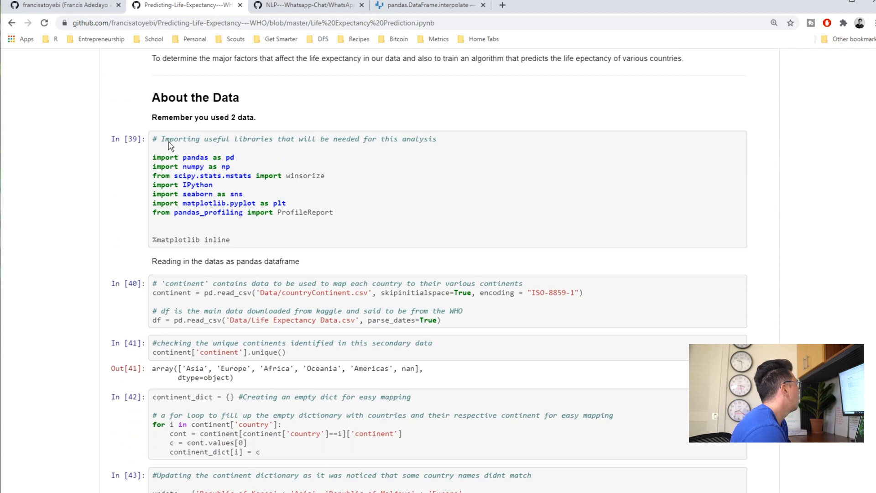
{"action": "scroll", "scroll_direction": "down", "scroll_amount": 3}
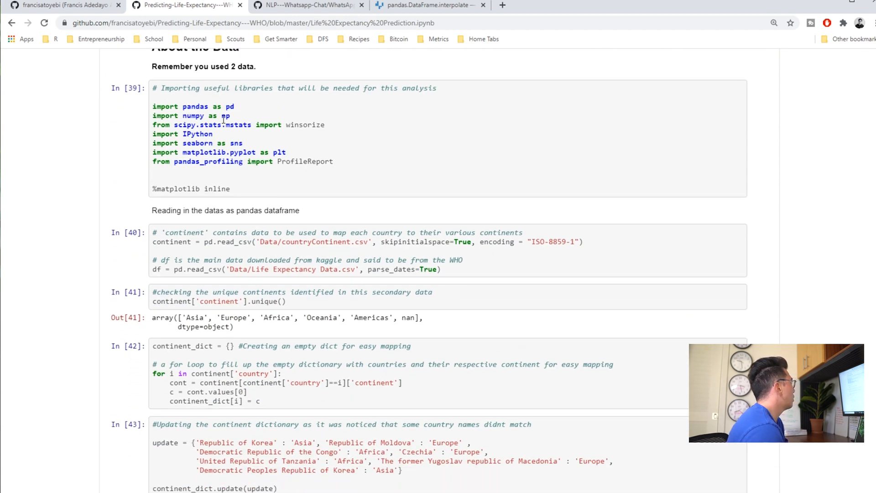
{"action": "scroll", "scroll_direction": "down", "scroll_amount": 3}
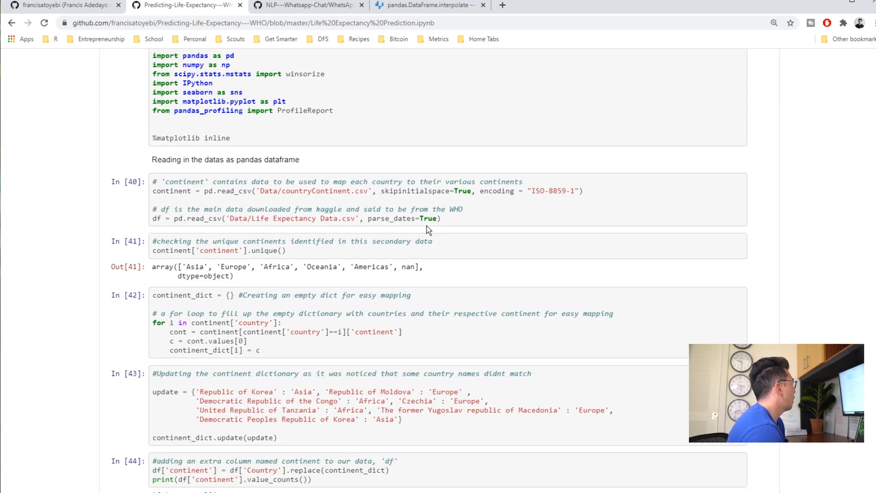
{"action": "scroll", "scroll_direction": "up", "scroll_amount": 3}
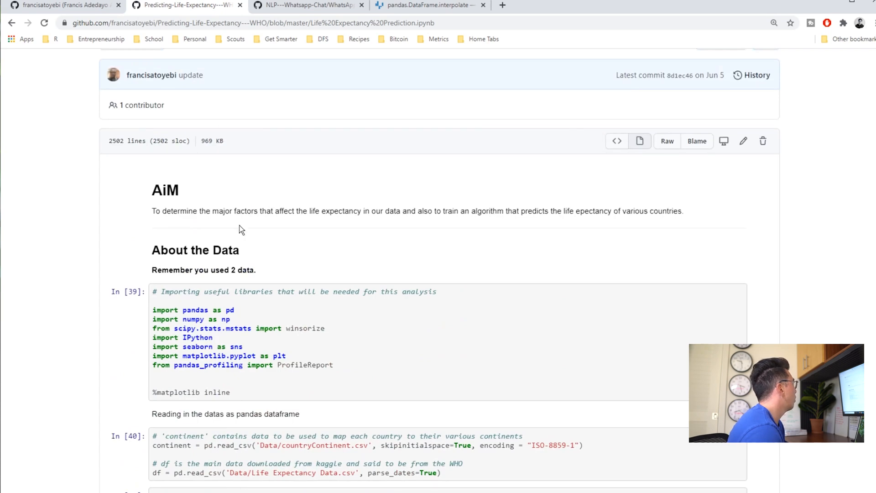
{"action": "scroll", "scroll_direction": "down", "scroll_amount": 3}
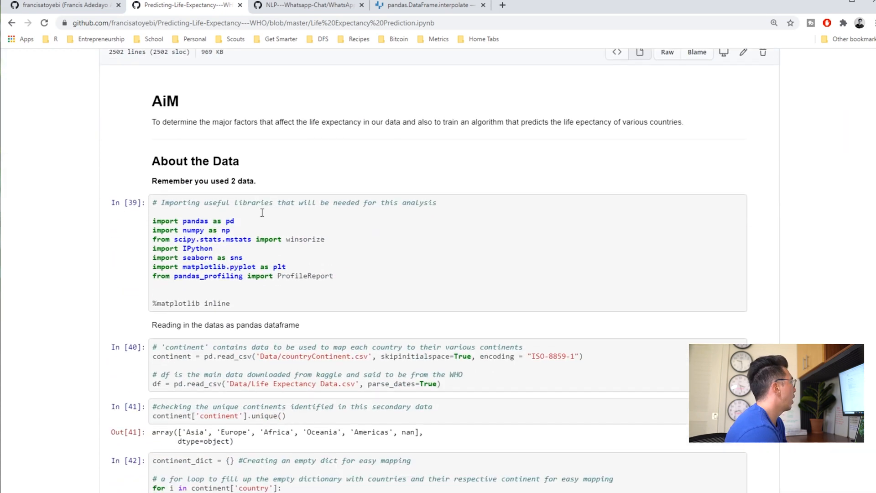
{"action": "scroll", "scroll_direction": "down", "scroll_amount": 3}
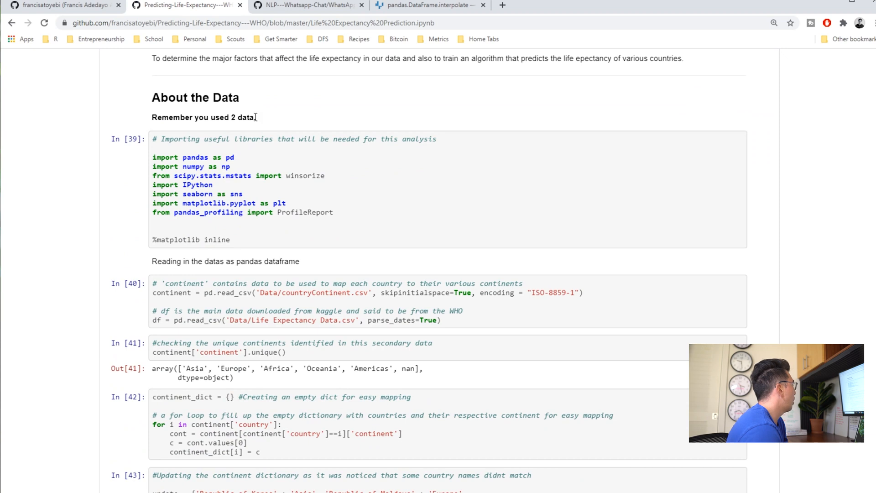
{"action": "left_click_drag", "start_coordinate": [152, 59], "coordinate": [255, 117]}
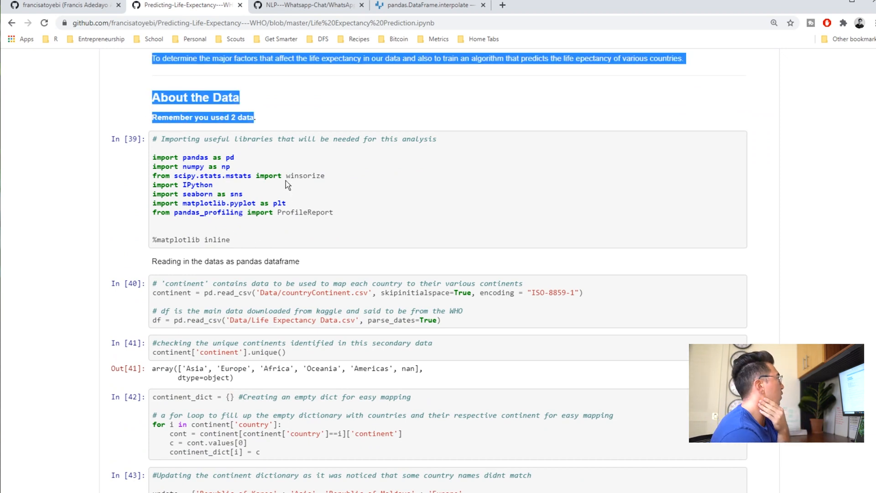
{"action": "left_click", "coordinate": [341, 118]}
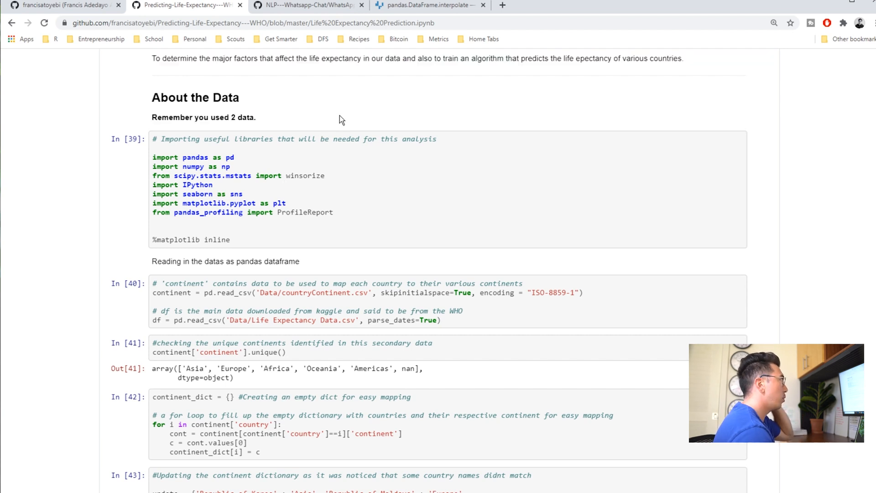
- Scroll past the continent-mapping cells to In [45] and its old and new column names output
{"action": "scroll", "scroll_direction": "down", "scroll_amount": 3}
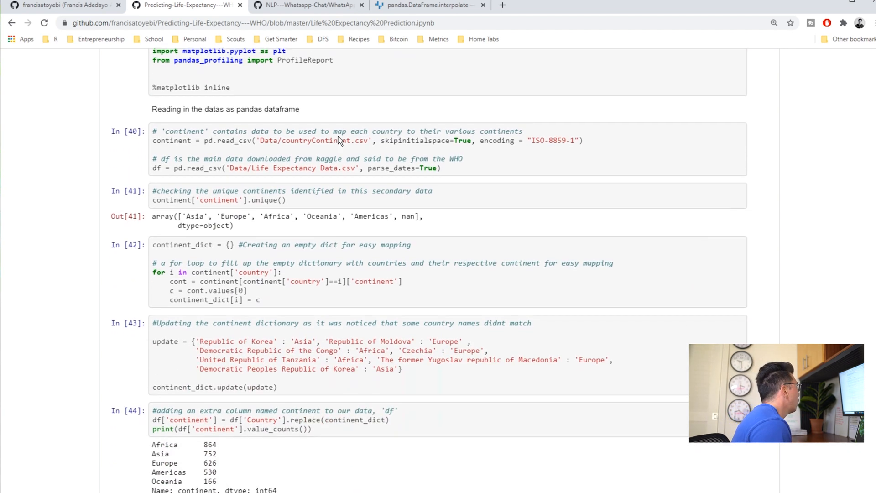
{"action": "scroll", "scroll_direction": "down", "scroll_amount": 3}
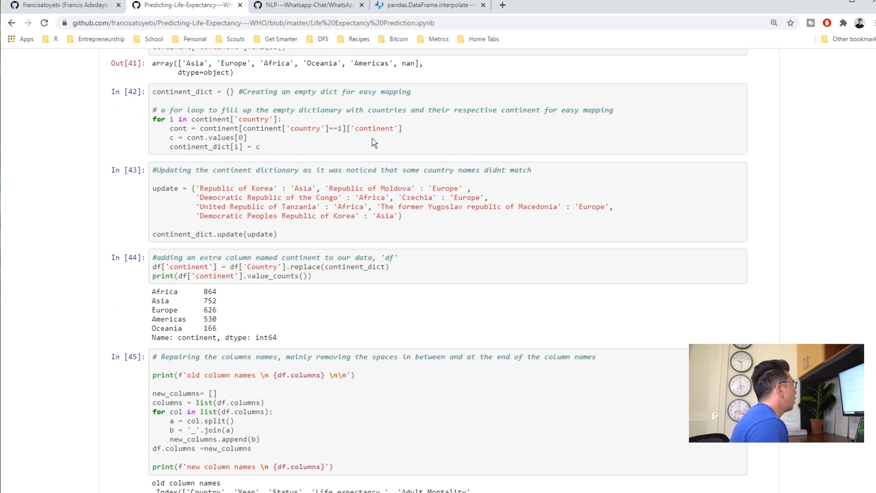
{"action": "scroll", "scroll_direction": "down", "scroll_amount": 3}
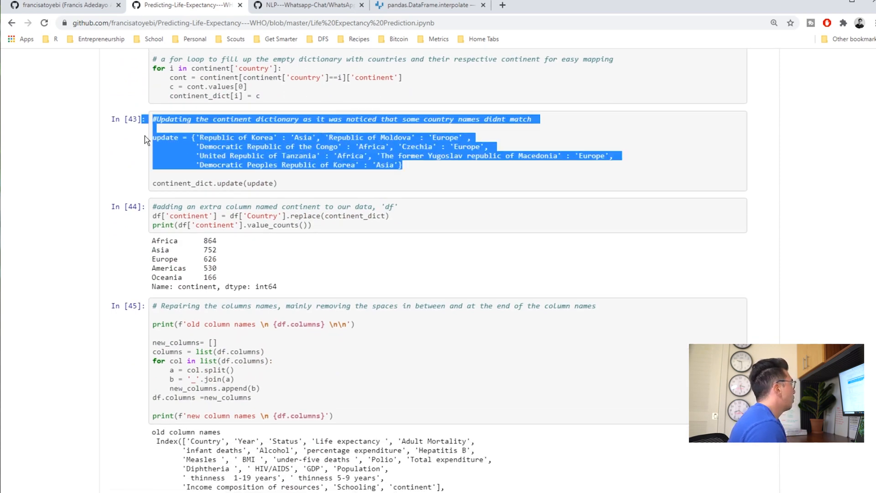
{"action": "left_click", "coordinate": [360, 134]}
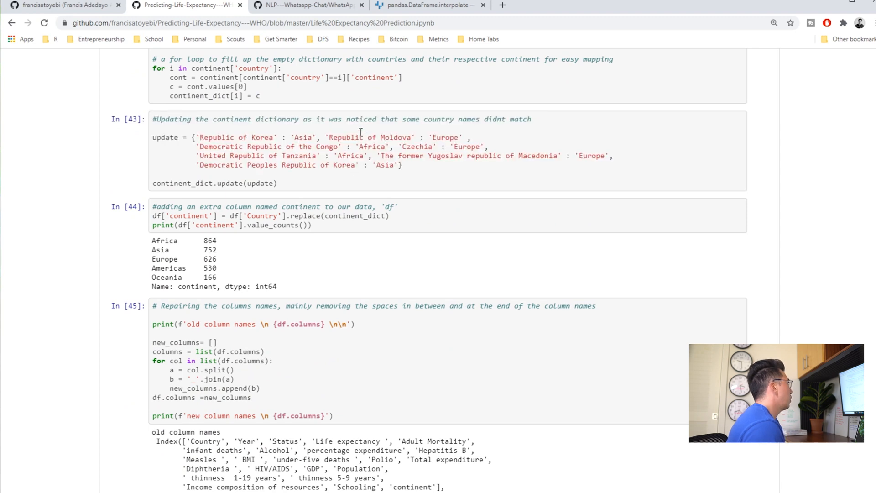
{"action": "scroll", "scroll_direction": "down", "scroll_amount": 3}
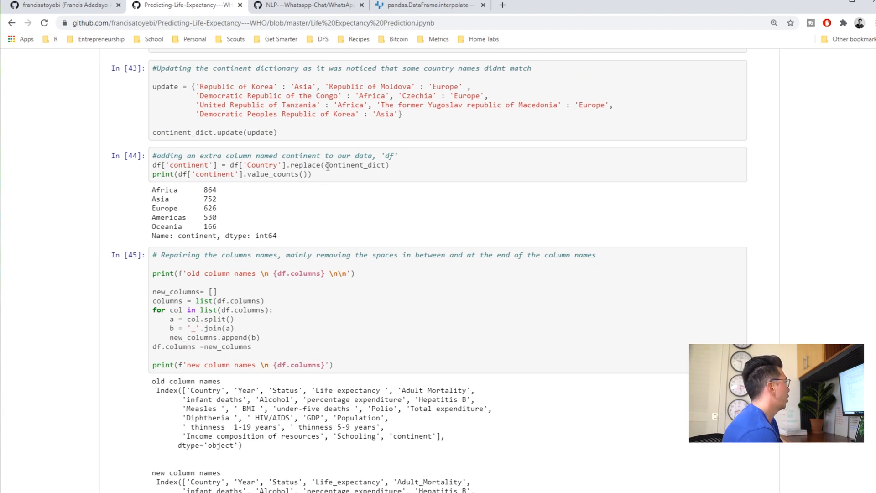
{"action": "scroll", "scroll_direction": "down", "scroll_amount": 3}
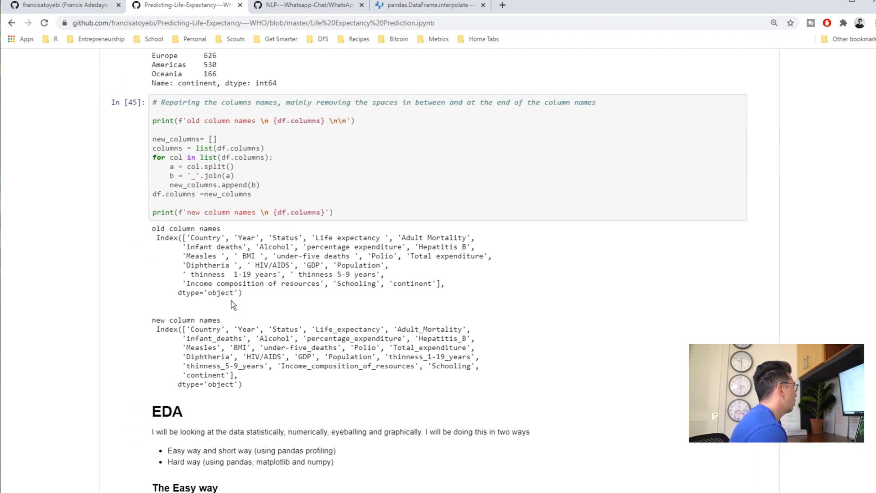
{"action": "mouse_move", "coordinate": [236, 202]}
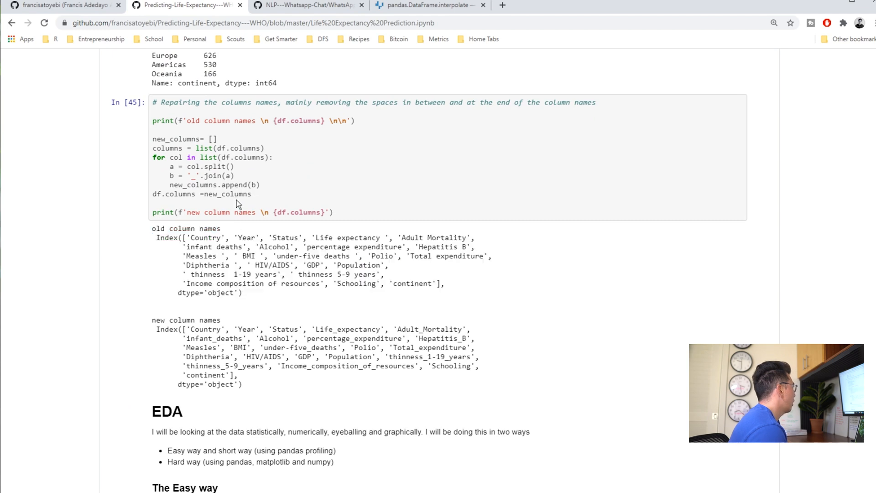
- Scroll through the pandas profiling, df.head() and df.info() outputs to the df.describe() table
{"action": "scroll", "scroll_direction": "down", "scroll_amount": 3}
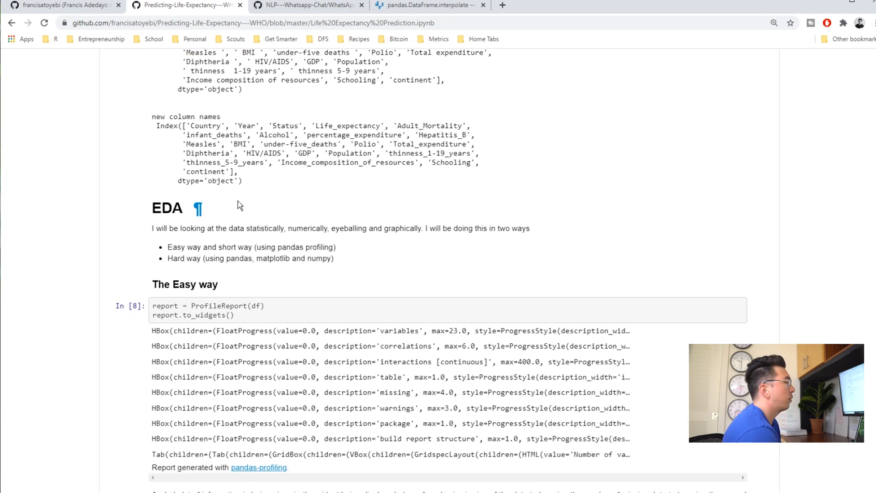
{"action": "mouse_move", "coordinate": [238, 210]}
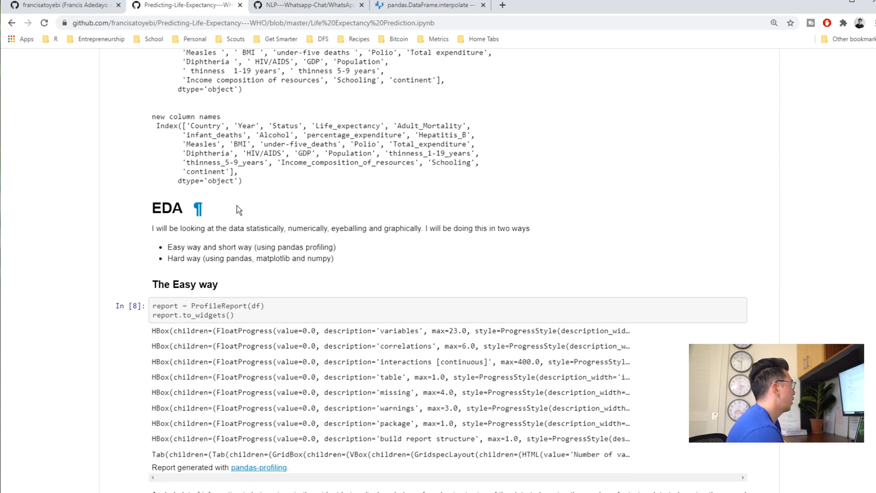
{"action": "scroll", "scroll_direction": "down", "scroll_amount": 3}
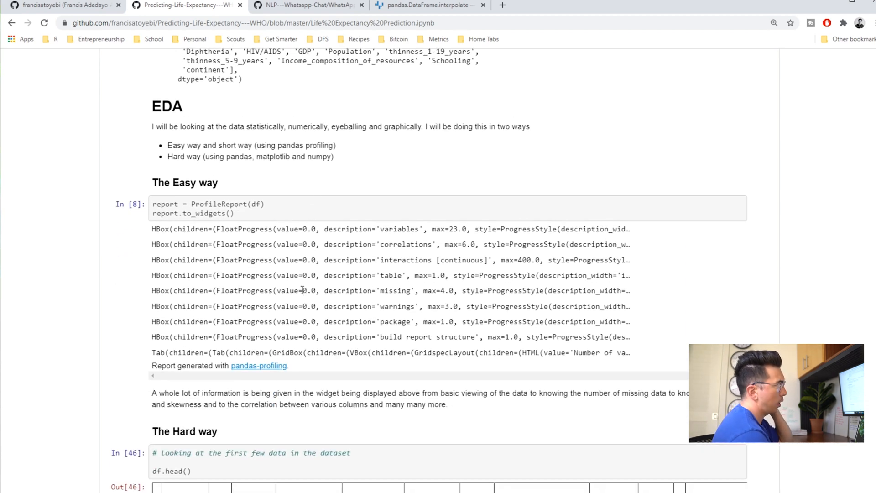
{"action": "mouse_move", "coordinate": [233, 184]}
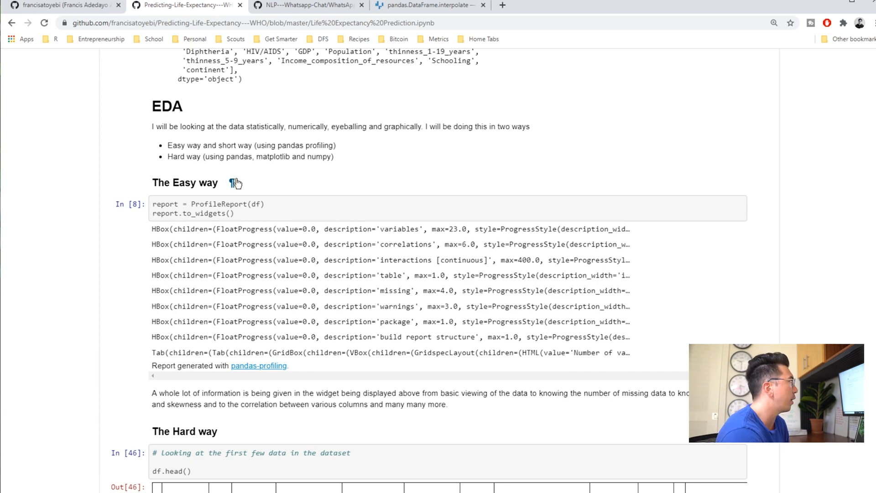
{"action": "mouse_move", "coordinate": [235, 186]}
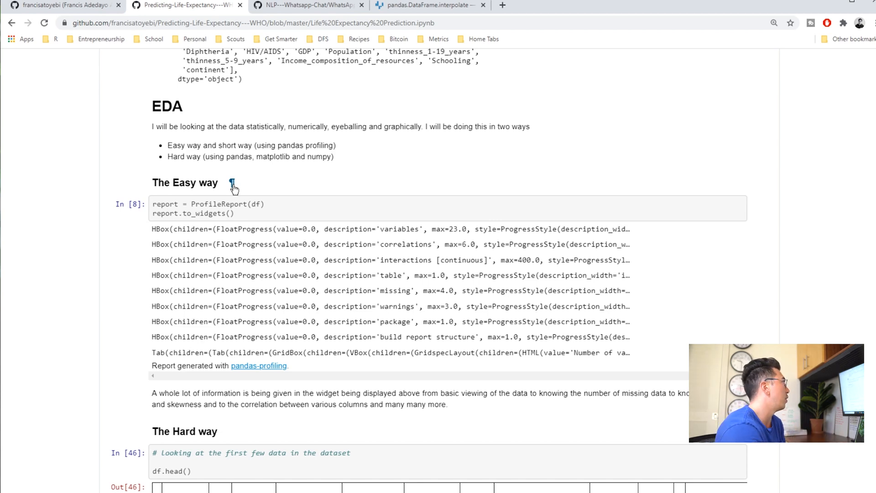
{"action": "scroll", "scroll_direction": "down", "scroll_amount": 3}
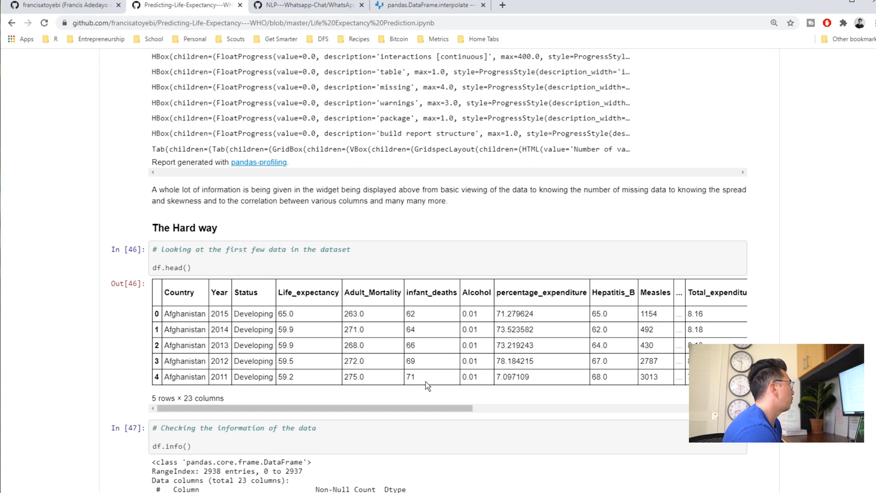
{"action": "mouse_move", "coordinate": [200, 270]}
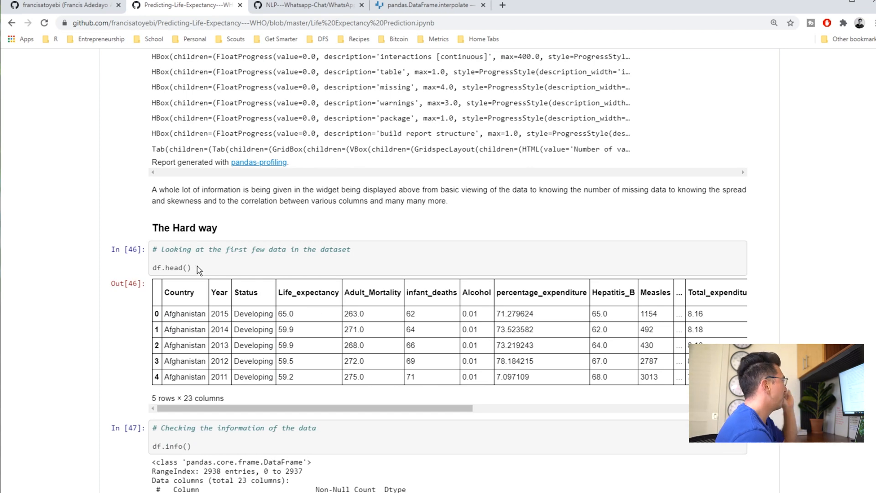
{"action": "mouse_move", "coordinate": [213, 370]}
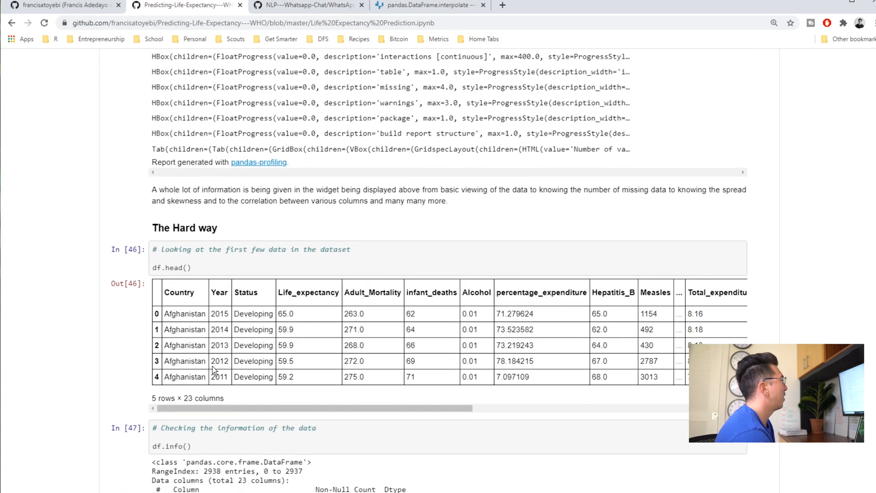
{"action": "scroll", "scroll_direction": "down", "scroll_amount": 3}
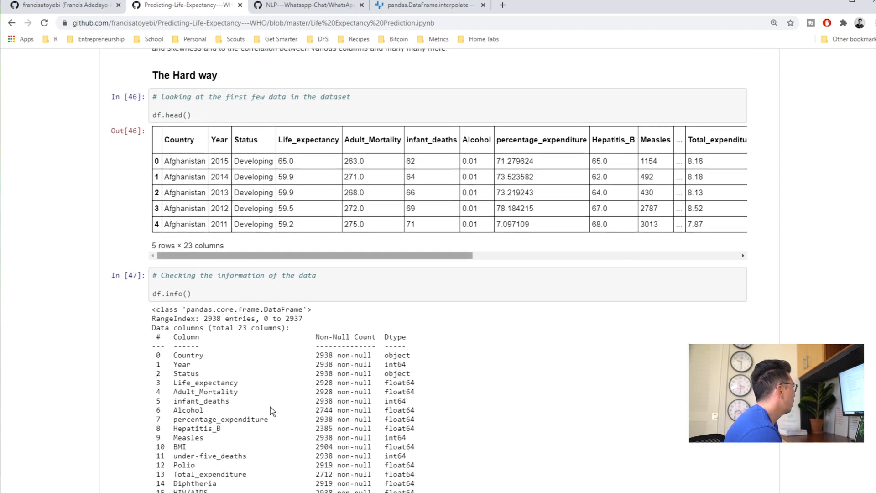
{"action": "scroll", "scroll_direction": "down", "scroll_amount": 3}
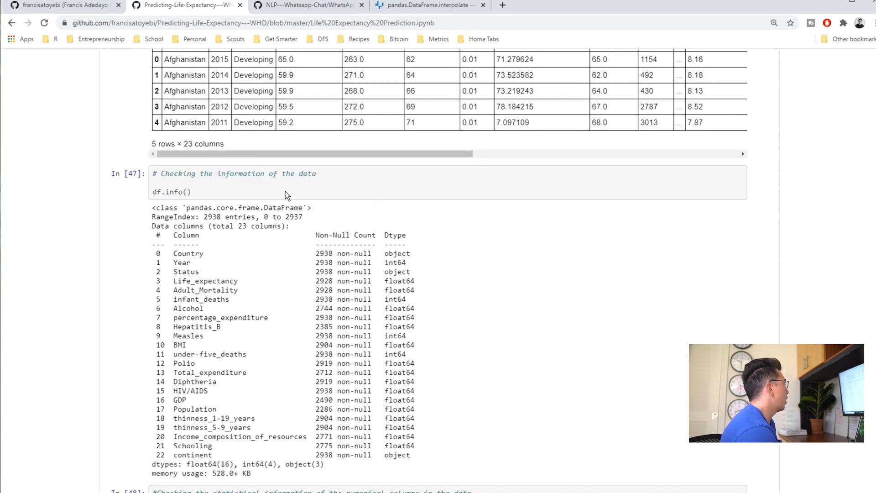
{"action": "scroll", "scroll_direction": "down", "scroll_amount": 3}
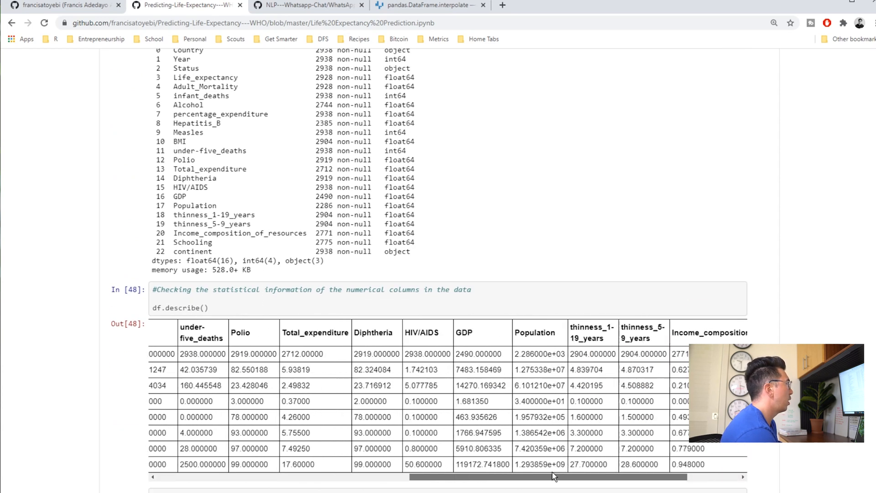
{"action": "scroll", "scroll_direction": "down", "scroll_amount": 3}
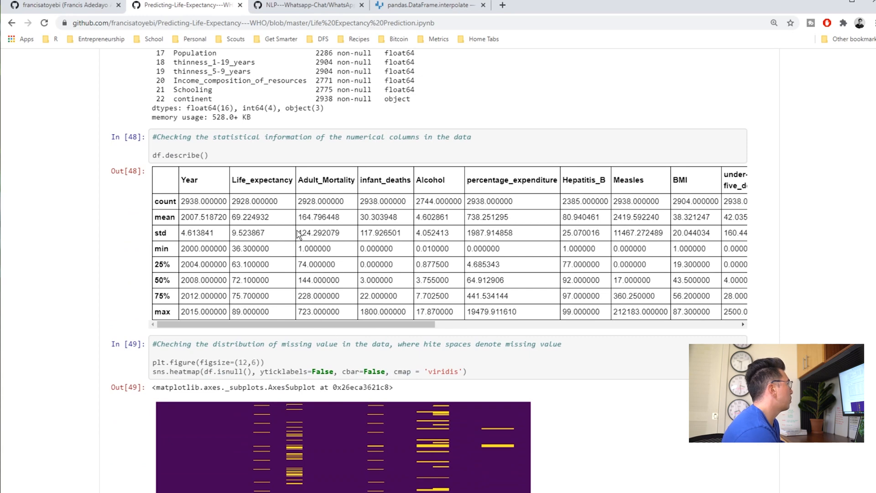
{"action": "mouse_move", "coordinate": [423, 197]}
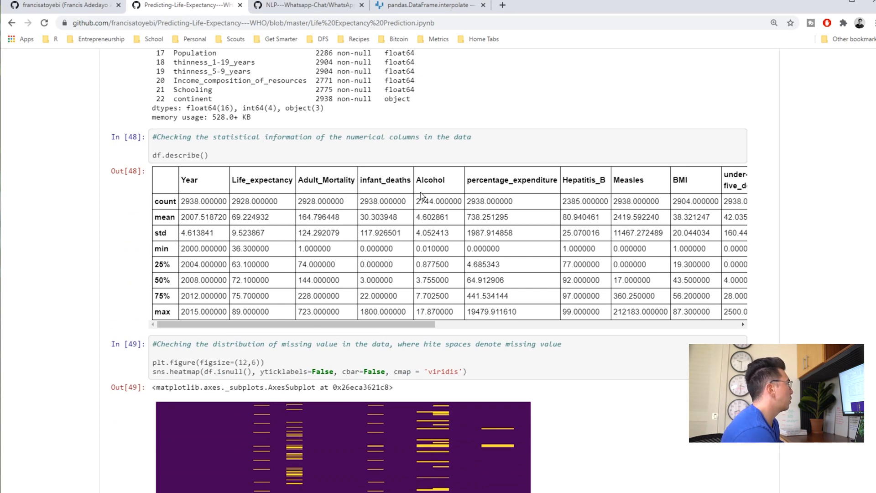
{"action": "scroll", "scroll_direction": "right", "scroll_amount": 3}
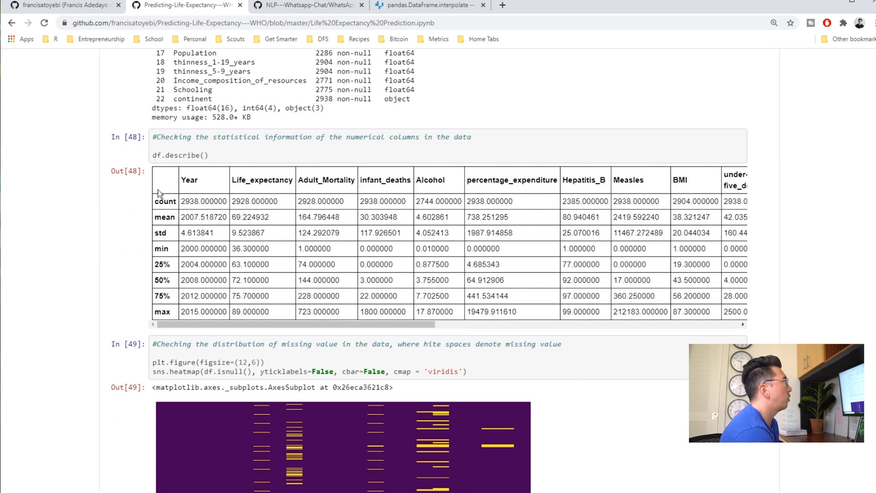
{"action": "mouse_move", "coordinate": [244, 180]}
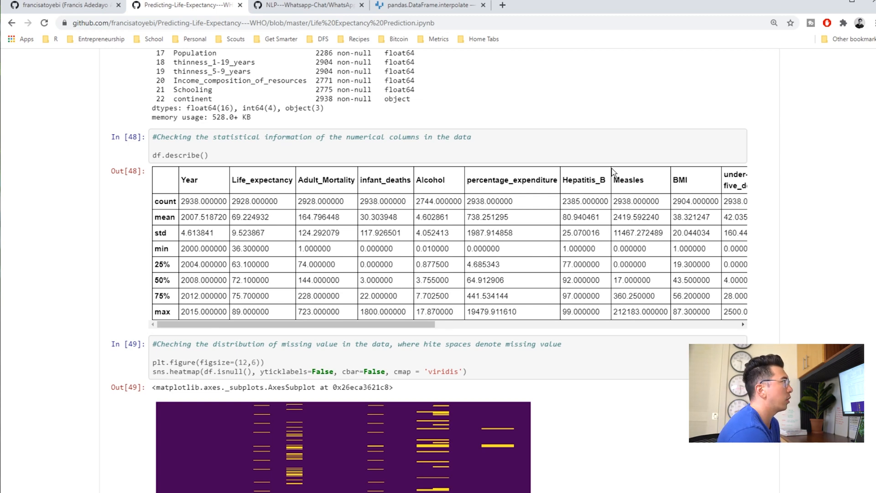
- Scroll to cell In [49] so the full missing-value heatmap and its column labels show
{"action": "scroll", "scroll_direction": "down", "scroll_amount": 3}
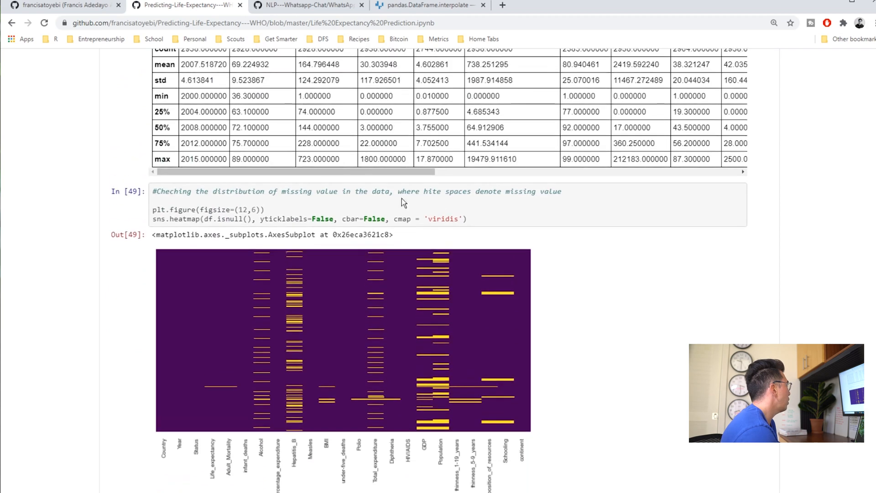
{"action": "scroll", "scroll_direction": "down", "scroll_amount": 3}
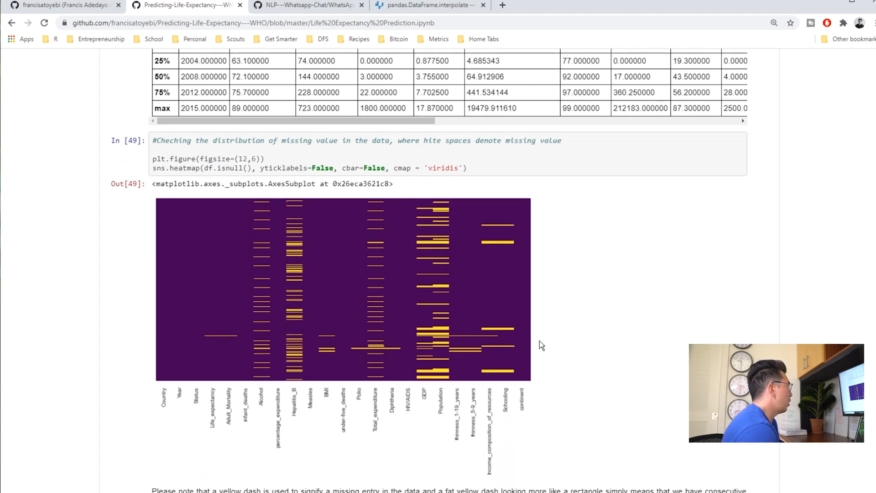
{"action": "mouse_move", "coordinate": [445, 410]}
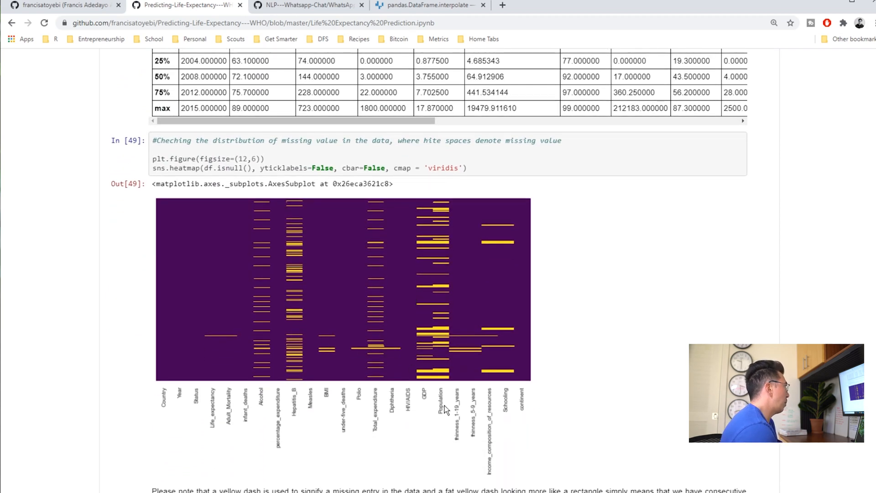
{"action": "mouse_move", "coordinate": [452, 430]}
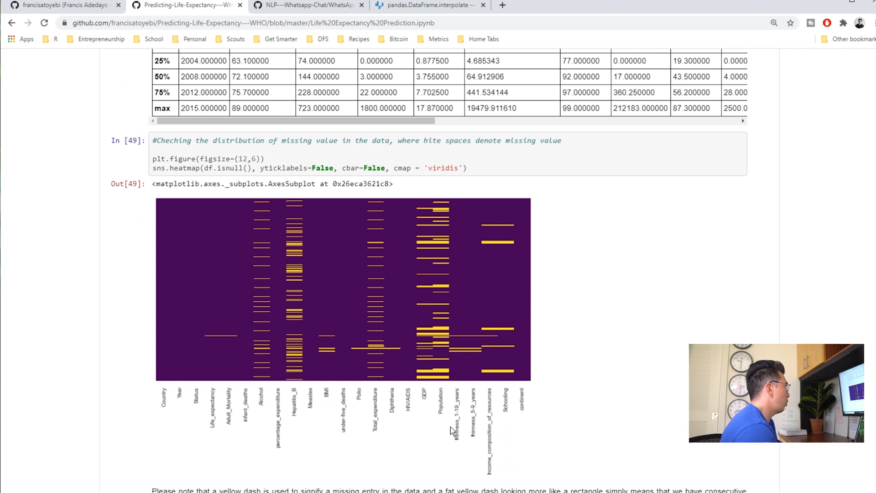
{"action": "mouse_move", "coordinate": [369, 411]}
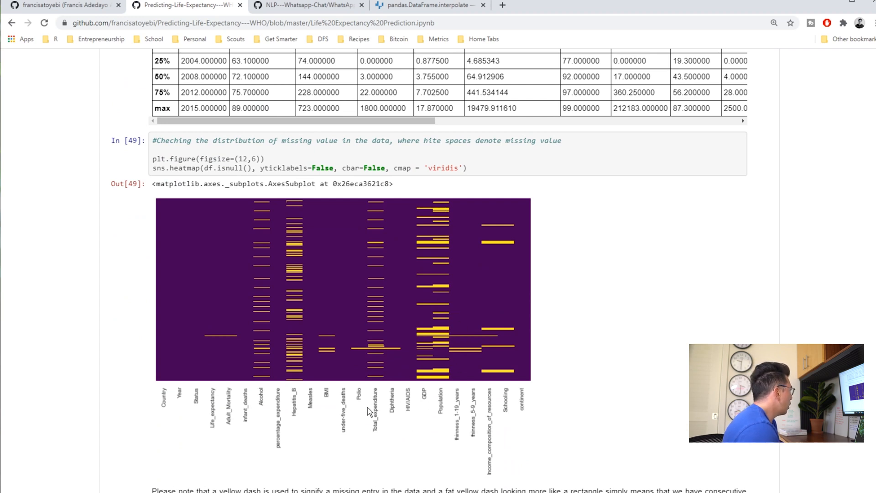
{"action": "mouse_move", "coordinate": [211, 341]}
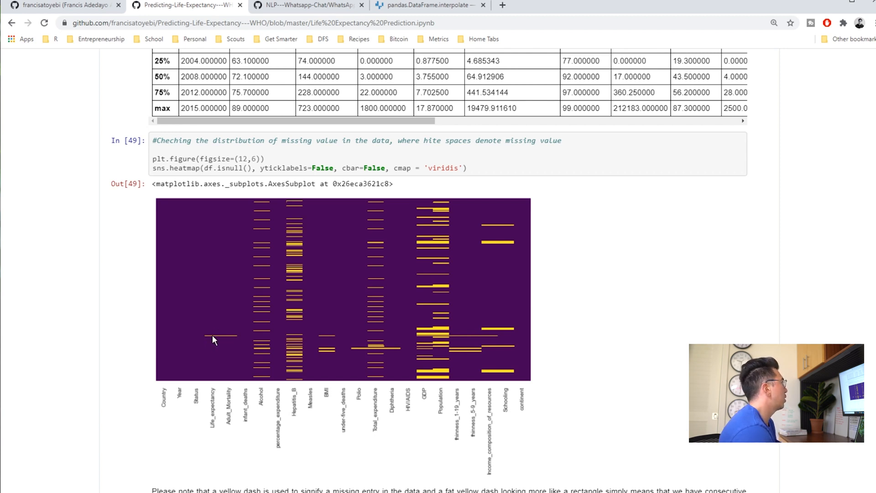
- Scroll past the Out[50] table to the df.Country.value_counts() output of single-occurrence countries
{"action": "scroll", "scroll_direction": "down", "scroll_amount": 3}
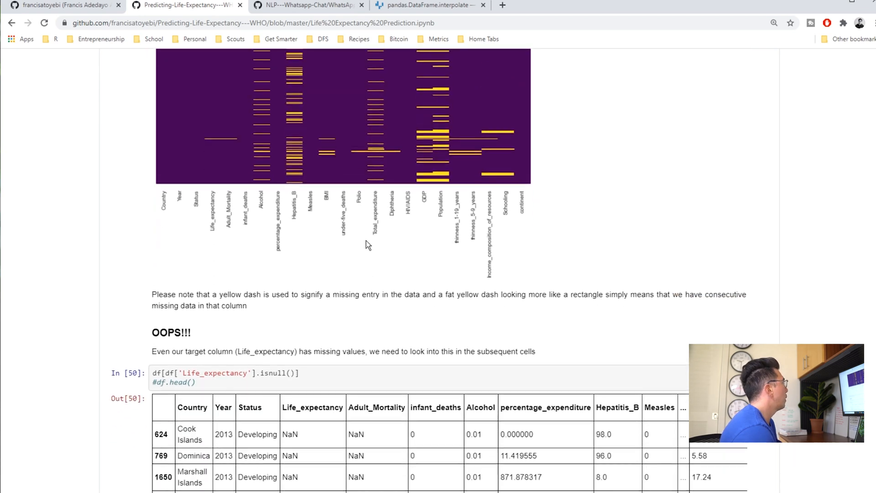
{"action": "scroll", "scroll_direction": "down", "scroll_amount": 3}
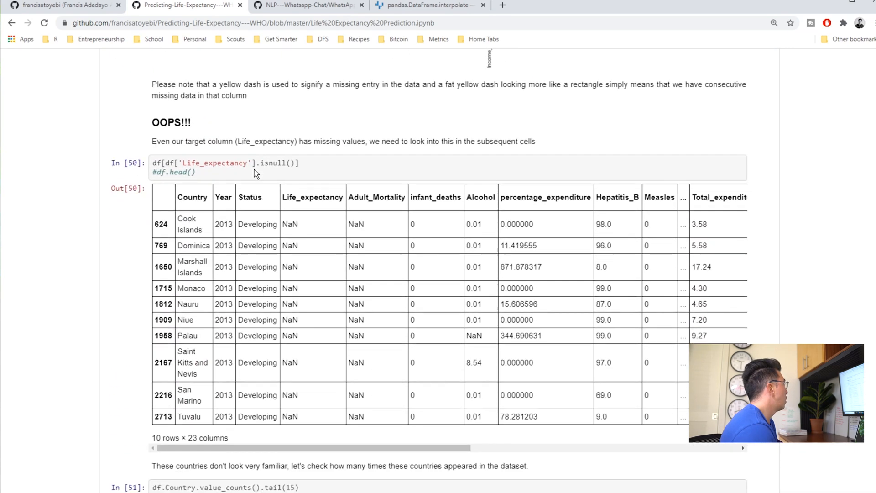
{"action": "scroll", "scroll_direction": "down", "scroll_amount": 3}
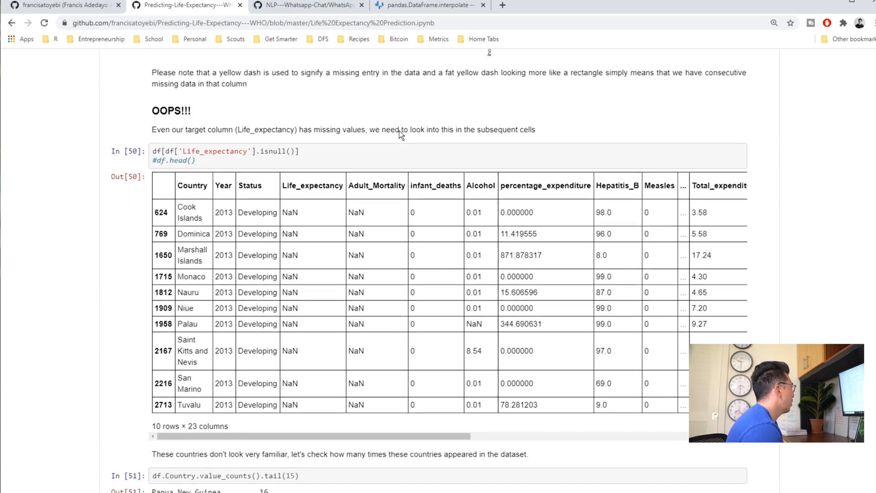
{"action": "scroll", "scroll_direction": "down", "scroll_amount": 3}
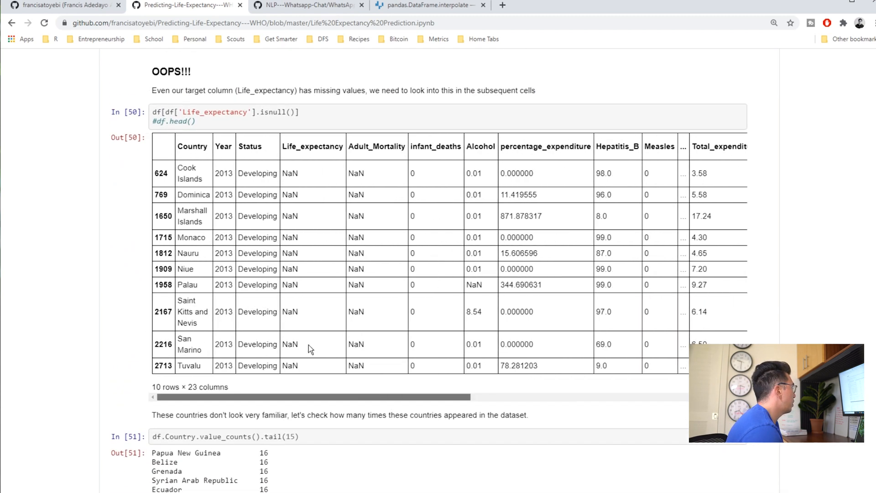
{"action": "scroll", "scroll_direction": "up", "scroll_amount": 3}
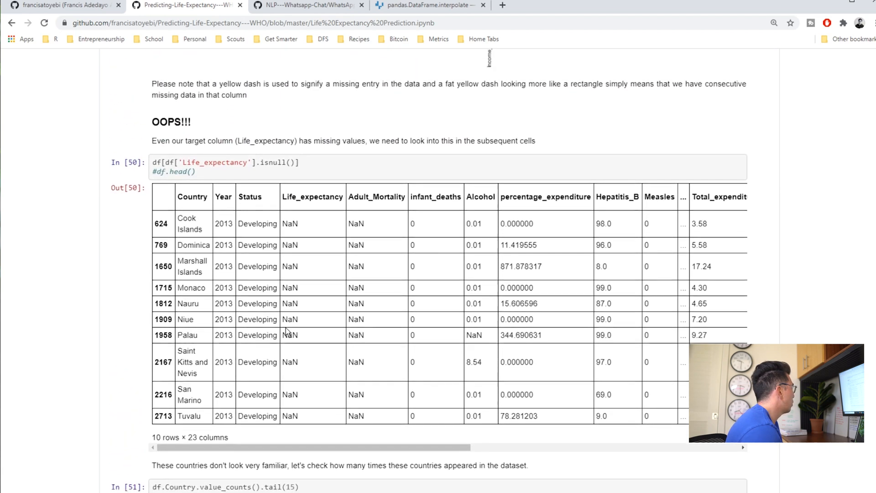
{"action": "scroll", "scroll_direction": "down", "scroll_amount": 3}
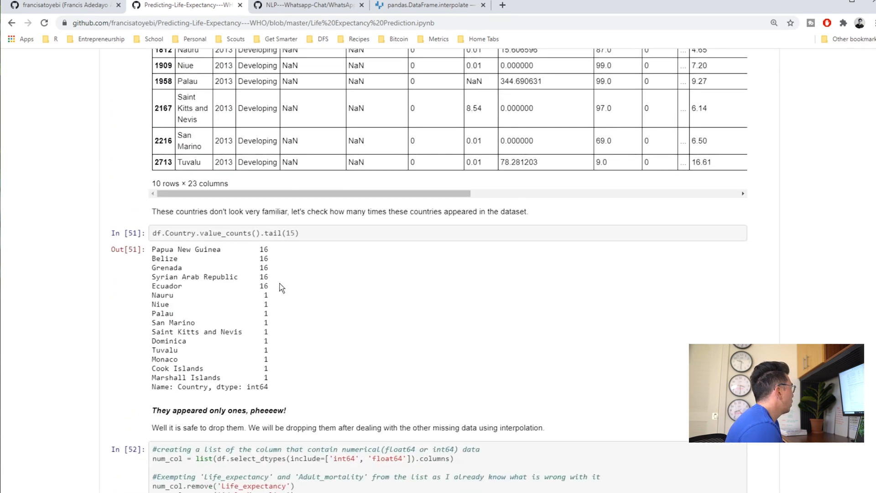
{"action": "mouse_move", "coordinate": [163, 218]}
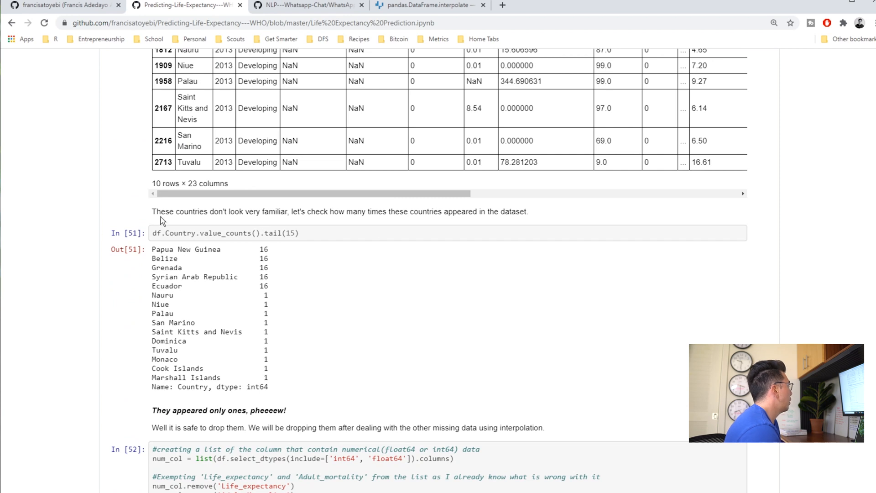
{"action": "mouse_move", "coordinate": [310, 231]}
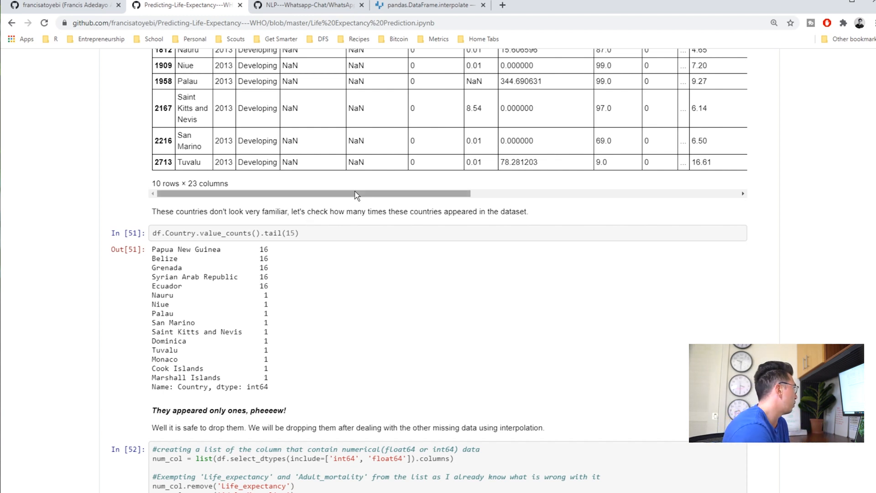
- Scroll through cells In[52]–In[56] to the Graphical Exploratory Data Analysis heading and heatmap_cont code
{"action": "scroll", "scroll_direction": "down", "scroll_amount": 3}
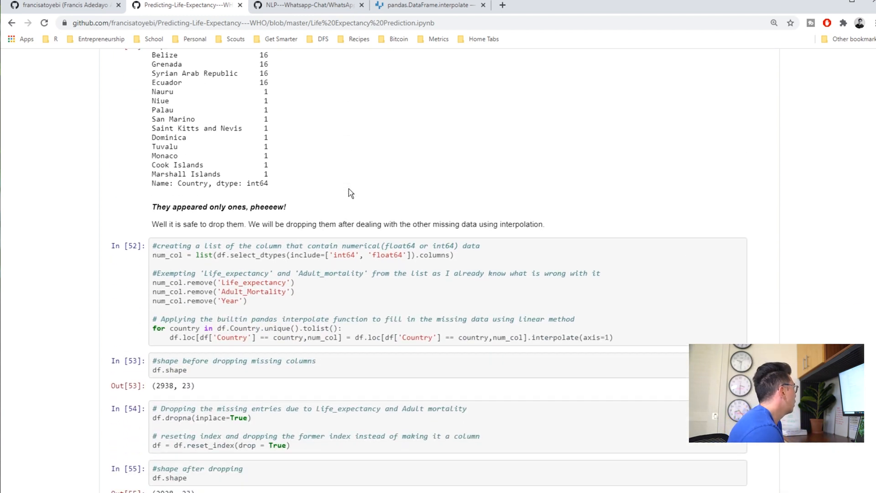
{"action": "scroll", "scroll_direction": "down", "scroll_amount": 3}
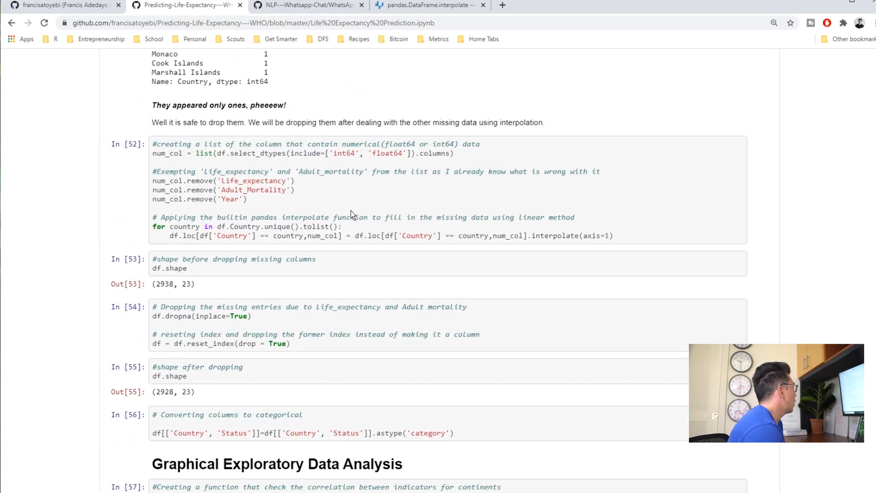
{"action": "scroll", "scroll_direction": "down", "scroll_amount": 3}
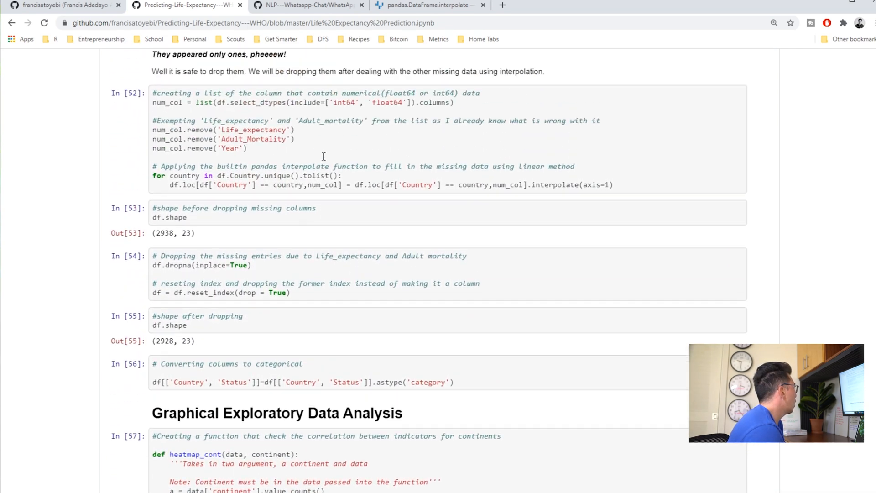
{"action": "scroll", "scroll_direction": "down", "scroll_amount": 3}
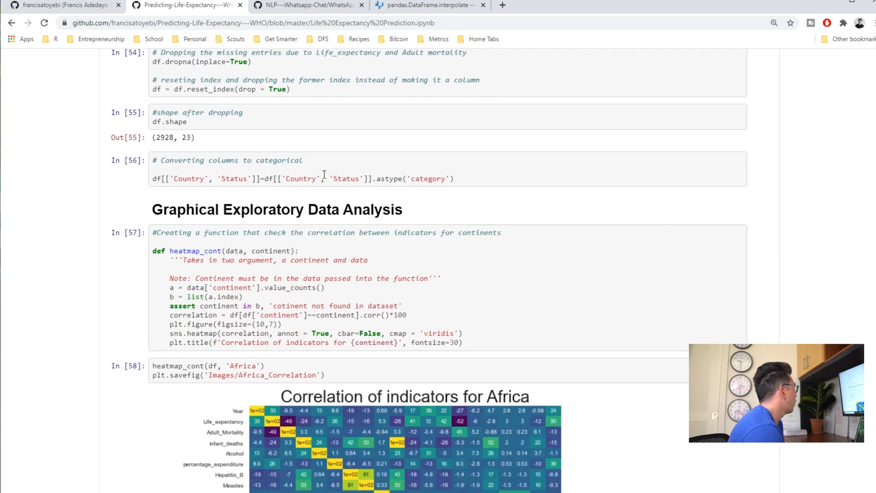
- View the full Africa correlation heatmap, marking the multiply-by-100 in the corr() line, down to In[59]
{"action": "scroll", "scroll_direction": "down", "scroll_amount": 3}
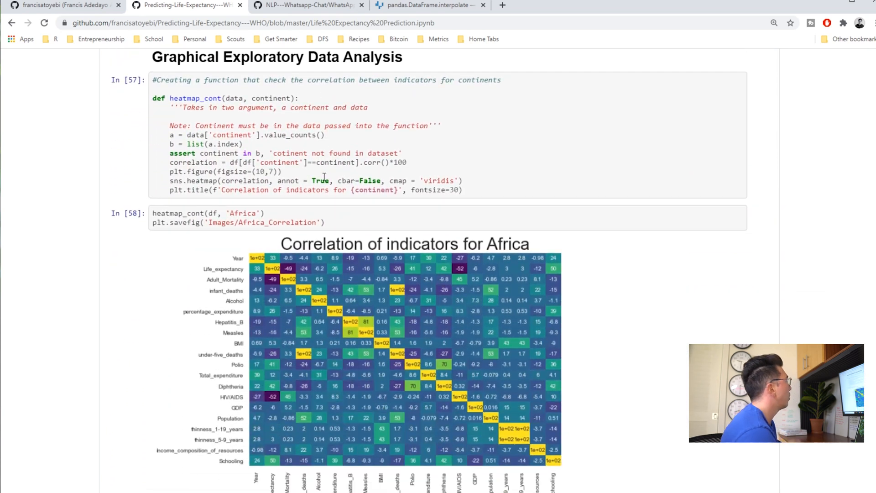
{"action": "mouse_move", "coordinate": [323, 174]}
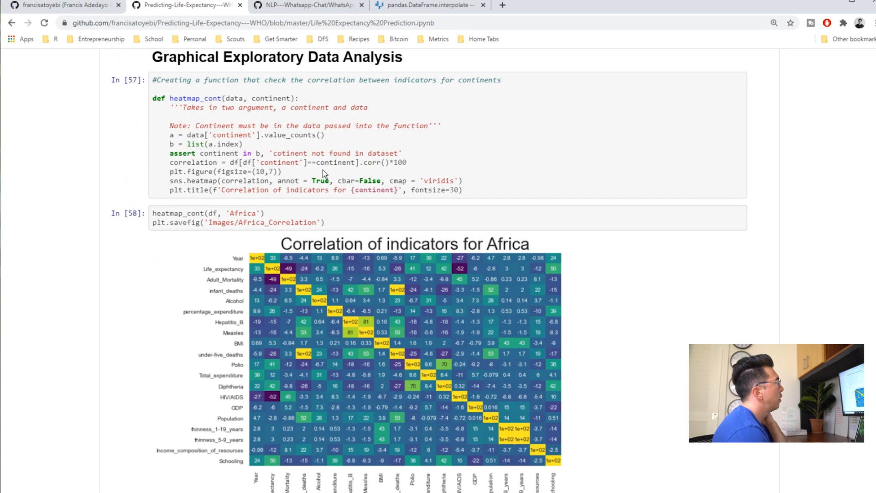
{"action": "scroll", "scroll_direction": "down", "scroll_amount": 3}
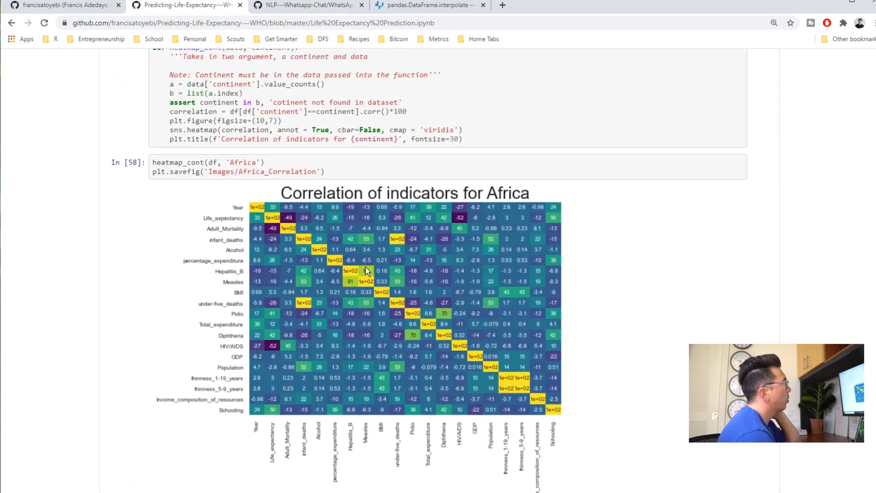
{"action": "mouse_move", "coordinate": [591, 213]}
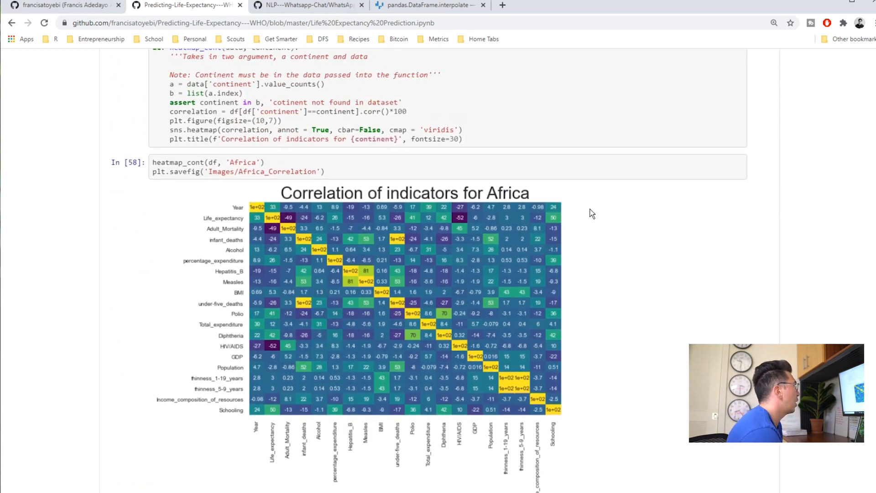
{"action": "mouse_move", "coordinate": [603, 290]}
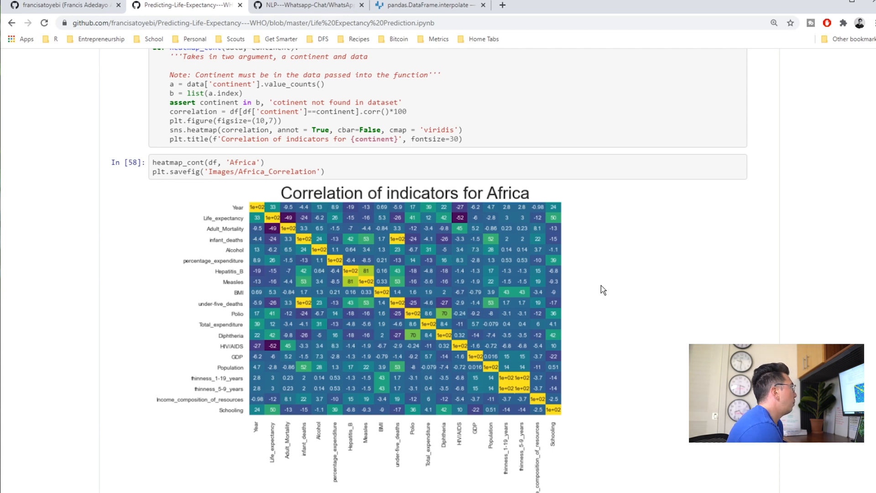
{"action": "mouse_move", "coordinate": [491, 306]}
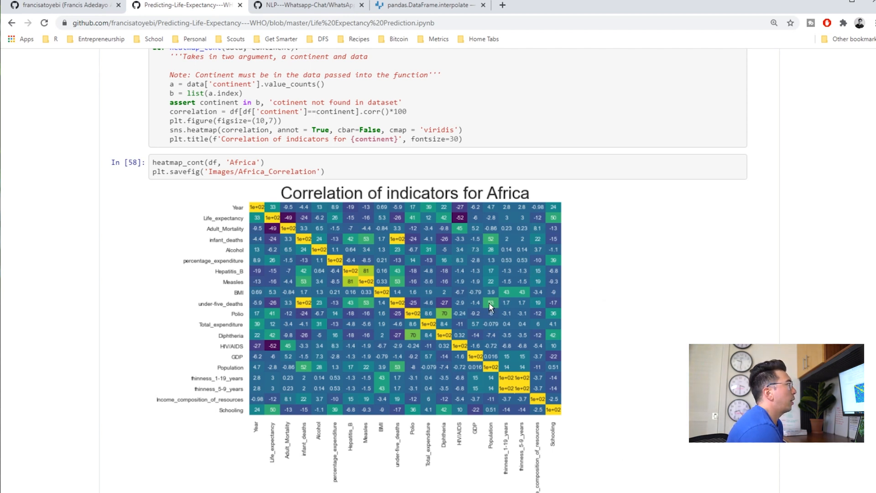
{"action": "mouse_move", "coordinate": [445, 316]}
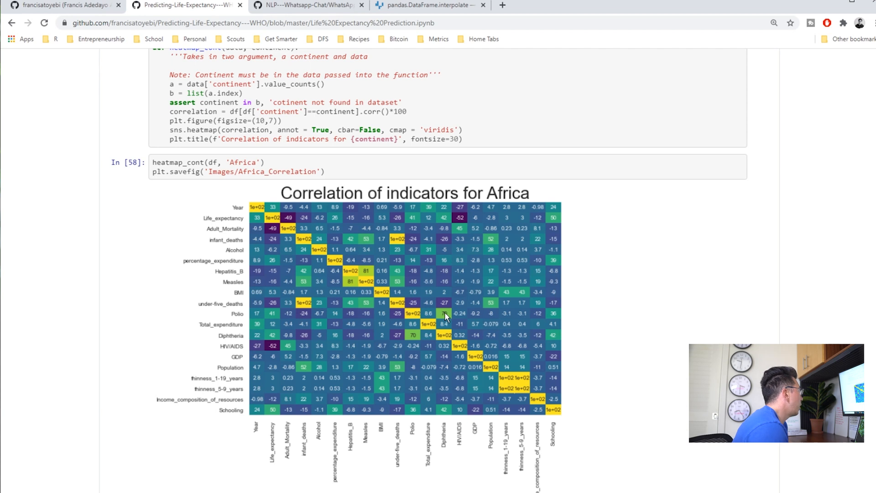
{"action": "mouse_move", "coordinate": [445, 317]}
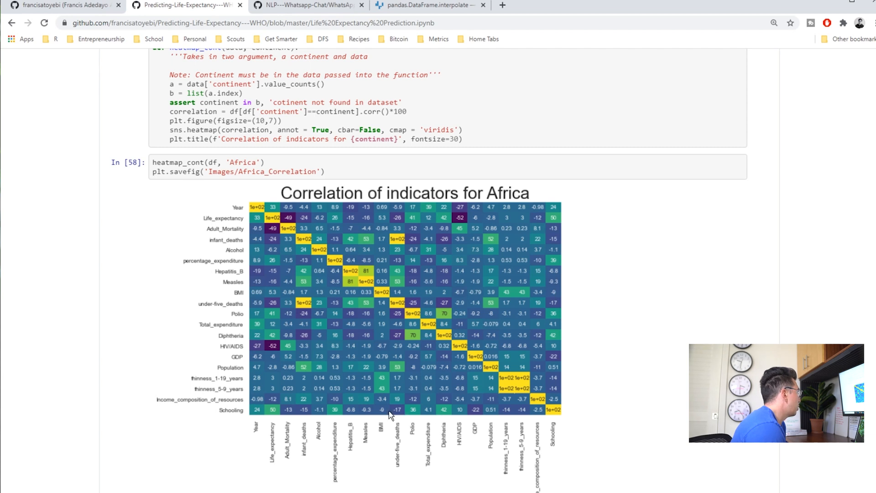
{"action": "mouse_move", "coordinate": [277, 347]}
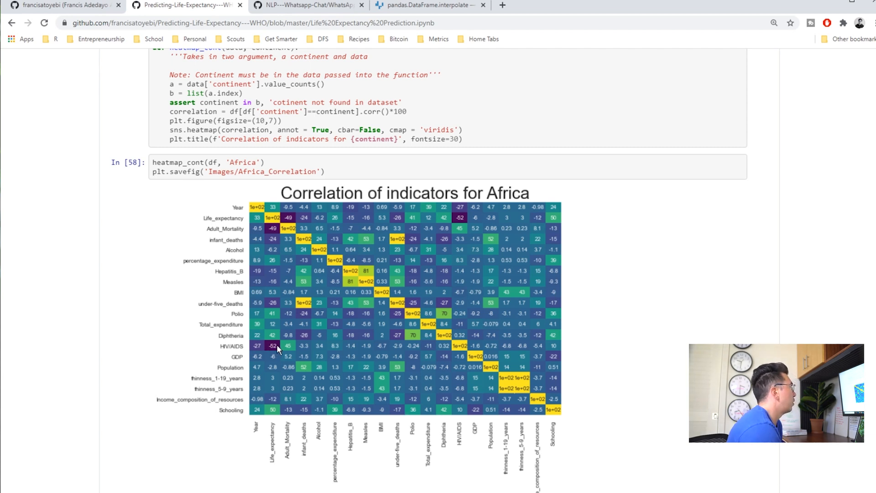
{"action": "scroll", "scroll_direction": "up", "scroll_amount": 3}
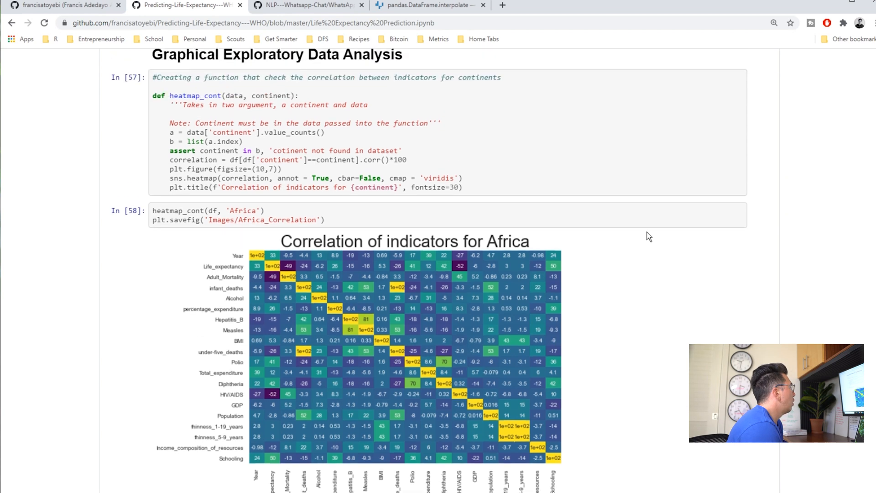
{"action": "scroll", "scroll_direction": "down", "scroll_amount": 3}
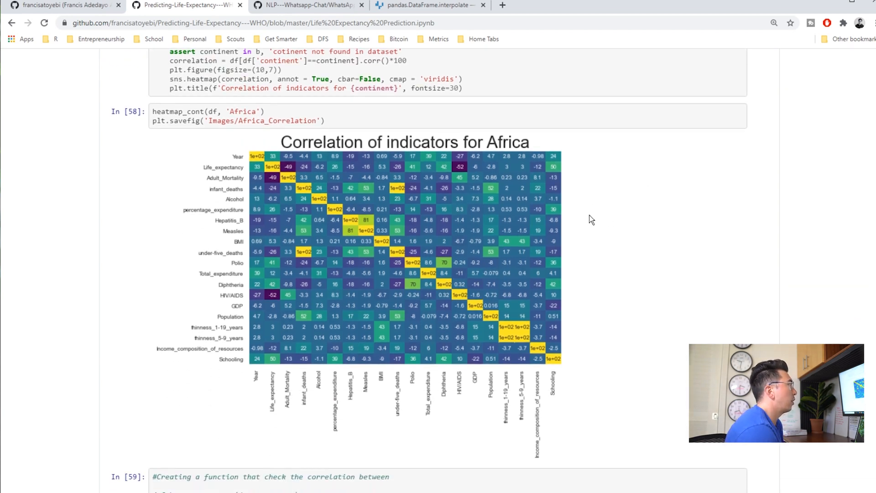
{"action": "mouse_move", "coordinate": [422, 201]}
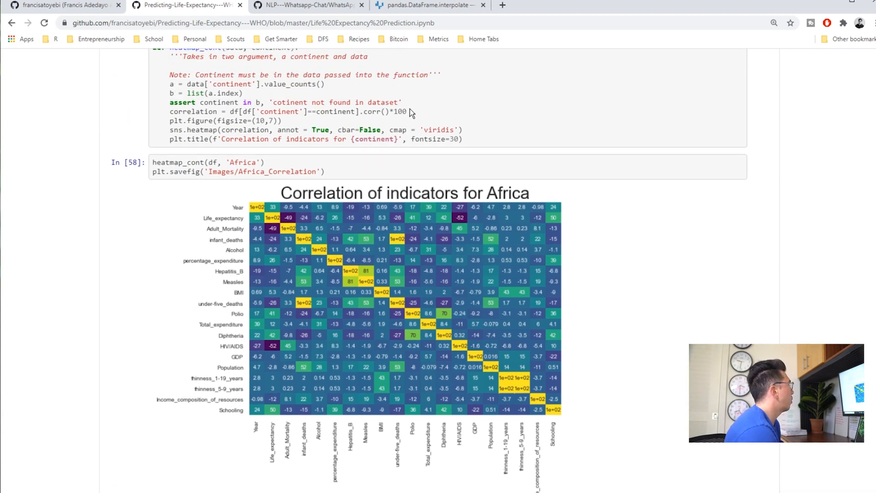
{"action": "double_click", "coordinate": [397, 111]}
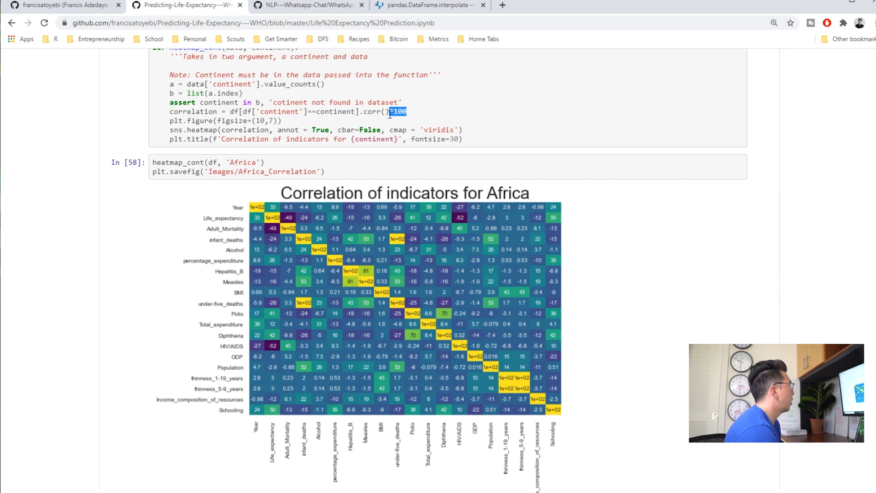
{"action": "scroll", "scroll_direction": "down", "scroll_amount": 3}
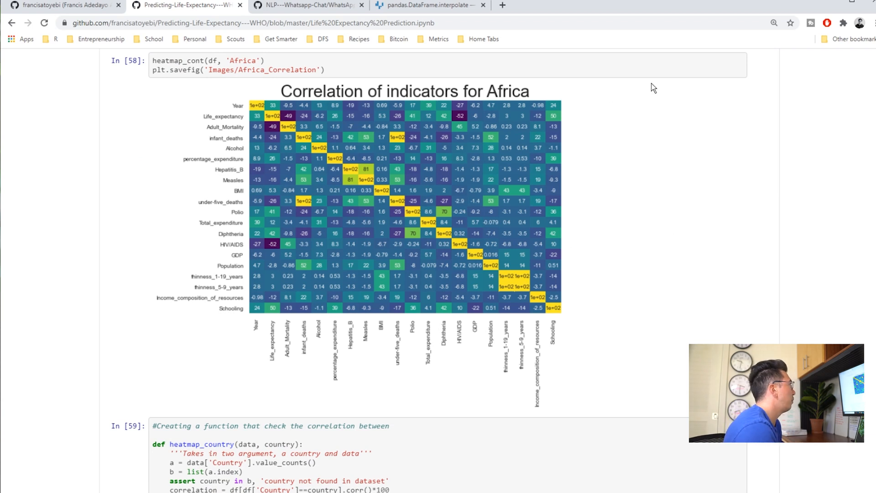
{"action": "mouse_move", "coordinate": [608, 255]}
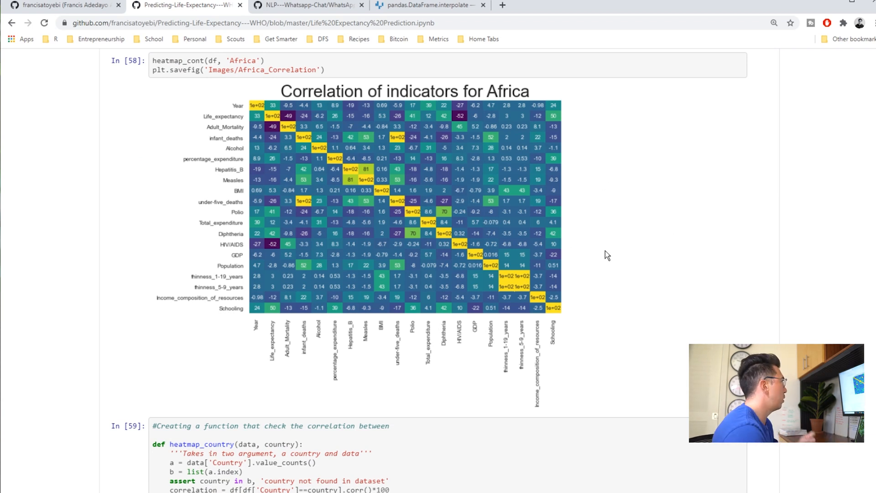
- Scroll past Nigeria's heatmap and the plot() function to the Year against GDP (Nigeria) line chart
{"action": "scroll", "scroll_direction": "down", "scroll_amount": 3}
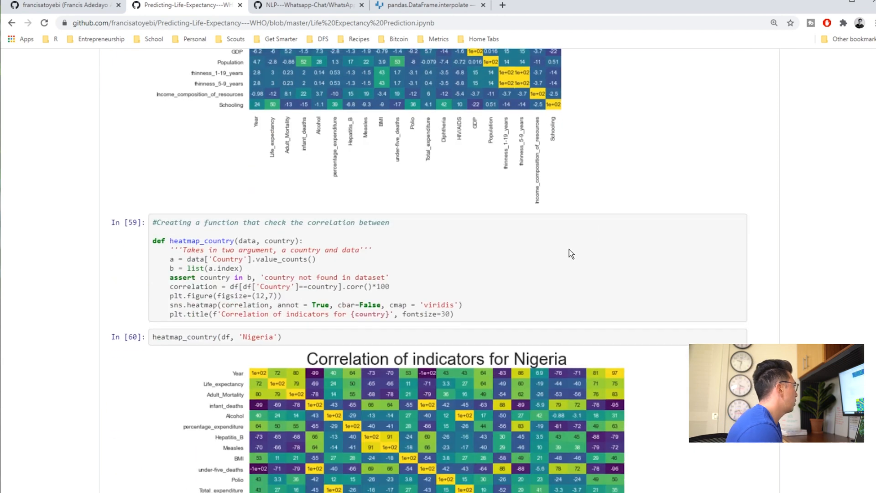
{"action": "scroll", "scroll_direction": "down", "scroll_amount": 3}
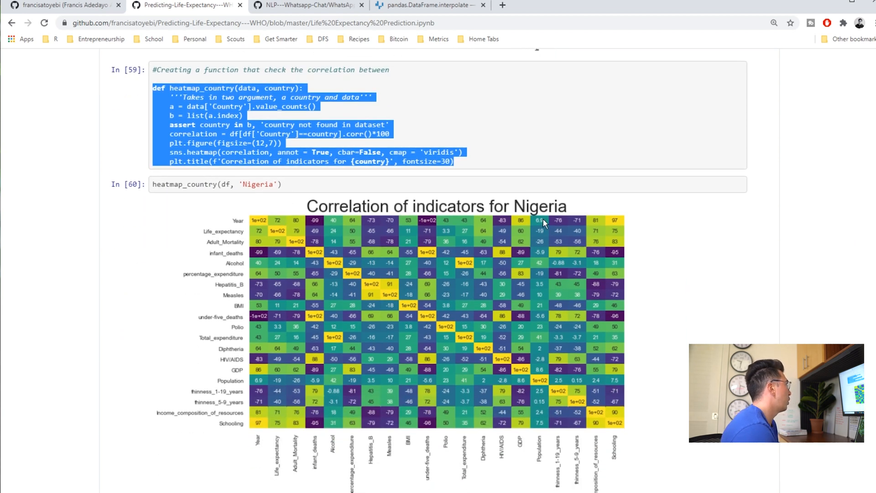
{"action": "scroll", "scroll_direction": "down", "scroll_amount": 3}
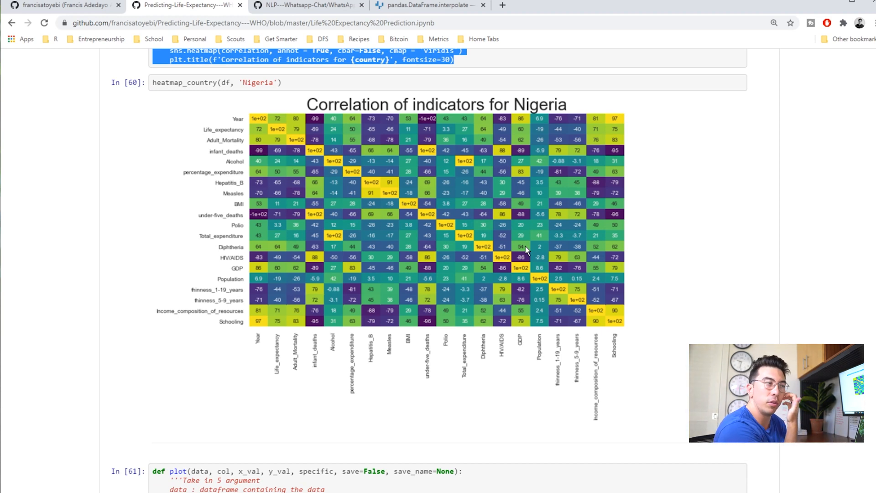
{"action": "mouse_move", "coordinate": [436, 179]}
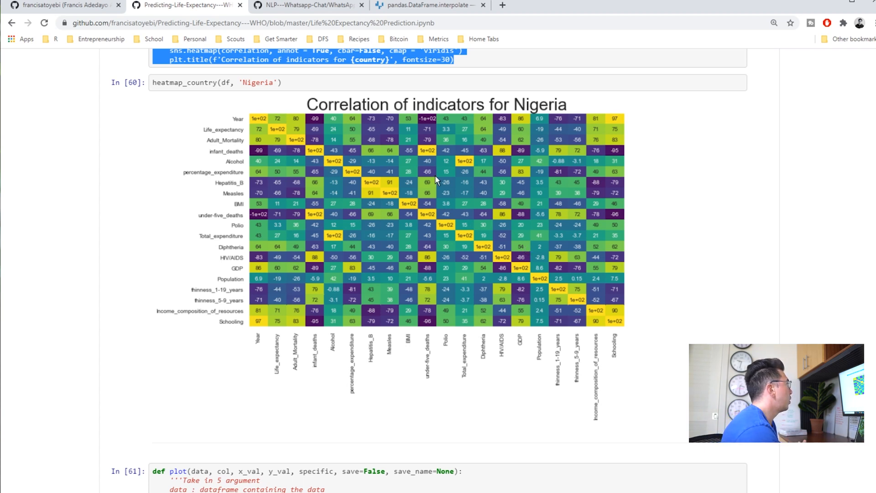
{"action": "mouse_move", "coordinate": [449, 190]}
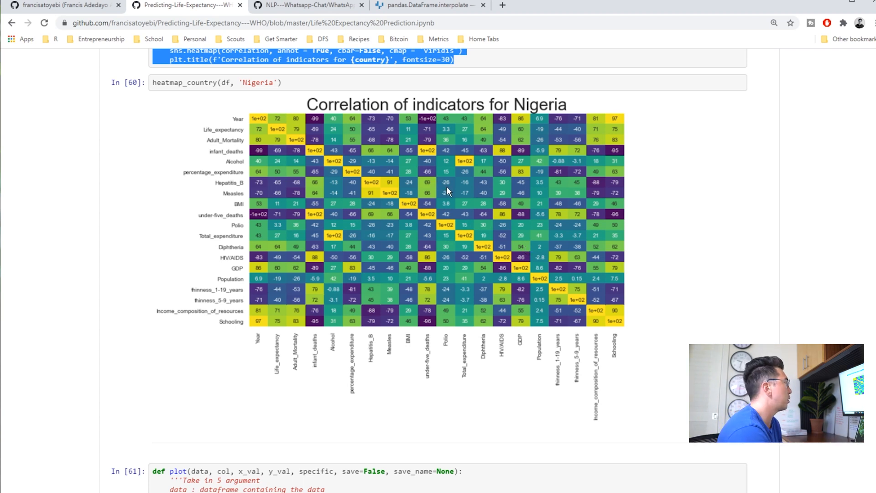
{"action": "scroll", "scroll_direction": "down", "scroll_amount": 3}
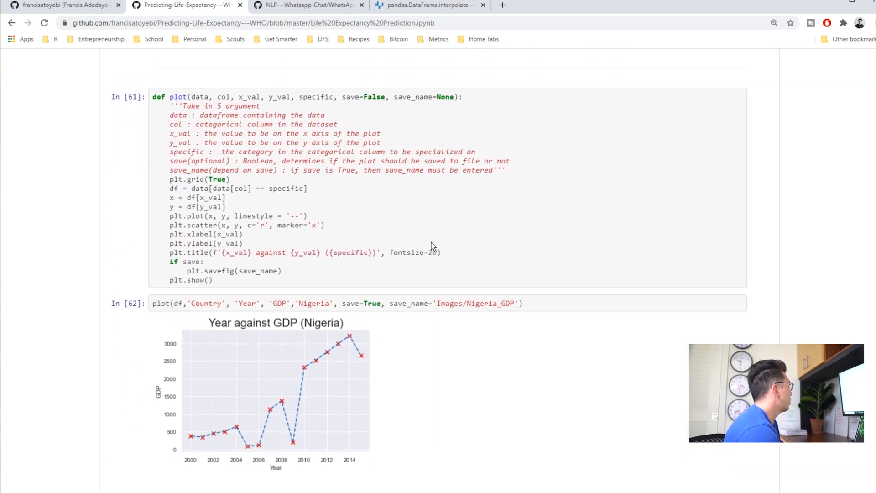
{"action": "scroll", "scroll_direction": "down", "scroll_amount": 3}
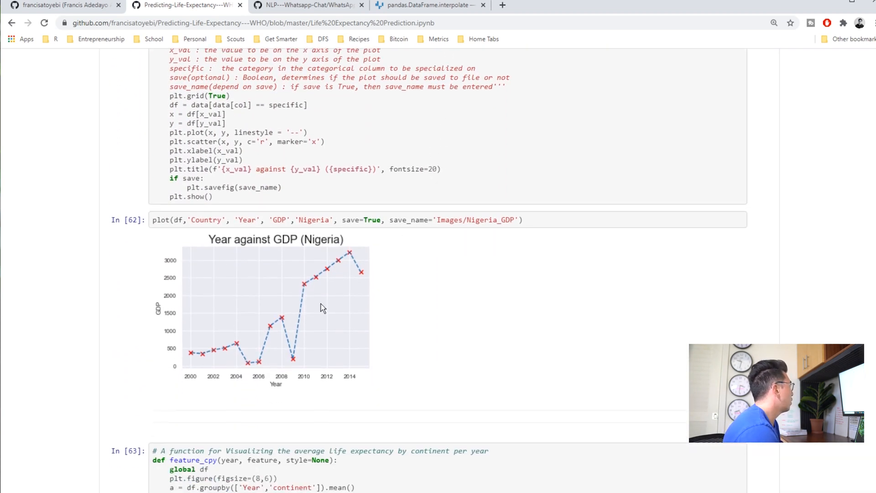
{"action": "scroll", "scroll_direction": "up", "scroll_amount": 3}
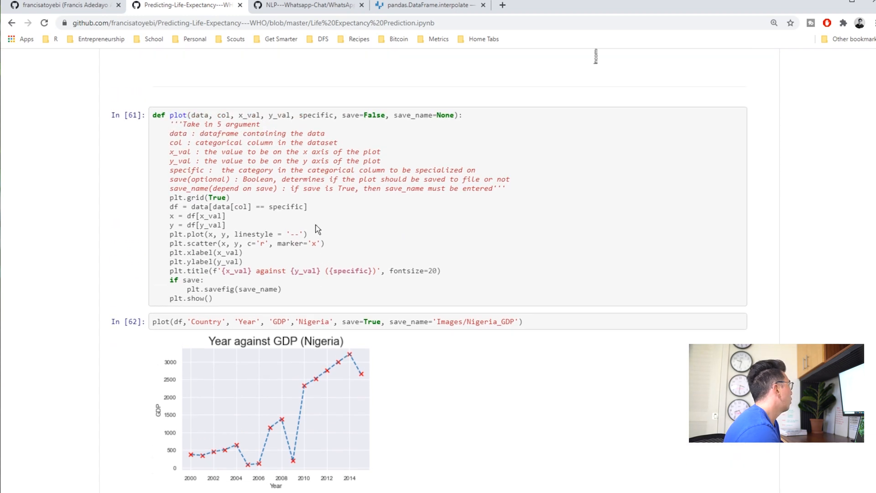
{"action": "mouse_move", "coordinate": [242, 229]}
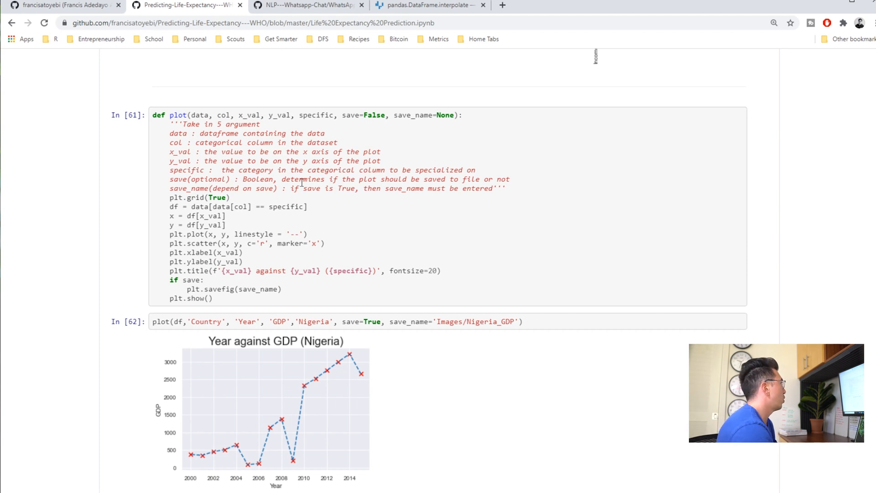
{"action": "scroll", "scroll_direction": "down", "scroll_amount": 3}
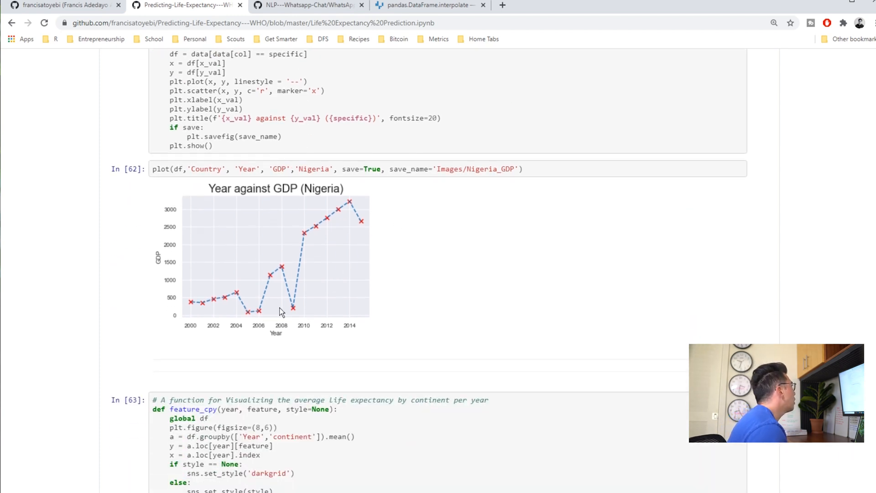
{"action": "mouse_move", "coordinate": [366, 223]}
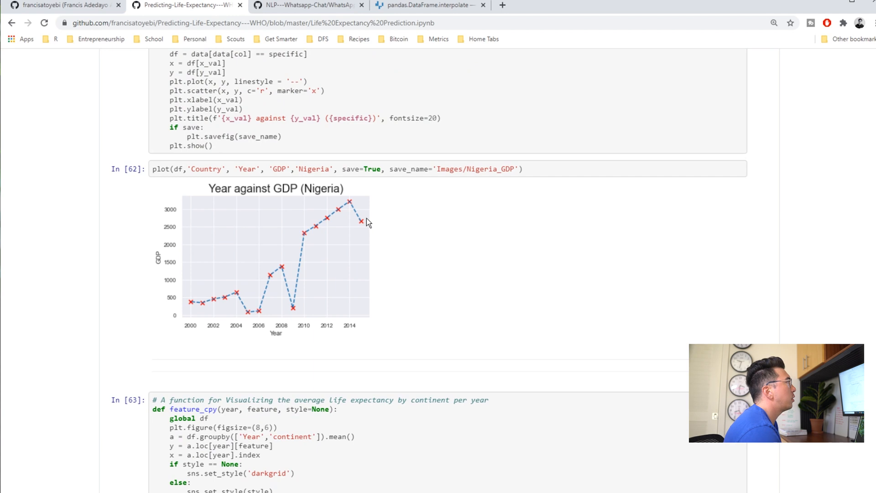
{"action": "mouse_move", "coordinate": [351, 227]}
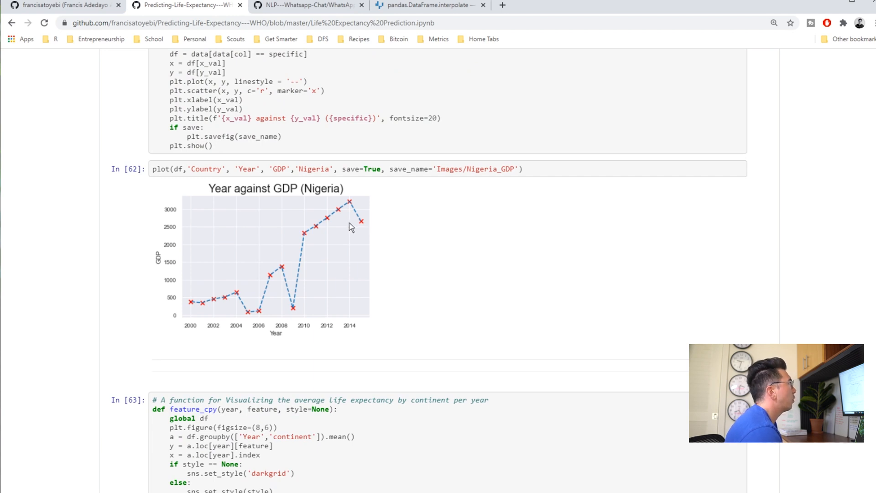
{"action": "mouse_move", "coordinate": [337, 223]}
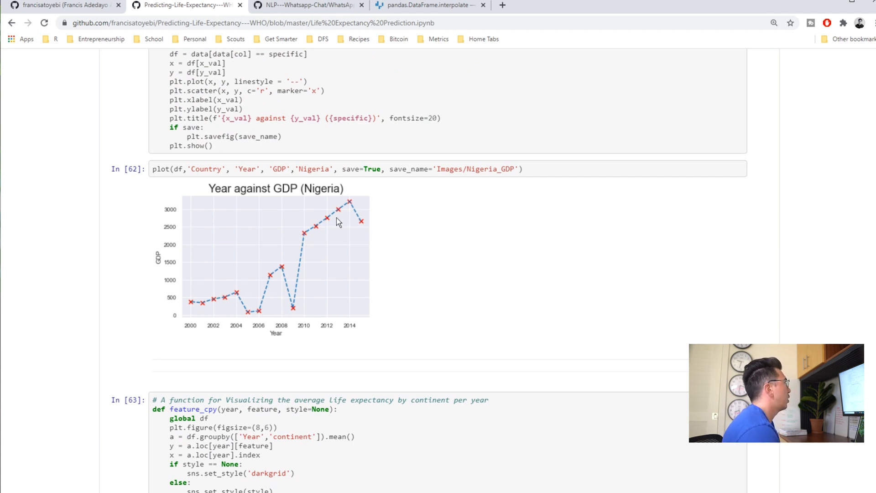
{"action": "mouse_move", "coordinate": [358, 211]}
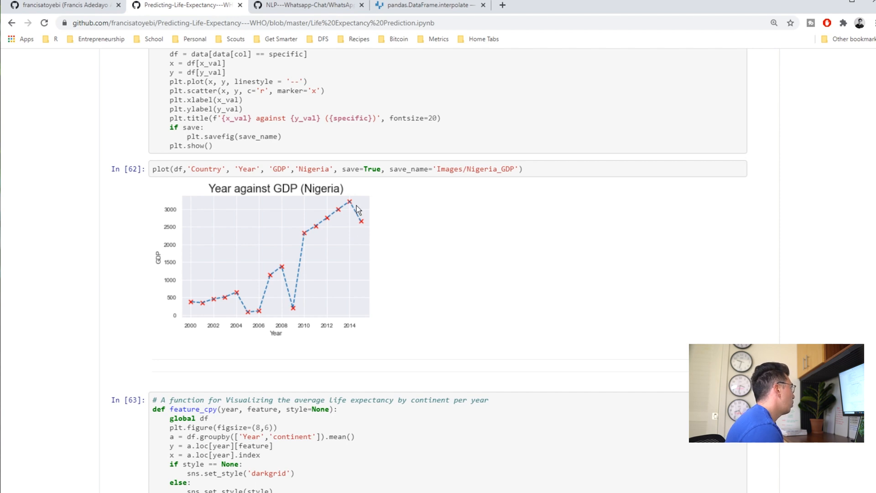
{"action": "mouse_move", "coordinate": [373, 253]}
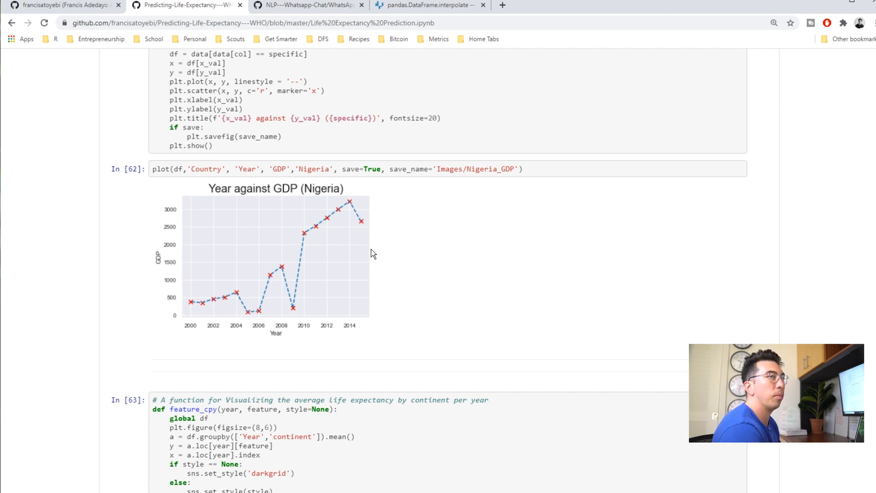
{"action": "mouse_move", "coordinate": [335, 204]}
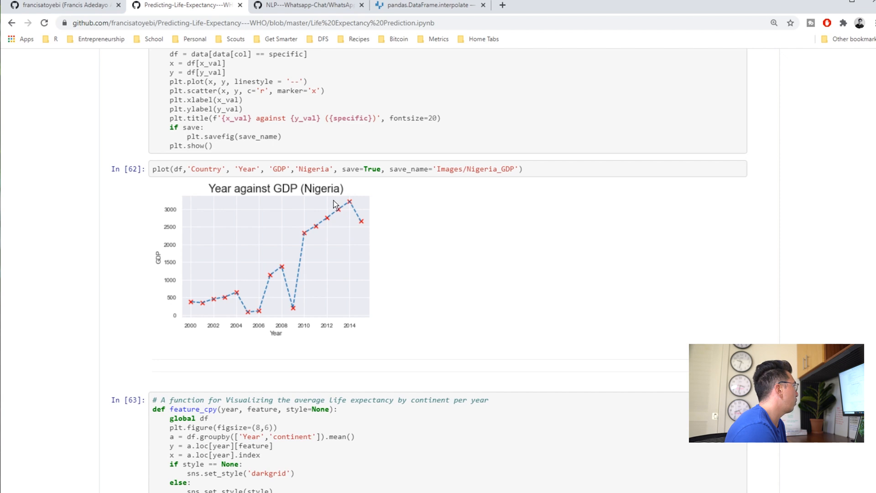
{"action": "mouse_move", "coordinate": [454, 250]}
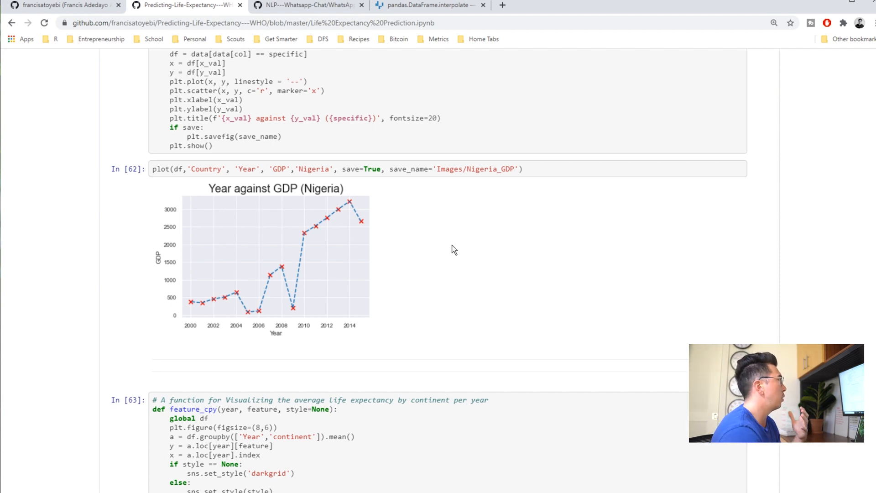
{"action": "mouse_move", "coordinate": [451, 248]}
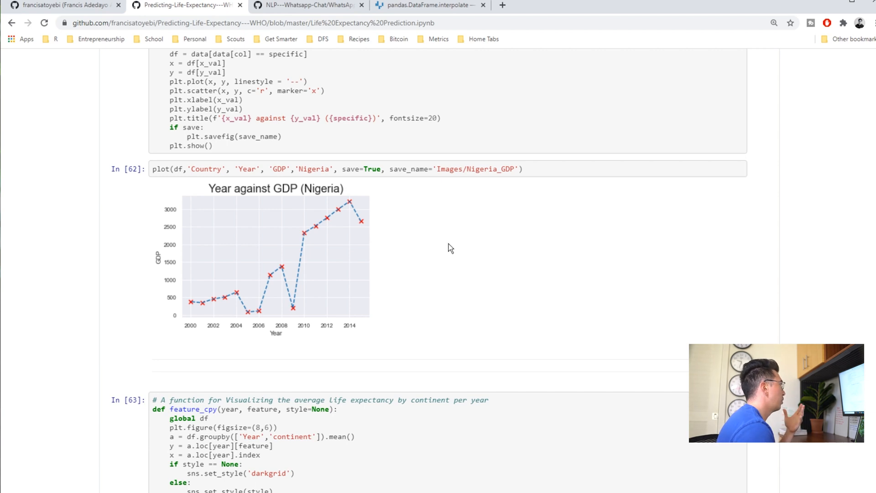
- Scroll down through the per-continent and country-status charts to the Developed vs Developing countplot and bias note
{"action": "scroll", "scroll_direction": "down", "scroll_amount": 3}
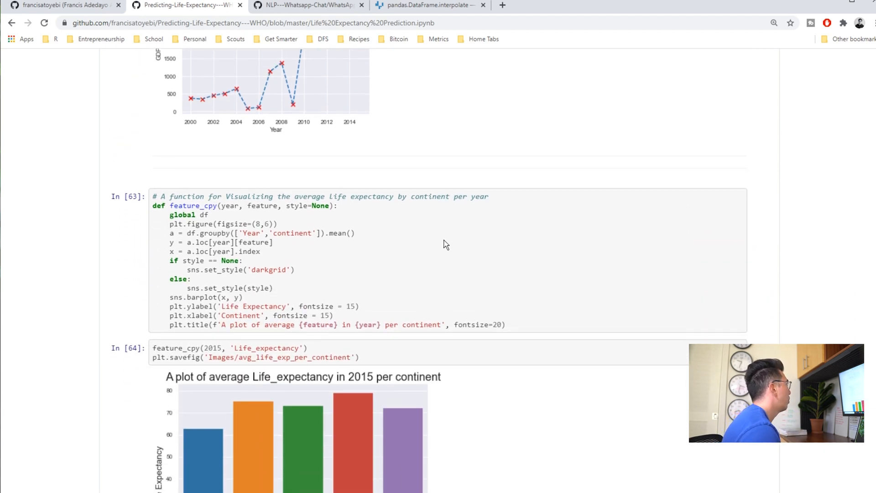
{"action": "scroll", "scroll_direction": "down", "scroll_amount": 3}
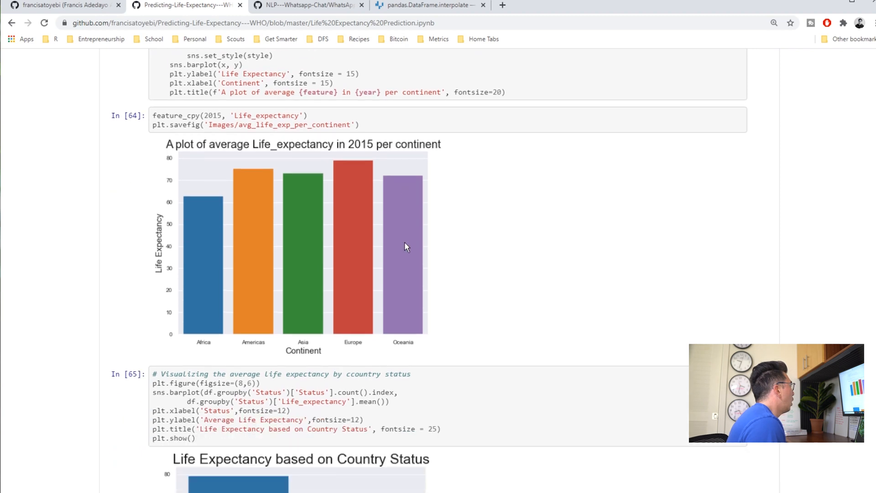
{"action": "scroll", "scroll_direction": "down", "scroll_amount": 3}
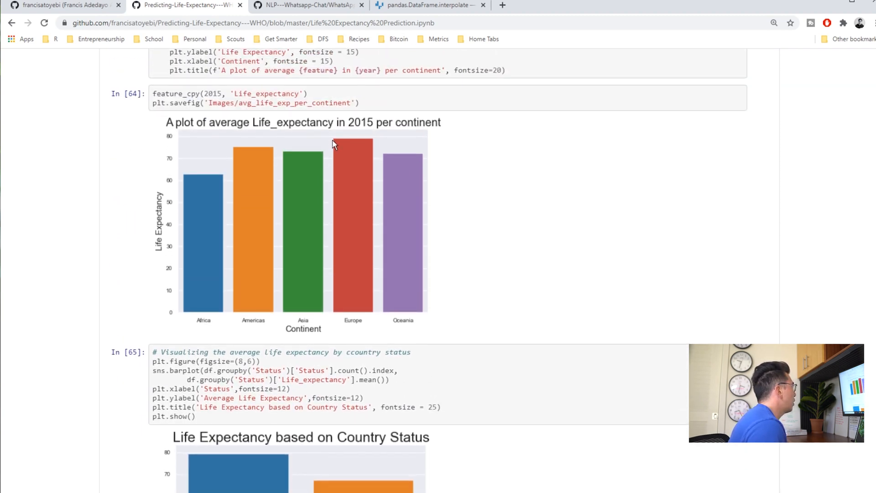
{"action": "scroll", "scroll_direction": "down", "scroll_amount": 3}
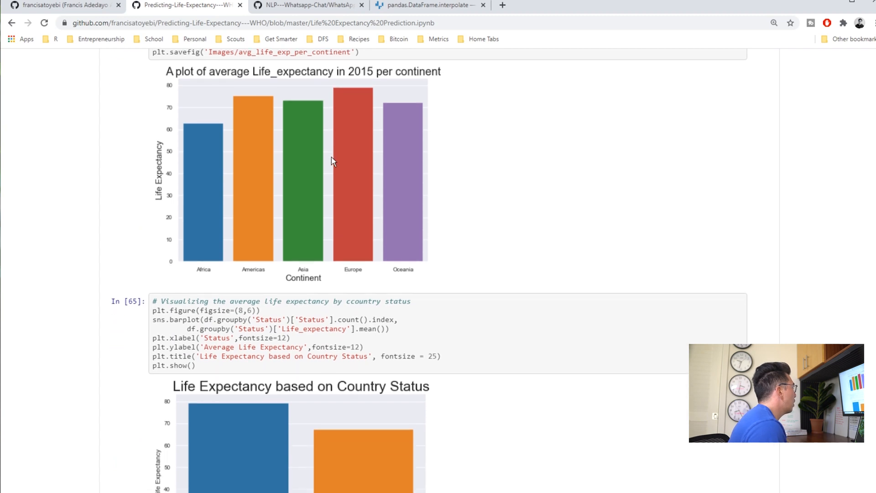
{"action": "scroll", "scroll_direction": "up", "scroll_amount": 3}
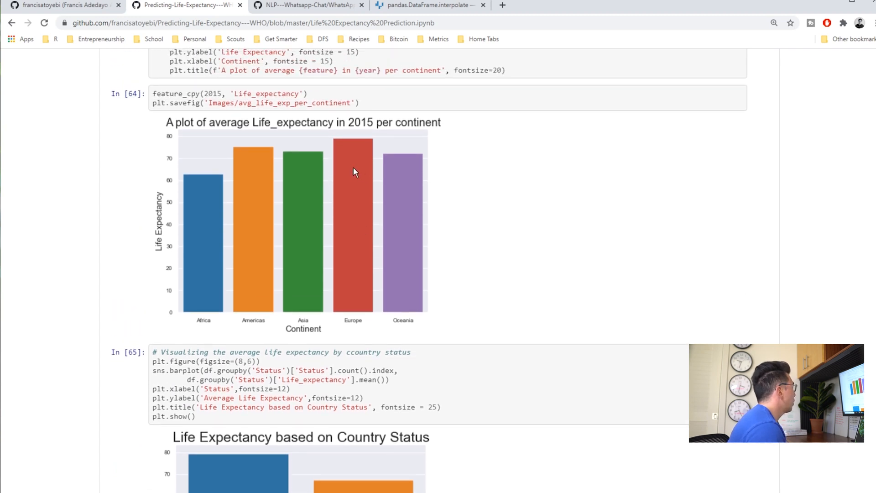
{"action": "scroll", "scroll_direction": "down", "scroll_amount": 3}
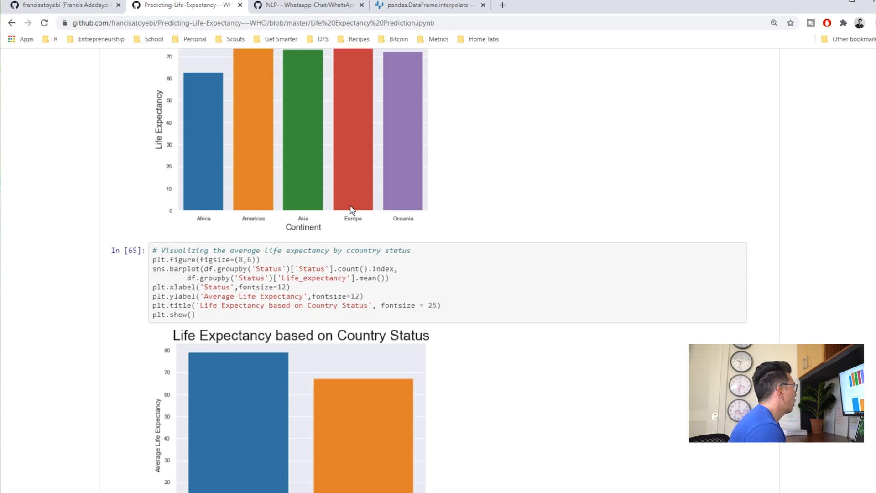
{"action": "scroll", "scroll_direction": "down", "scroll_amount": 3}
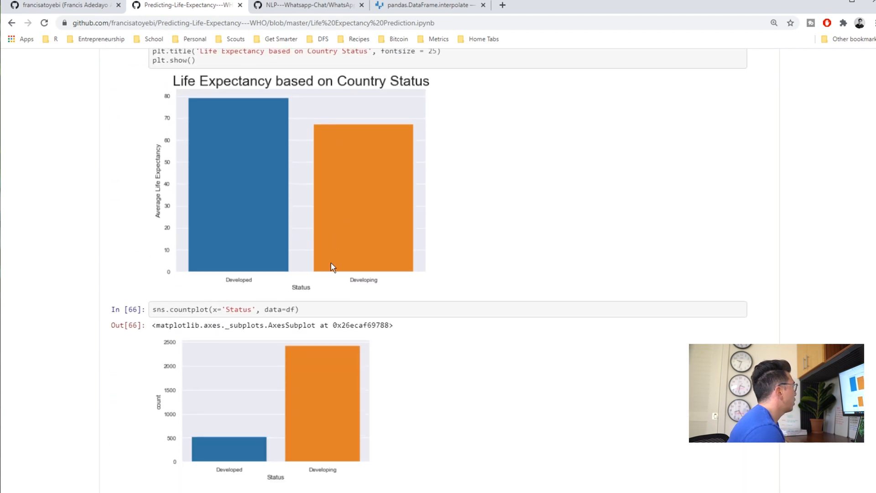
{"action": "mouse_move", "coordinate": [392, 225]}
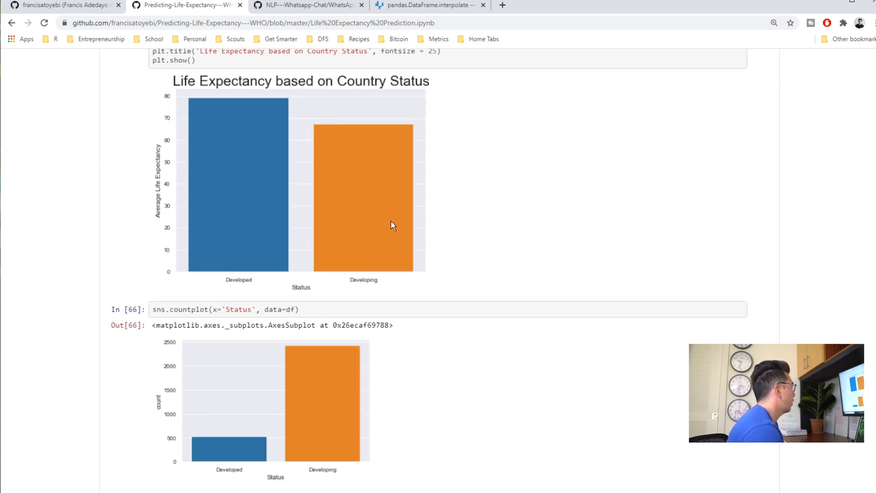
{"action": "scroll", "scroll_direction": "down", "scroll_amount": 3}
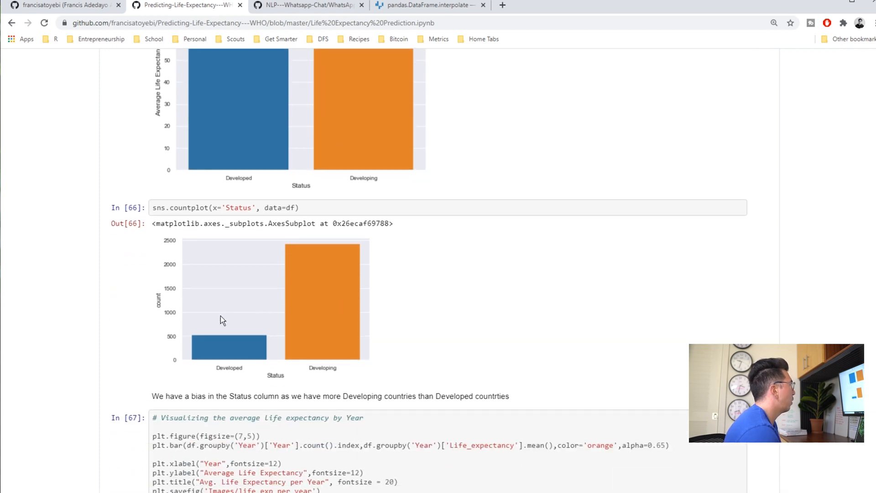
- Scroll down past the per-year and Nigeria charts to cells In [70]–[71] with the year-by-continent means table
{"action": "scroll", "scroll_direction": "down", "scroll_amount": 3}
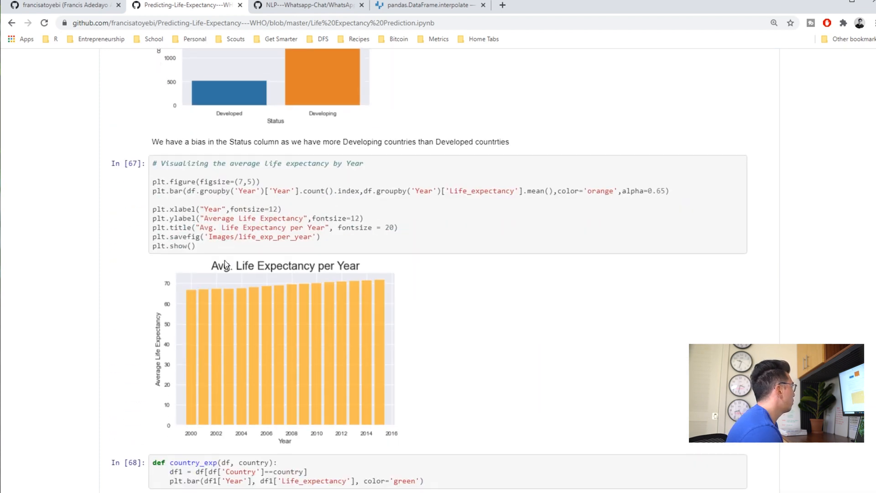
{"action": "scroll", "scroll_direction": "up", "scroll_amount": 3}
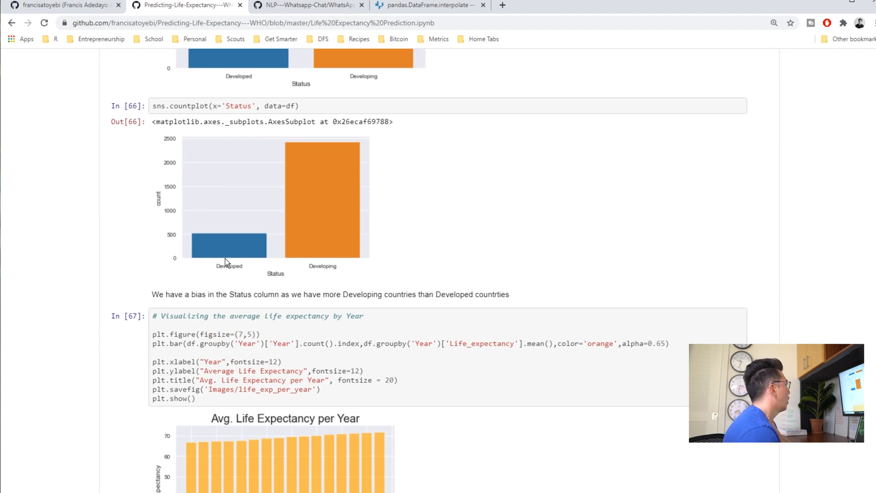
{"action": "scroll", "scroll_direction": "down", "scroll_amount": 3}
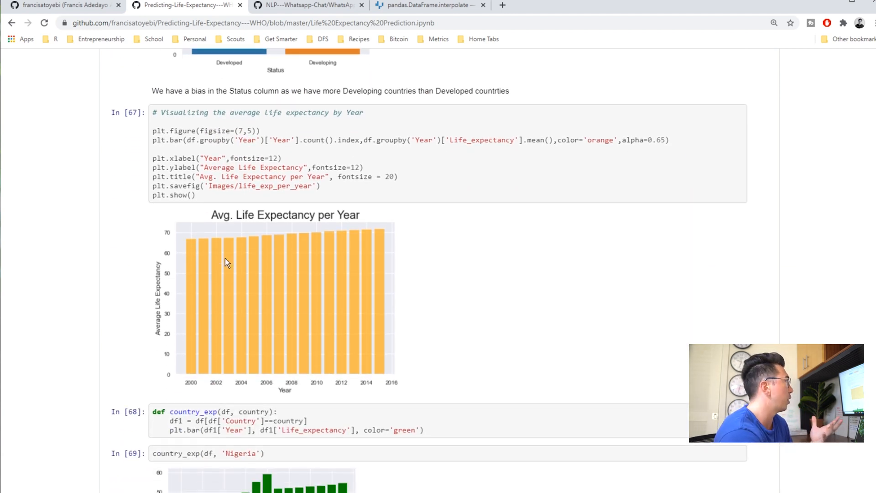
{"action": "scroll", "scroll_direction": "down", "scroll_amount": 3}
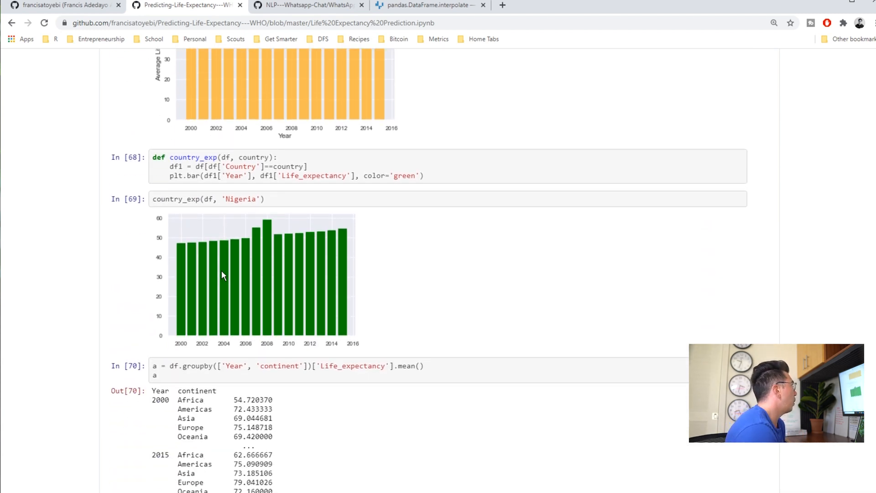
{"action": "scroll", "scroll_direction": "up", "scroll_amount": 3}
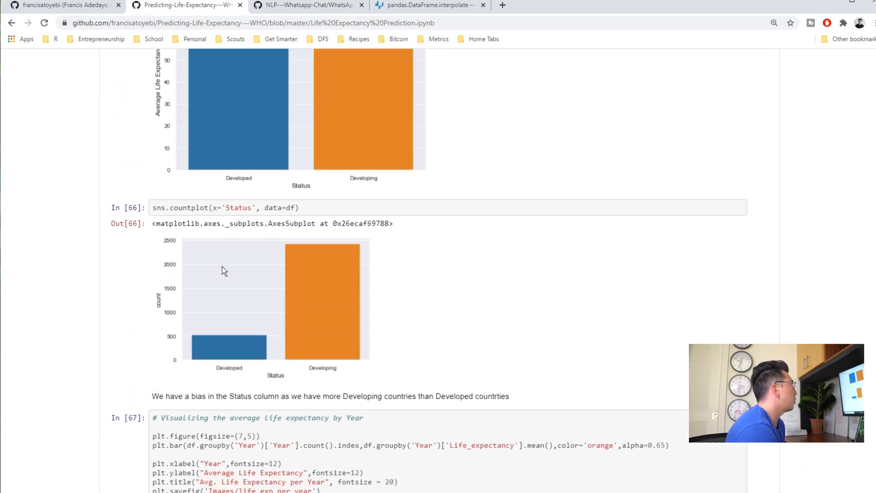
{"action": "mouse_move", "coordinate": [223, 268]}
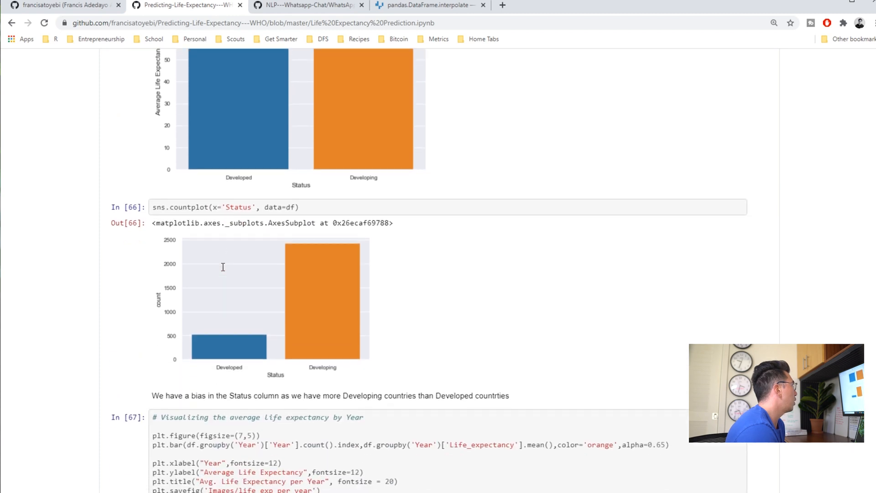
{"action": "scroll", "scroll_direction": "down", "scroll_amount": 3}
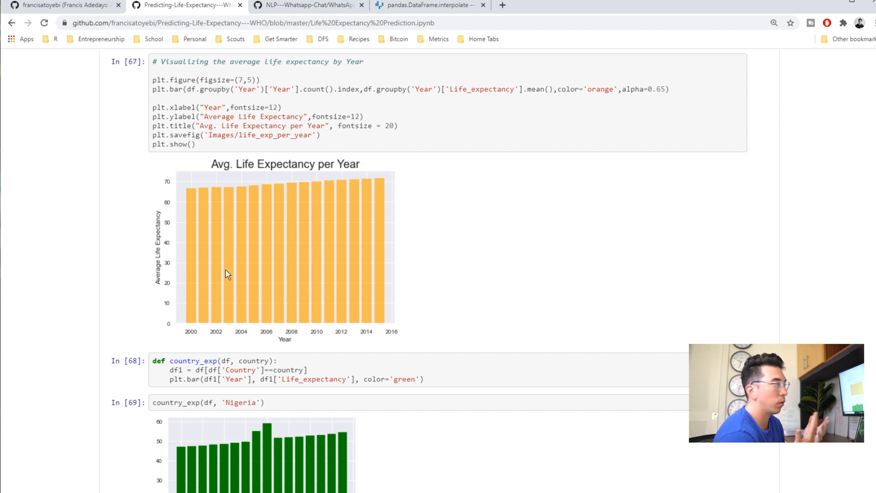
{"action": "scroll", "scroll_direction": "down", "scroll_amount": 3}
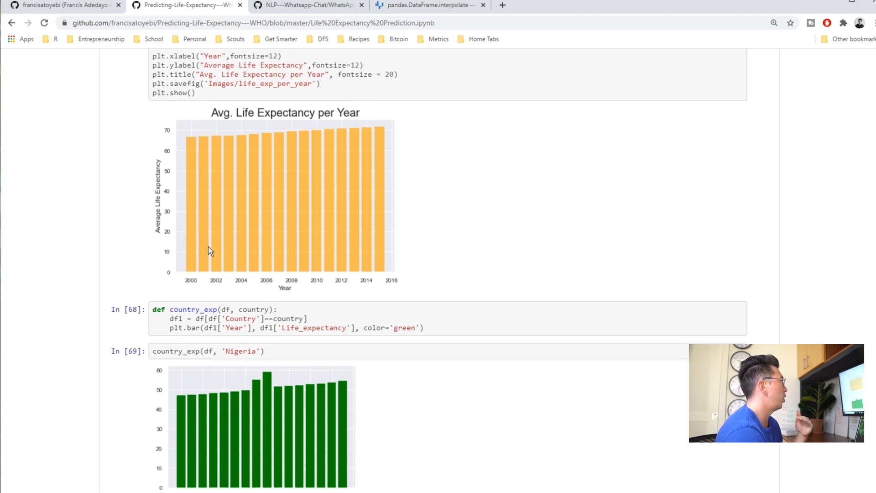
{"action": "scroll", "scroll_direction": "down", "scroll_amount": 3}
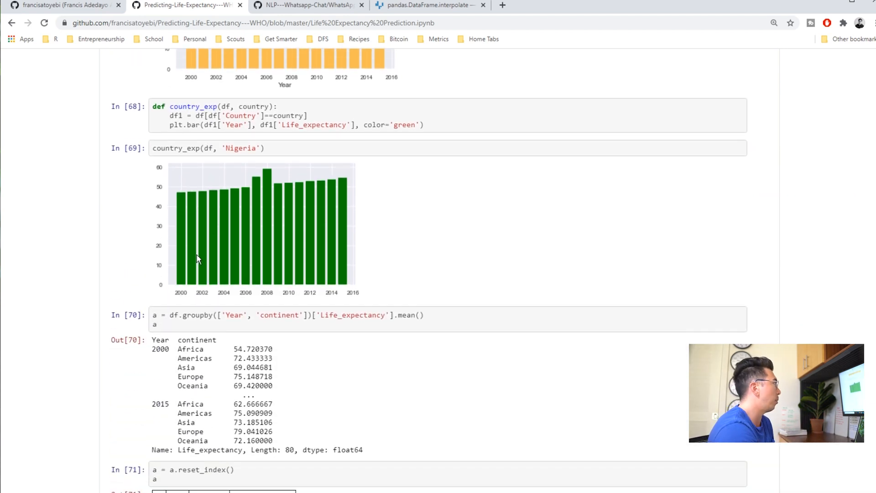
{"action": "mouse_move", "coordinate": [368, 236]}
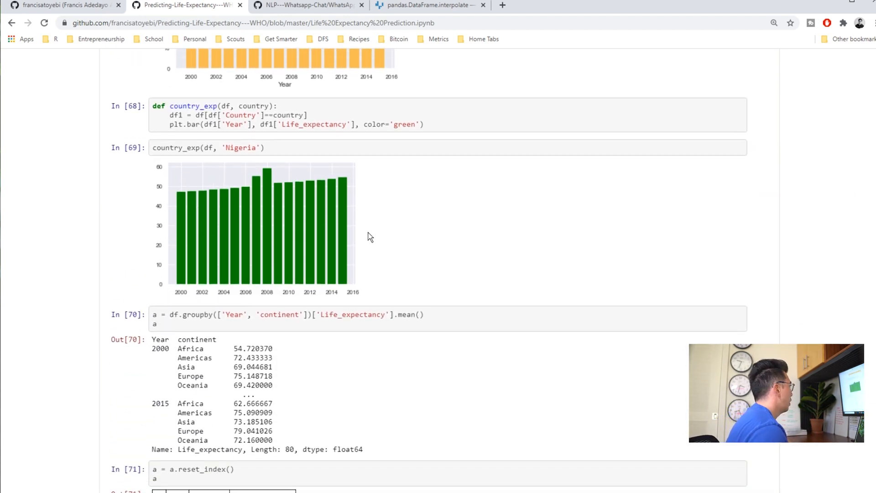
{"action": "scroll", "scroll_direction": "down", "scroll_amount": 3}
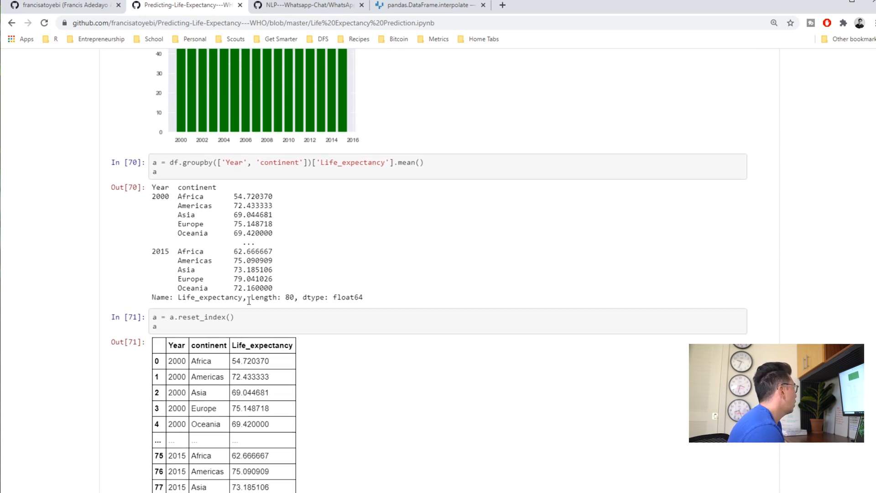
{"action": "mouse_move", "coordinate": [239, 166]}
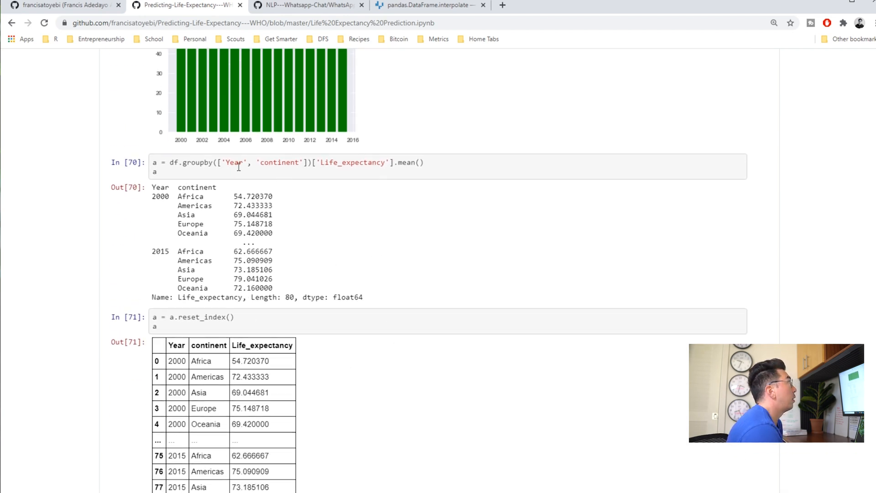
{"action": "mouse_move", "coordinate": [194, 172]}
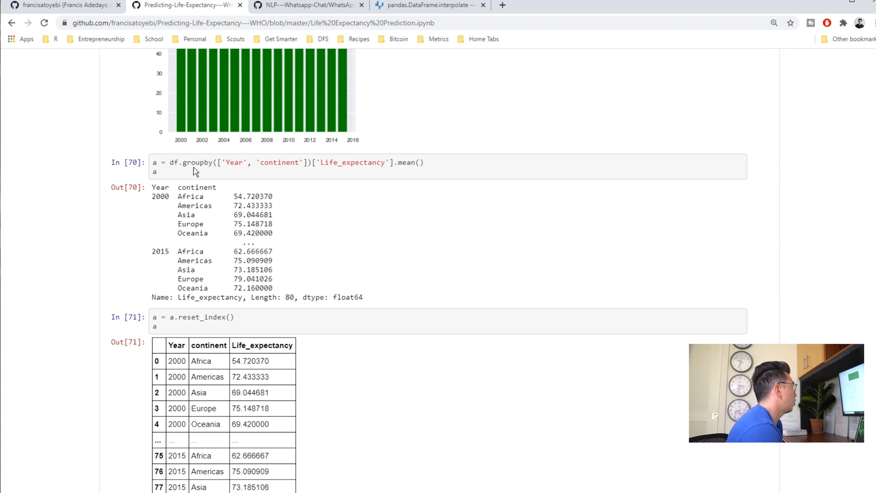
{"action": "mouse_move", "coordinate": [271, 257]}
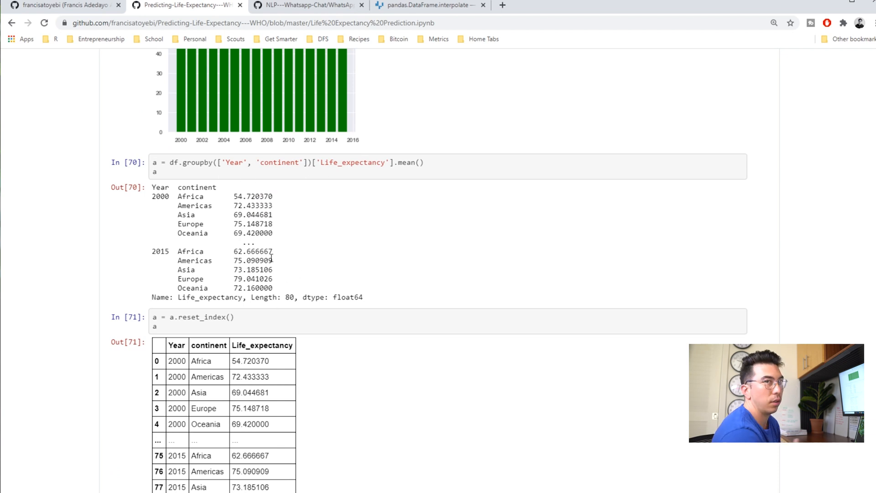
- Scroll down past the Life Expectancy by Continent chart into the outlier box plots
{"action": "scroll", "scroll_direction": "down", "scroll_amount": 3}
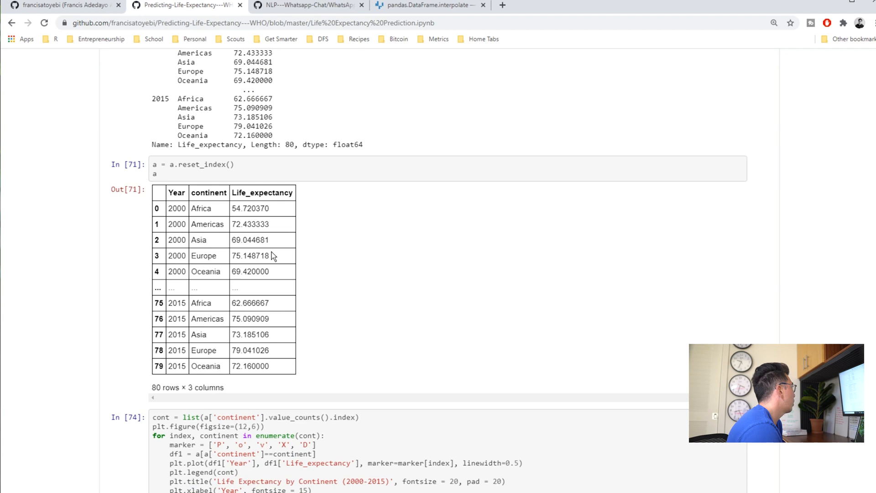
{"action": "scroll", "scroll_direction": "down", "scroll_amount": 3}
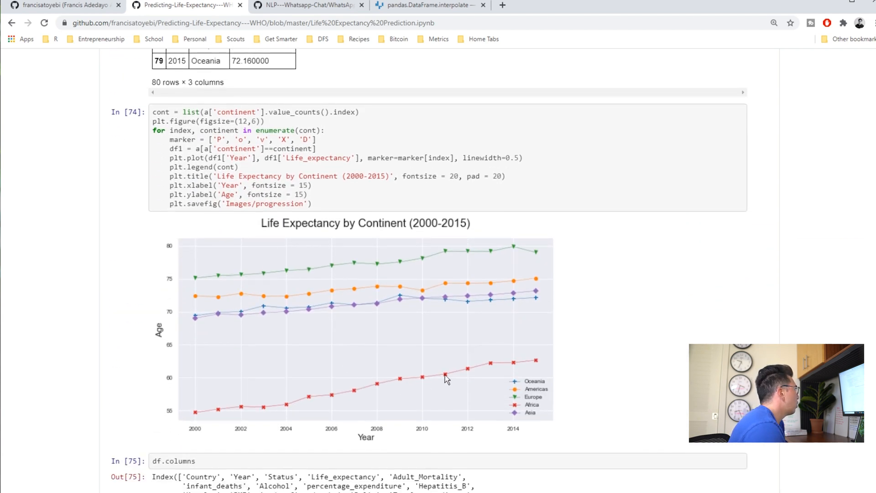
{"action": "mouse_move", "coordinate": [321, 316]}
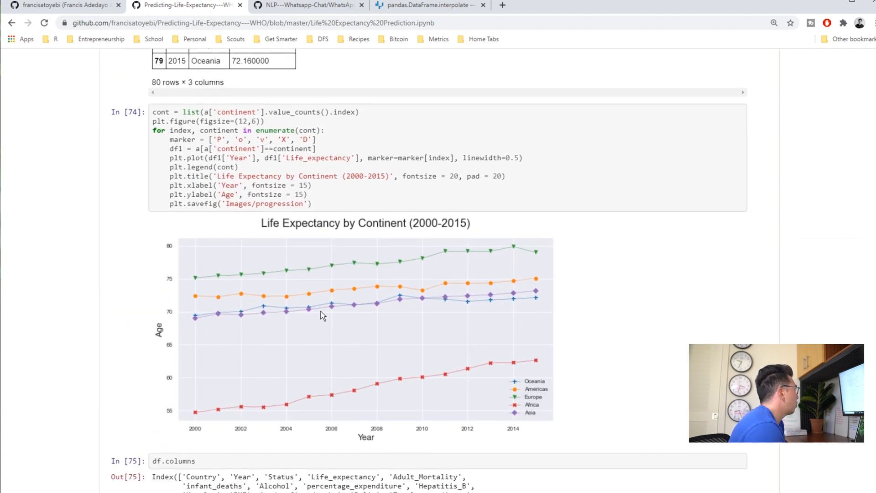
{"action": "scroll", "scroll_direction": "down", "scroll_amount": 3}
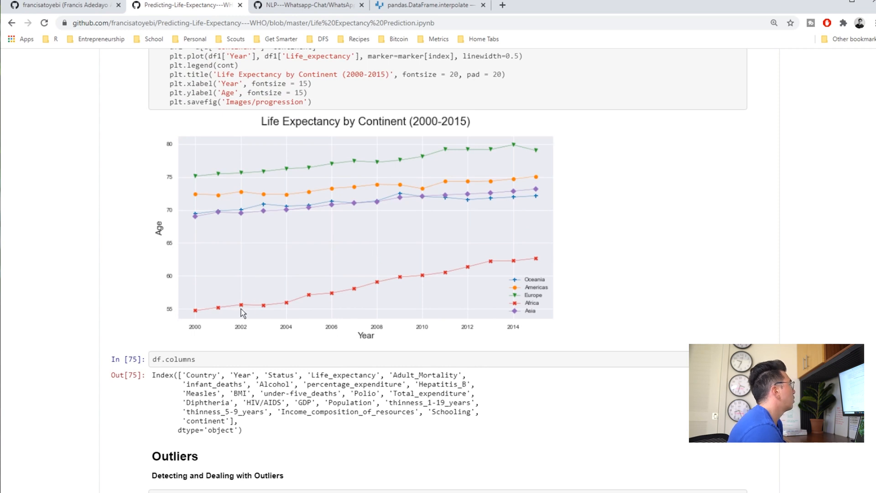
{"action": "mouse_move", "coordinate": [572, 255]}
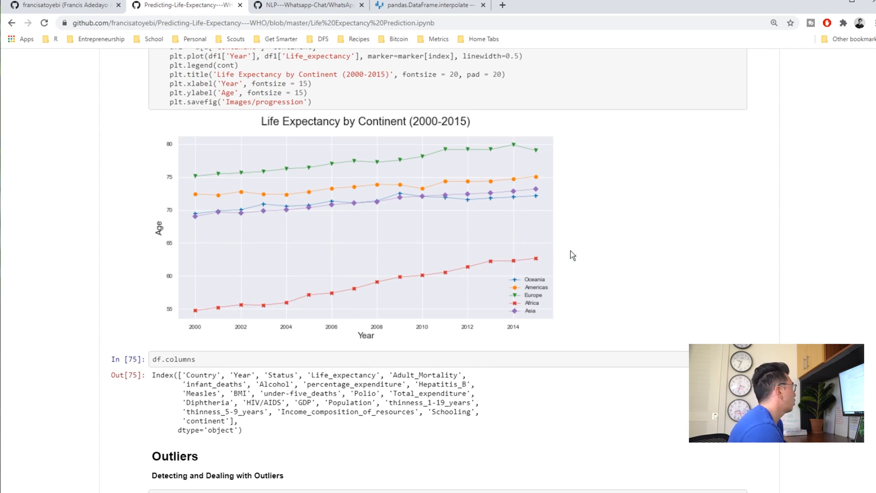
{"action": "mouse_move", "coordinate": [379, 284]}
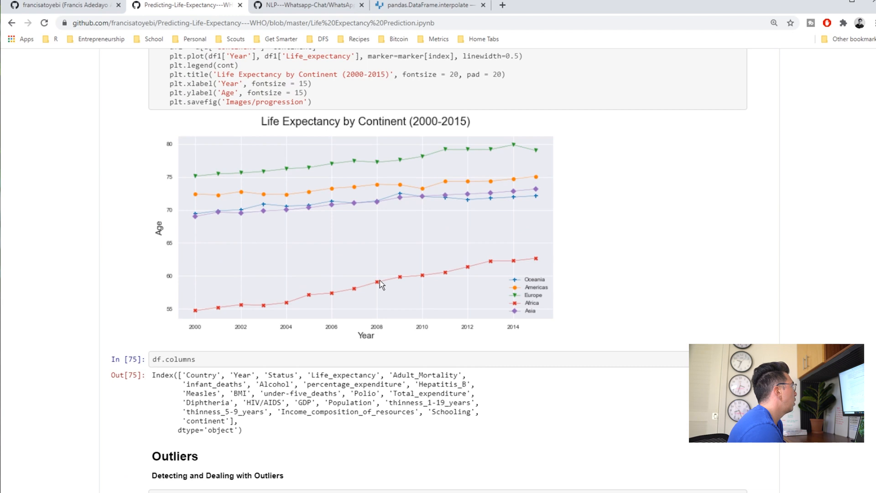
{"action": "mouse_move", "coordinate": [454, 216]}
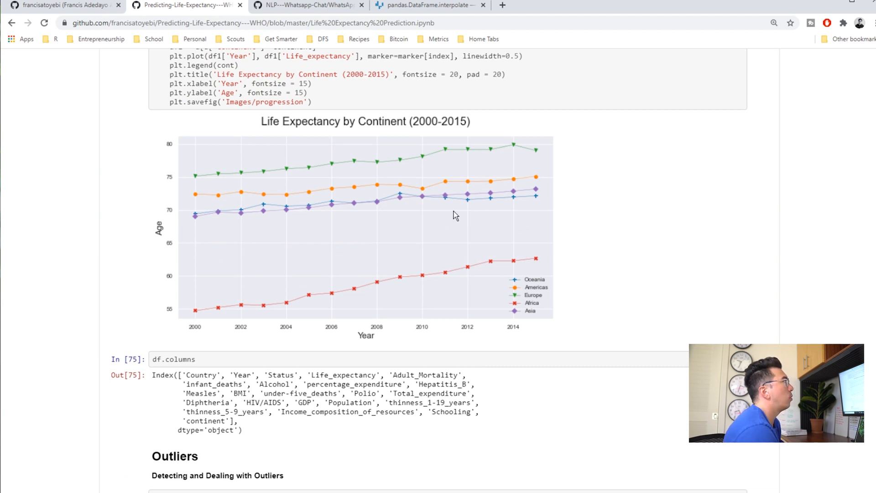
{"action": "scroll", "scroll_direction": "up", "scroll_amount": 3}
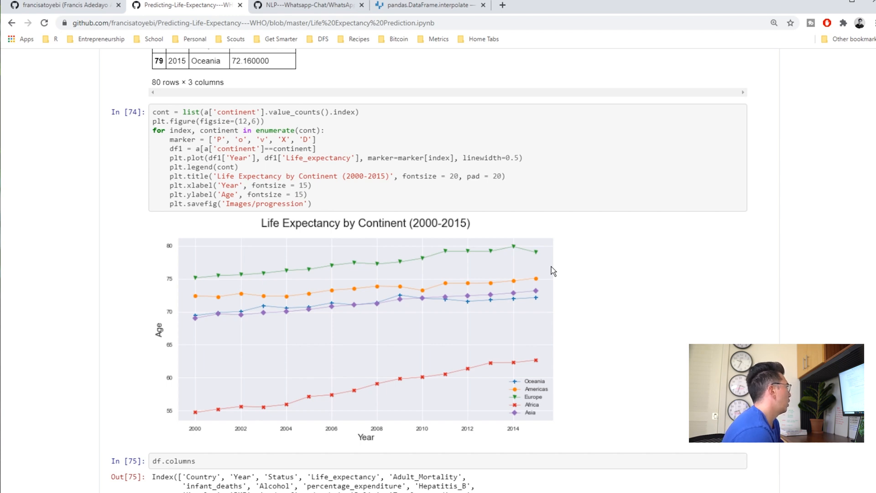
{"action": "mouse_move", "coordinate": [500, 305]}
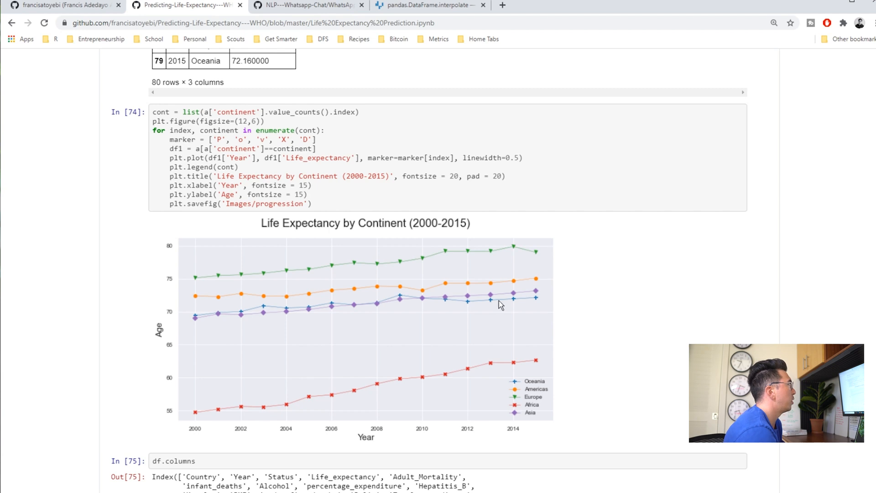
{"action": "scroll", "scroll_direction": "down", "scroll_amount": 3}
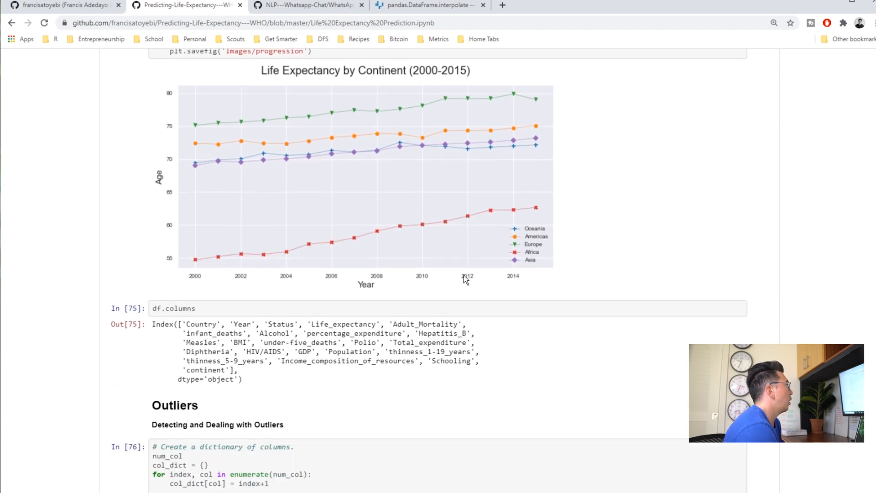
{"action": "scroll", "scroll_direction": "down", "scroll_amount": 3}
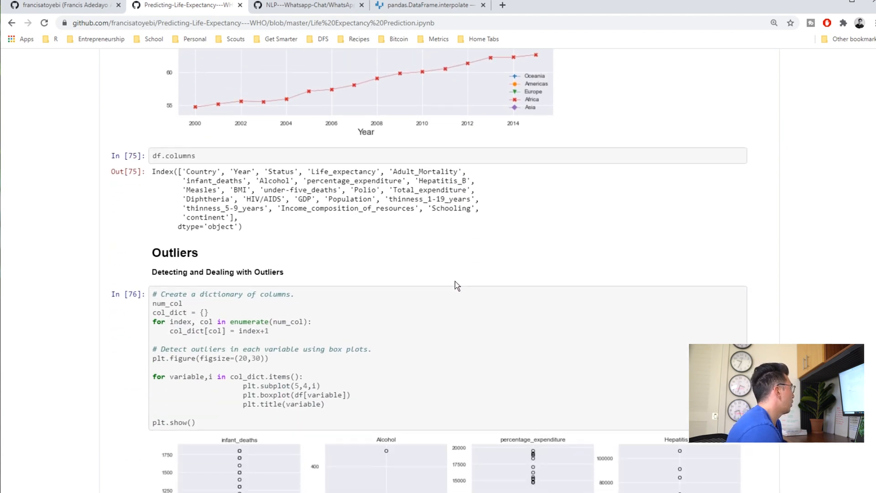
{"action": "scroll", "scroll_direction": "down", "scroll_amount": 3}
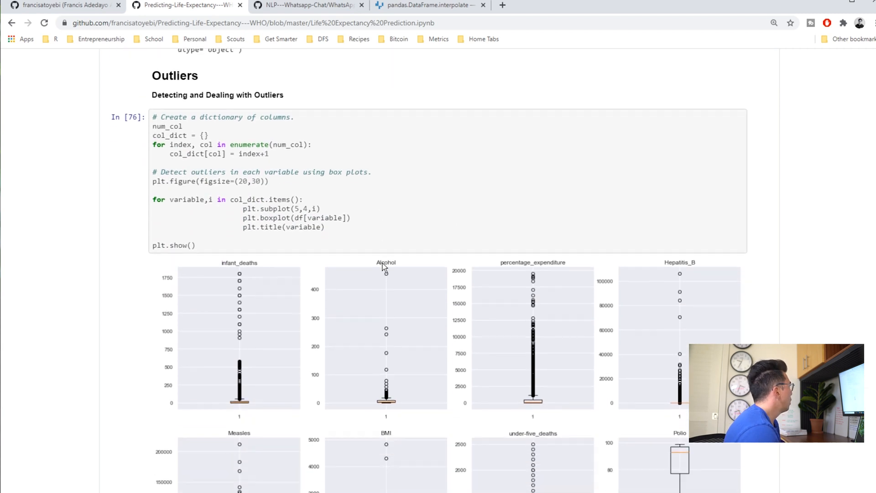
- Continue down through the box plots to cell In [77] with the Tukey outlier counts and percentages
{"action": "scroll", "scroll_direction": "down", "scroll_amount": 3}
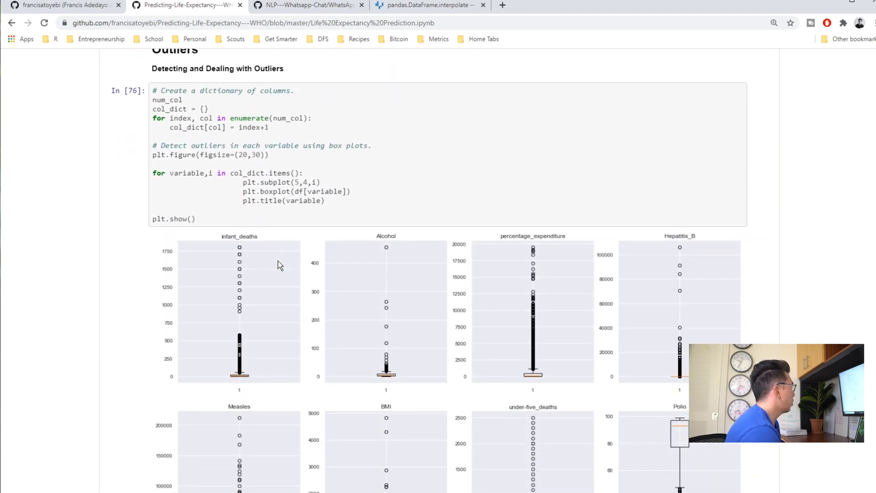
{"action": "scroll", "scroll_direction": "down", "scroll_amount": 3}
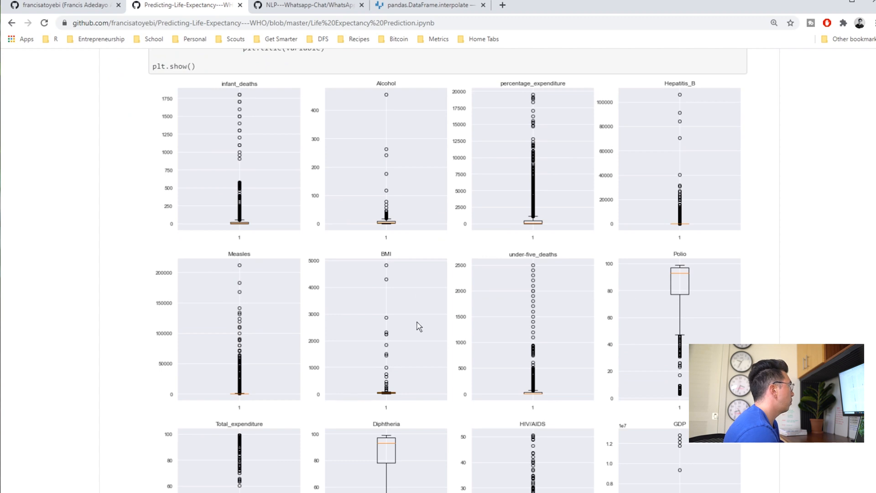
{"action": "scroll", "scroll_direction": "down", "scroll_amount": 3}
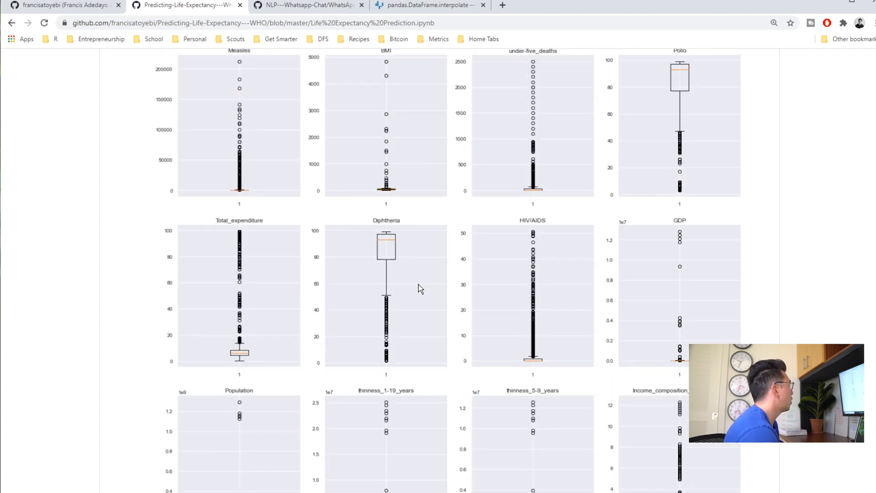
{"action": "scroll", "scroll_direction": "up", "scroll_amount": 3}
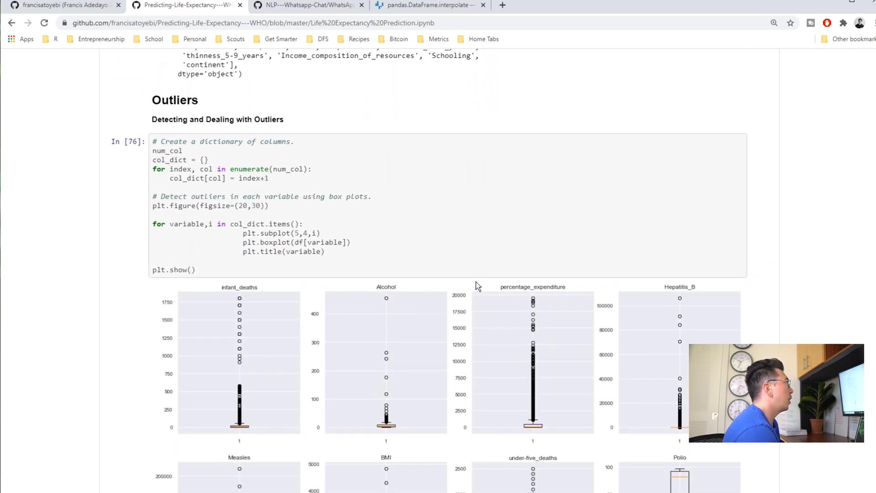
{"action": "scroll", "scroll_direction": "down", "scroll_amount": 3}
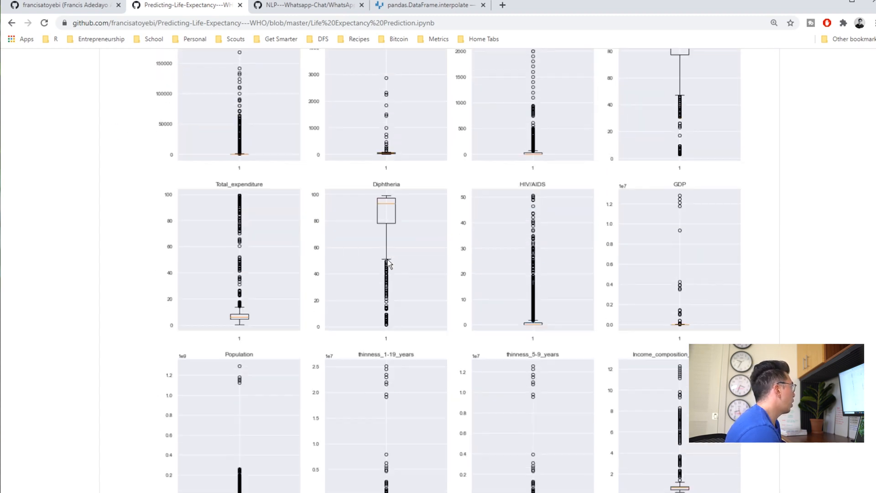
{"action": "scroll", "scroll_direction": "up", "scroll_amount": 3}
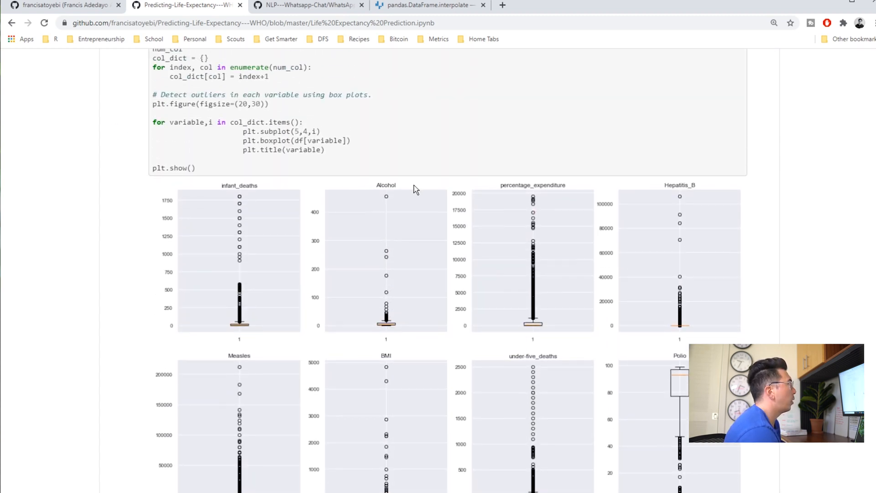
{"action": "mouse_move", "coordinate": [393, 222]}
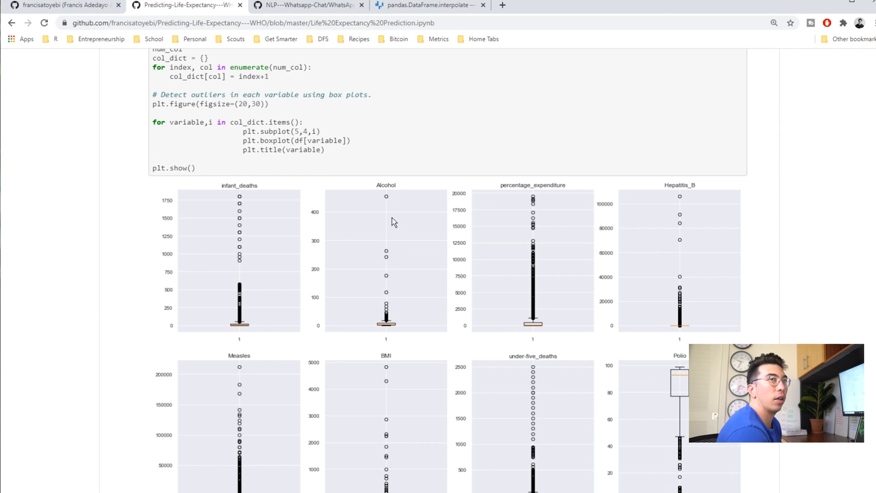
{"action": "mouse_move", "coordinate": [389, 215]}
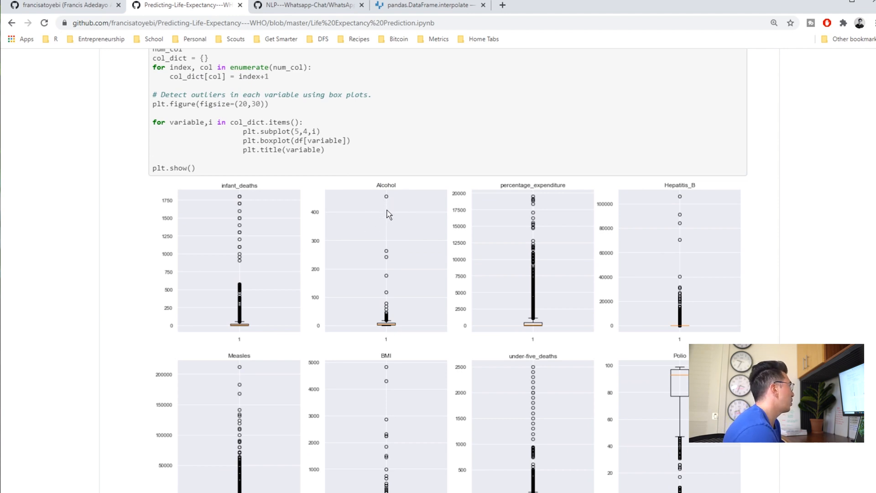
{"action": "mouse_move", "coordinate": [388, 205]}
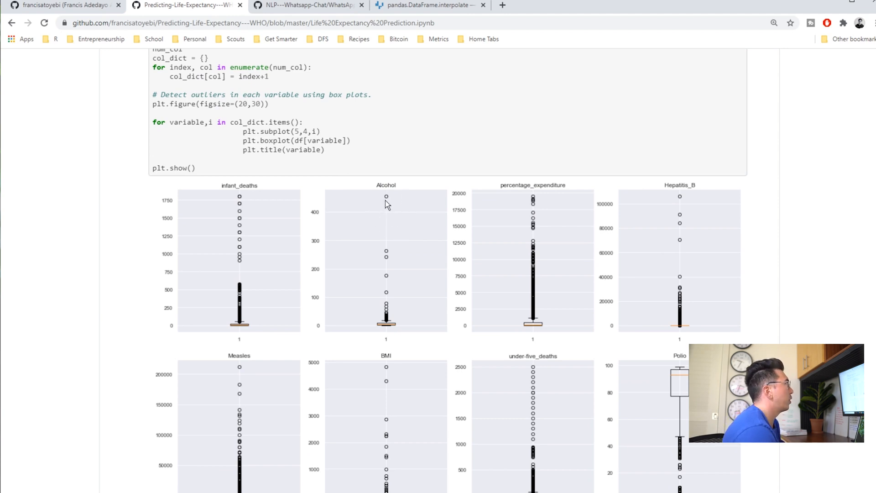
{"action": "mouse_move", "coordinate": [389, 200]}
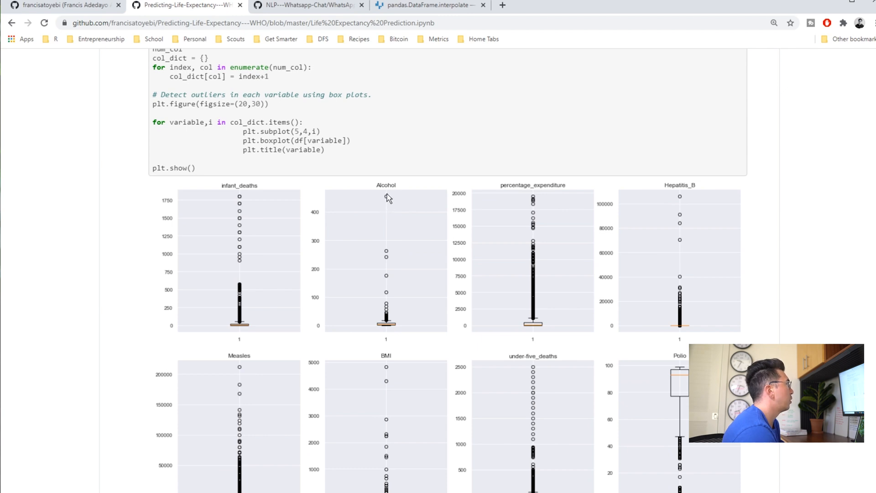
{"action": "mouse_move", "coordinate": [587, 217]}
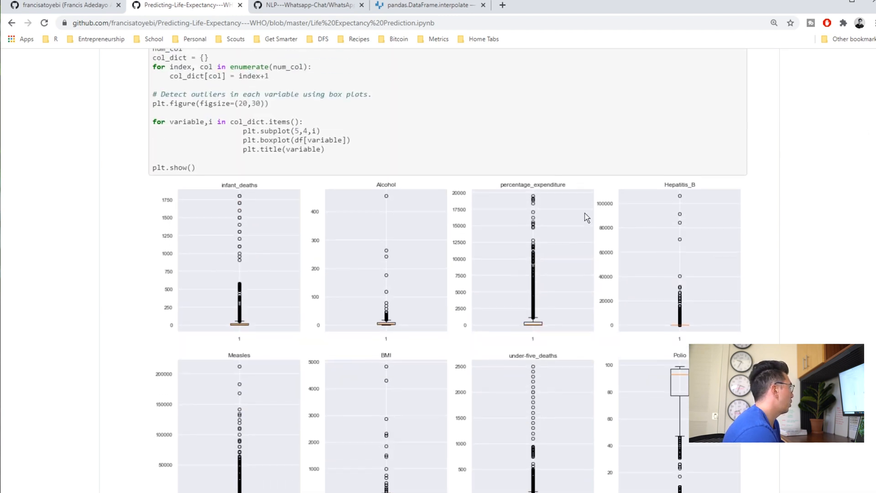
{"action": "scroll", "scroll_direction": "down", "scroll_amount": 3}
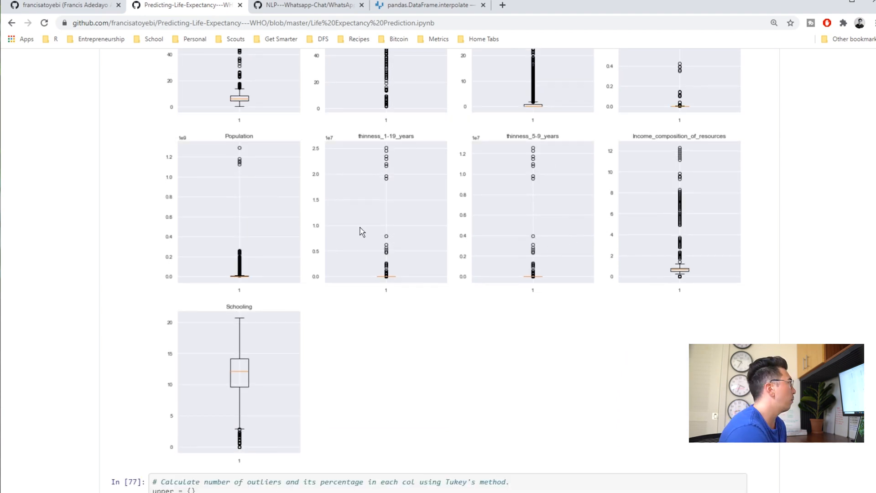
{"action": "scroll", "scroll_direction": "down", "scroll_amount": 3}
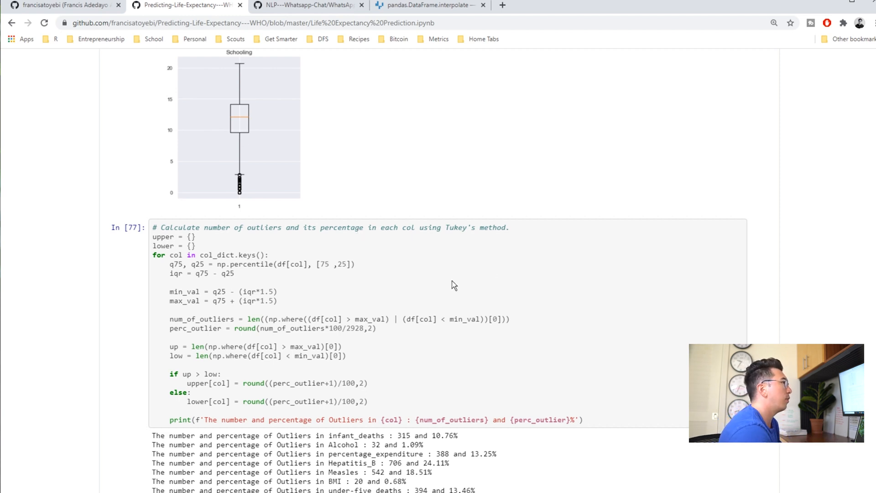
- Scroll down past the Tukey outlier counts to the Winsorization compare function cell and GDP comparison plot
{"action": "scroll", "scroll_direction": "up", "scroll_amount": 3}
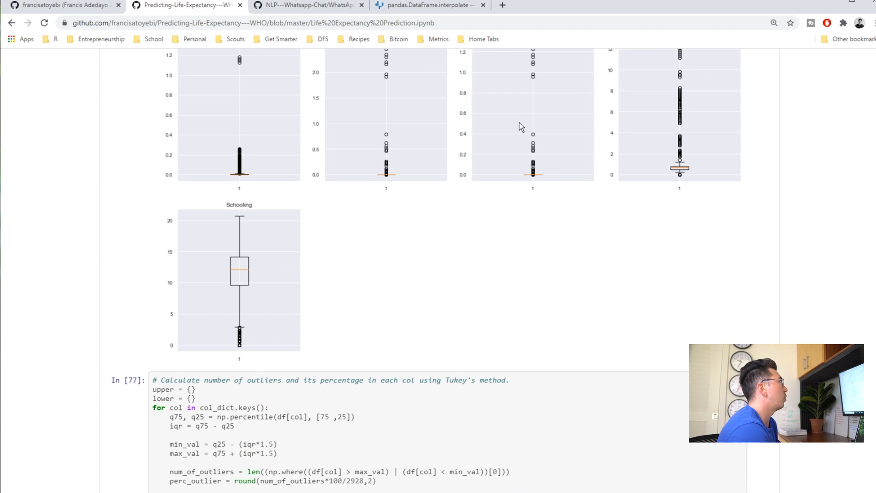
{"action": "scroll", "scroll_direction": "down", "scroll_amount": 3}
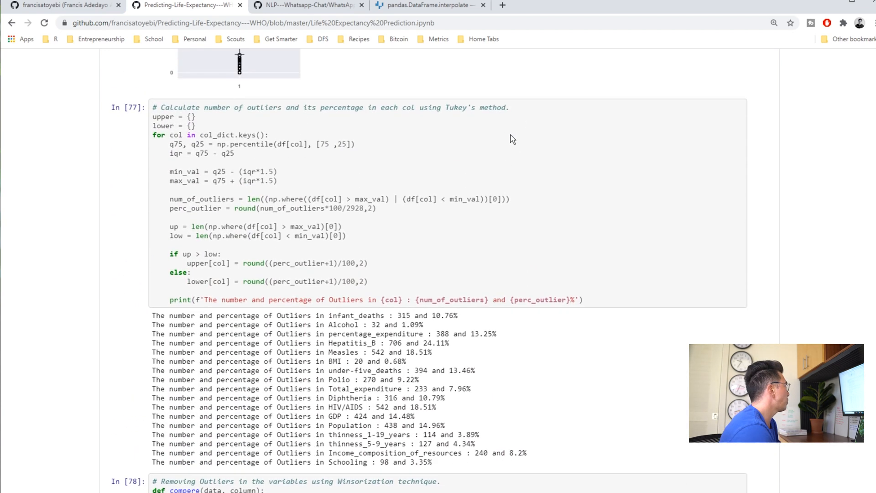
{"action": "scroll", "scroll_direction": "down", "scroll_amount": 3}
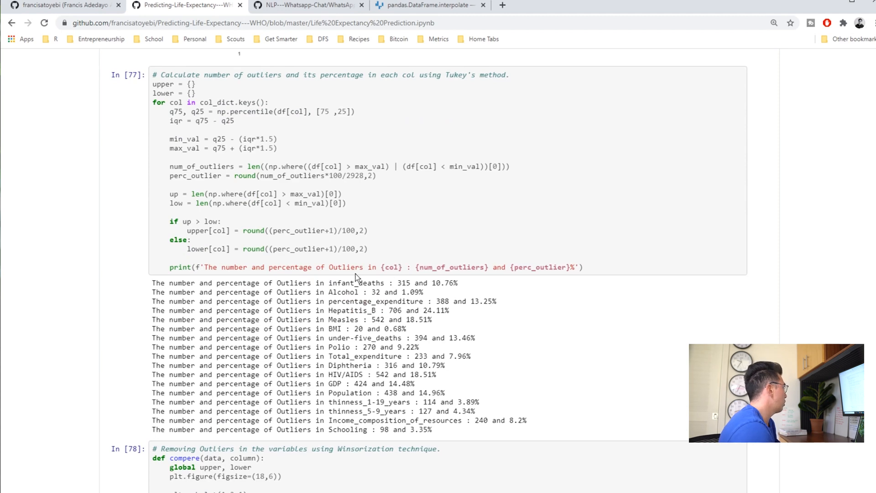
{"action": "scroll", "scroll_direction": "up", "scroll_amount": 3}
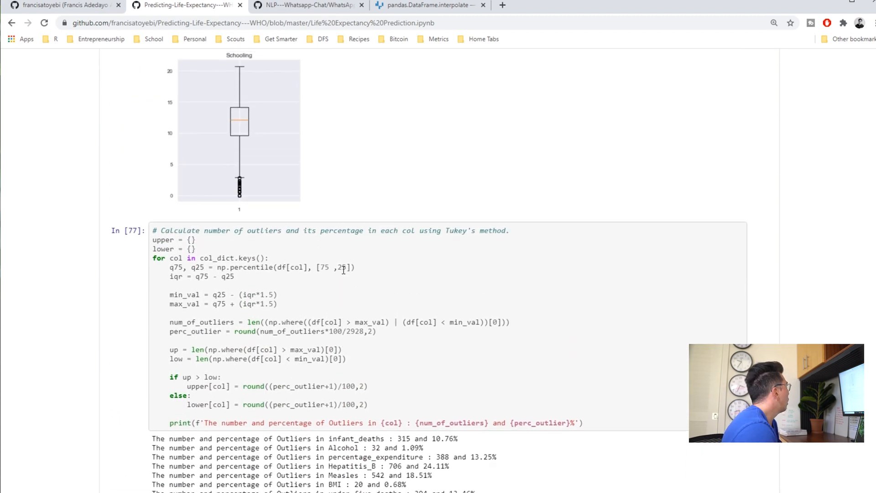
{"action": "scroll", "scroll_direction": "down", "scroll_amount": 3}
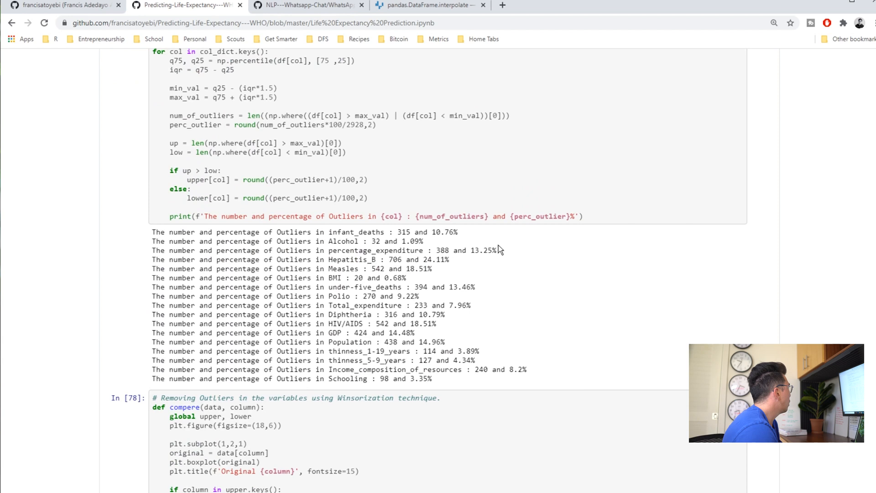
{"action": "scroll", "scroll_direction": "down", "scroll_amount": 3}
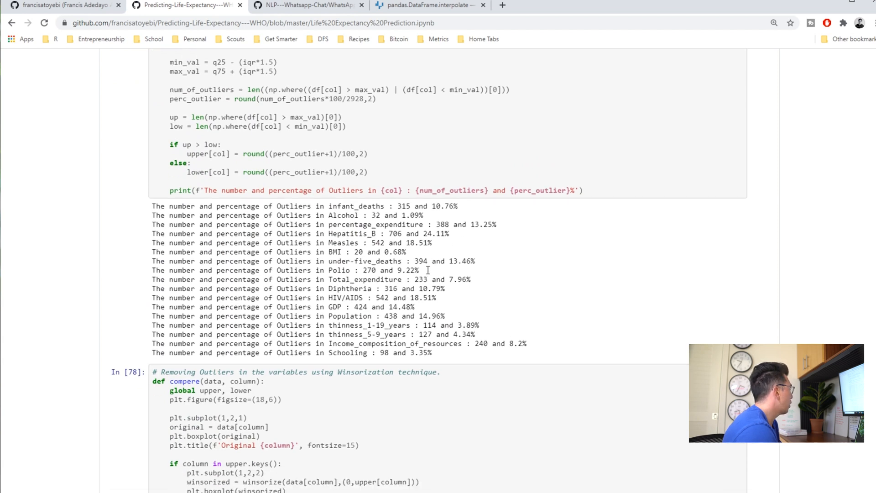
{"action": "scroll", "scroll_direction": "down", "scroll_amount": 3}
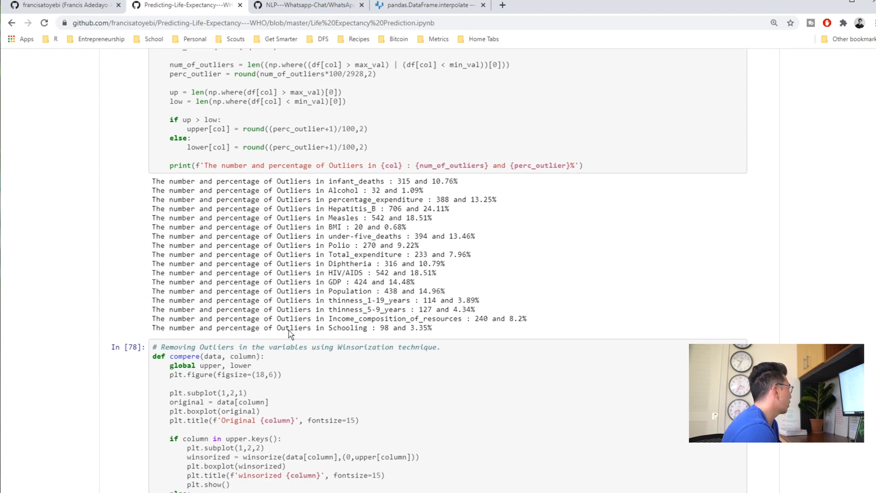
{"action": "scroll", "scroll_direction": "down", "scroll_amount": 3}
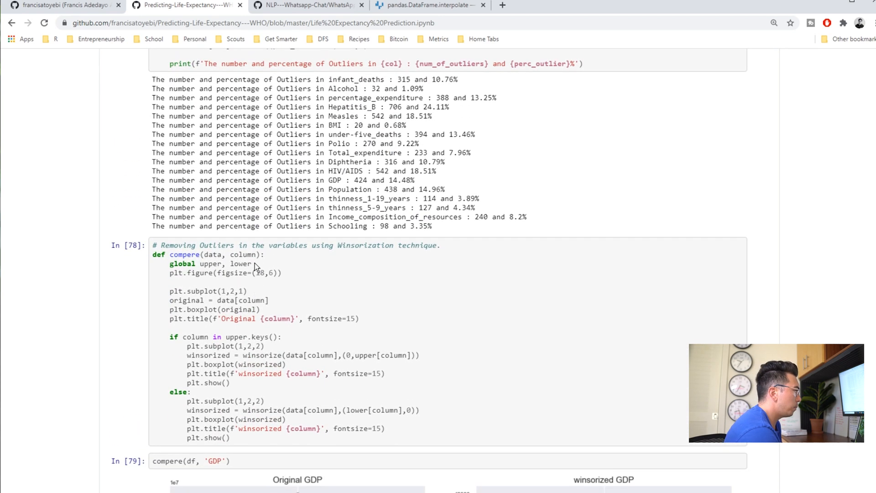
{"action": "scroll", "scroll_direction": "down", "scroll_amount": 3}
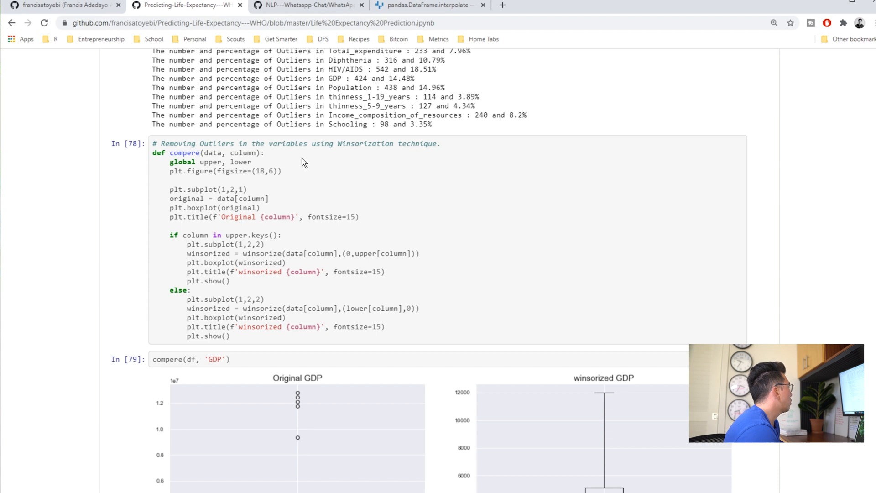
{"action": "mouse_move", "coordinate": [377, 155]}
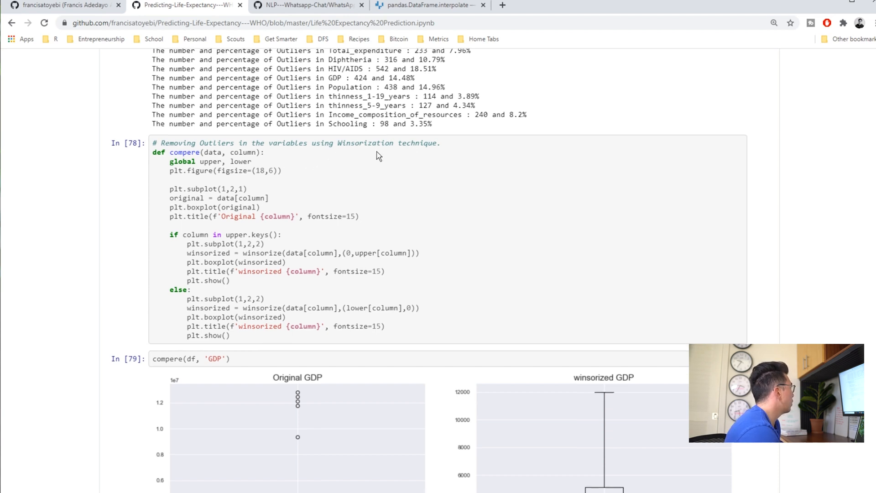
{"action": "scroll", "scroll_direction": "down", "scroll_amount": 3}
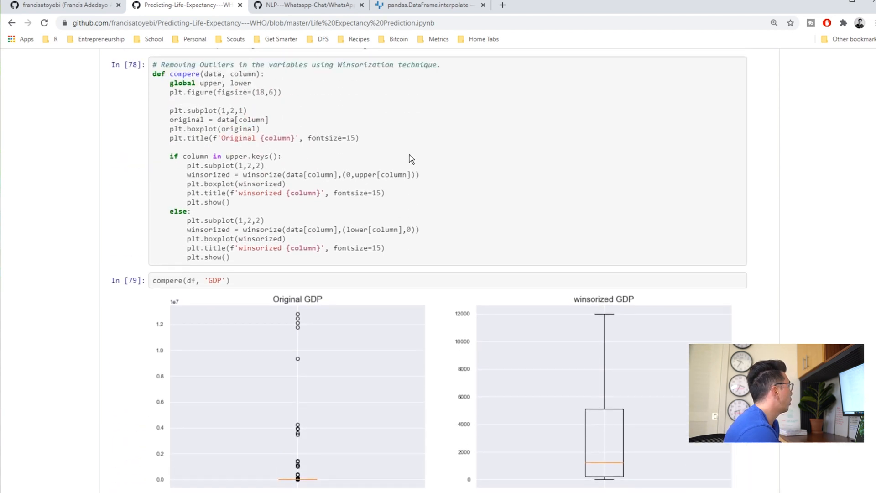
{"action": "scroll", "scroll_direction": "up", "scroll_amount": 3}
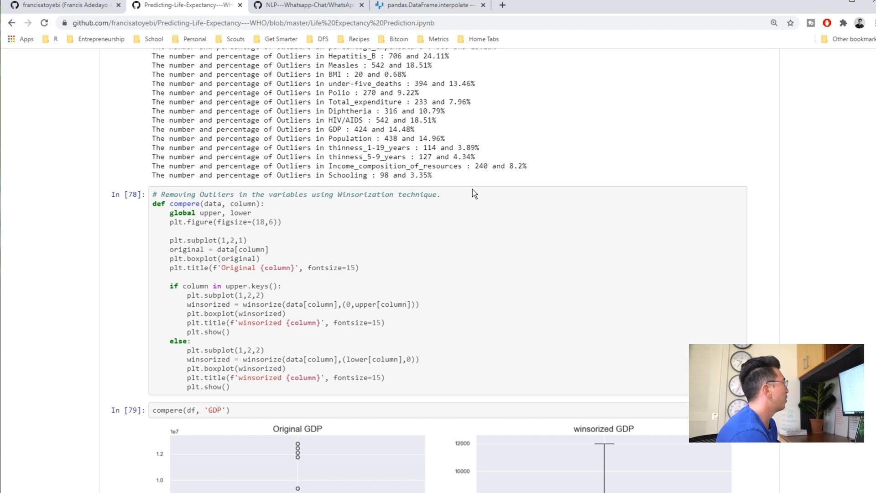
{"action": "scroll", "scroll_direction": "down", "scroll_amount": 3}
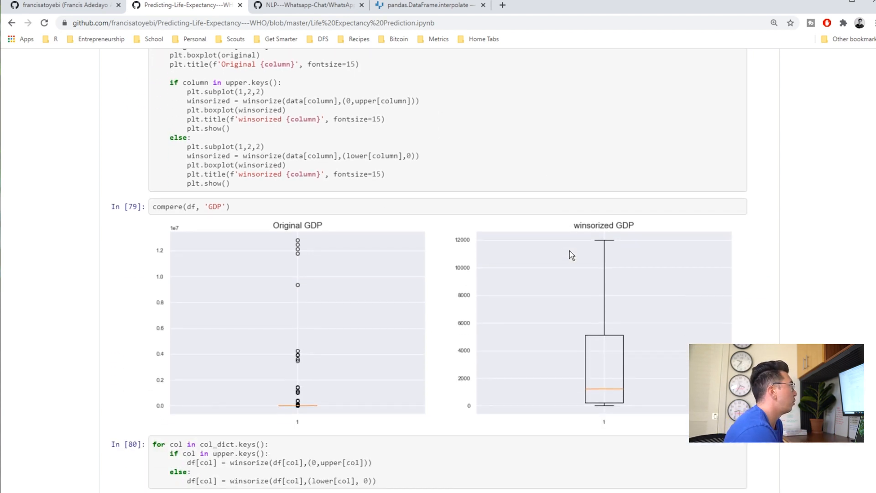
{"action": "scroll", "scroll_direction": "up", "scroll_amount": 3}
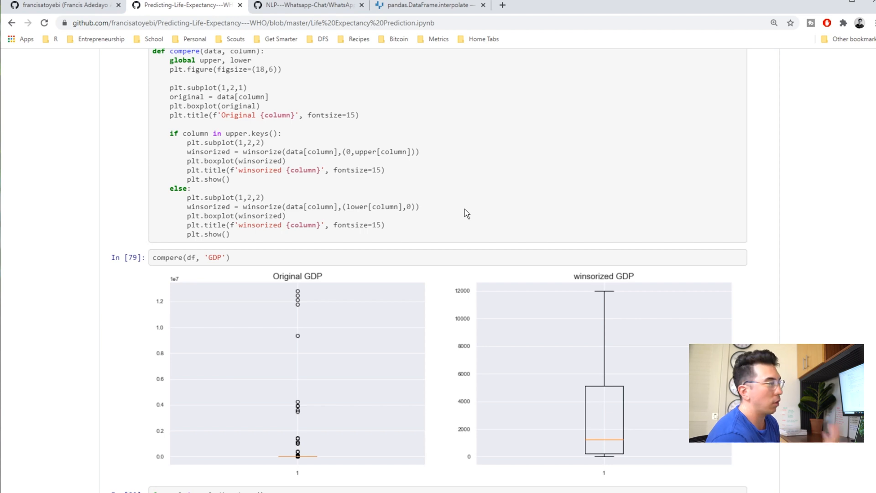
{"action": "mouse_move", "coordinate": [474, 166]}
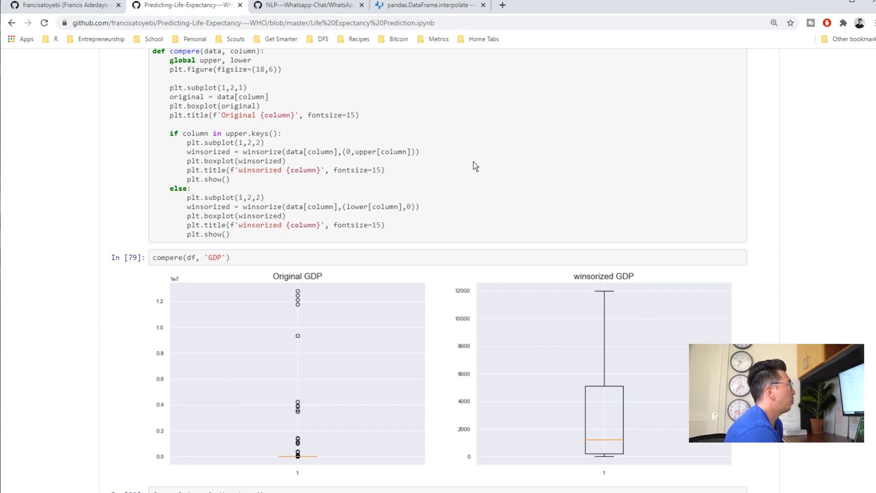
{"action": "scroll", "scroll_direction": "up", "scroll_amount": 3}
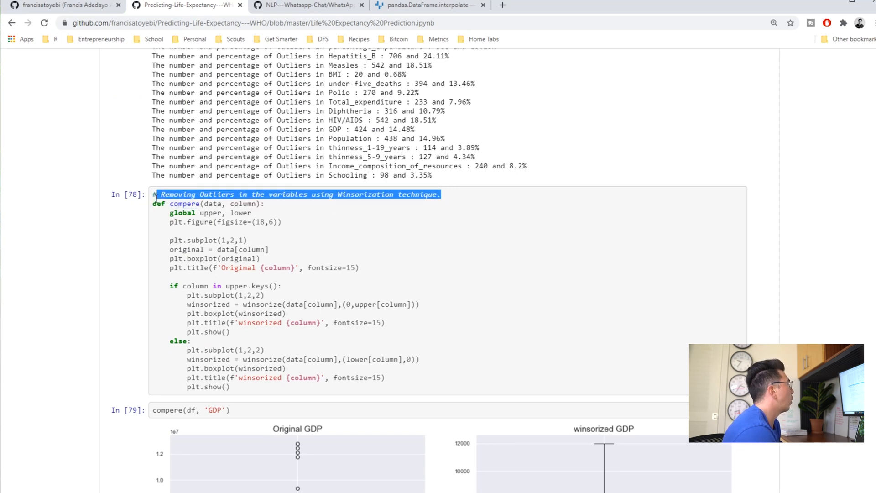
- Scroll down through the correlation heatmap and get_dummies column list to the linear regression cell In [84]
{"action": "scroll", "scroll_direction": "down", "scroll_amount": 3}
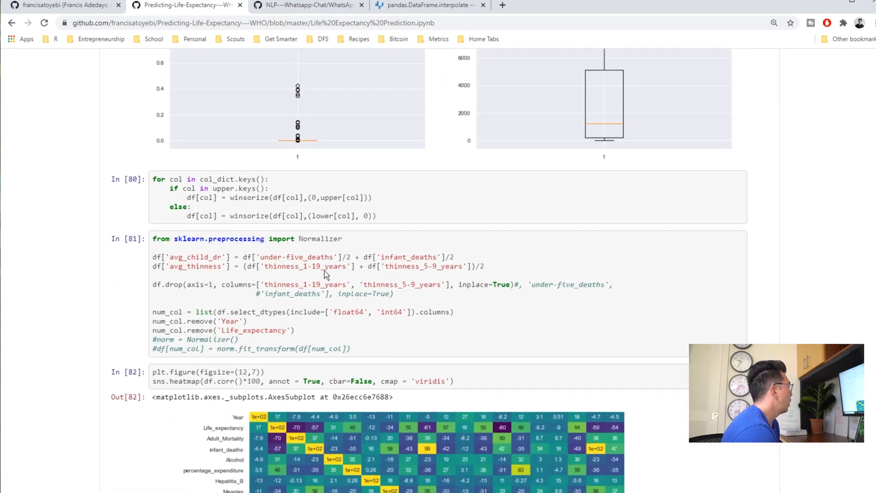
{"action": "scroll", "scroll_direction": "down", "scroll_amount": 3}
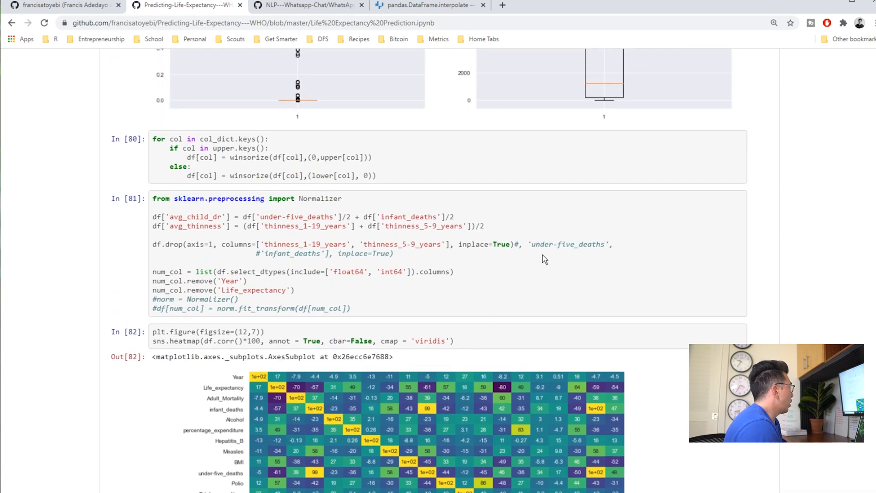
{"action": "scroll", "scroll_direction": "down", "scroll_amount": 3}
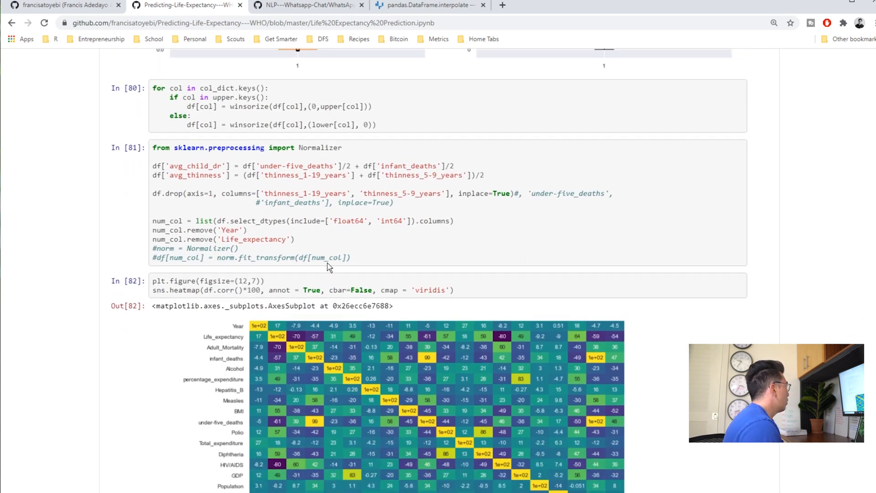
{"action": "mouse_move", "coordinate": [360, 261]}
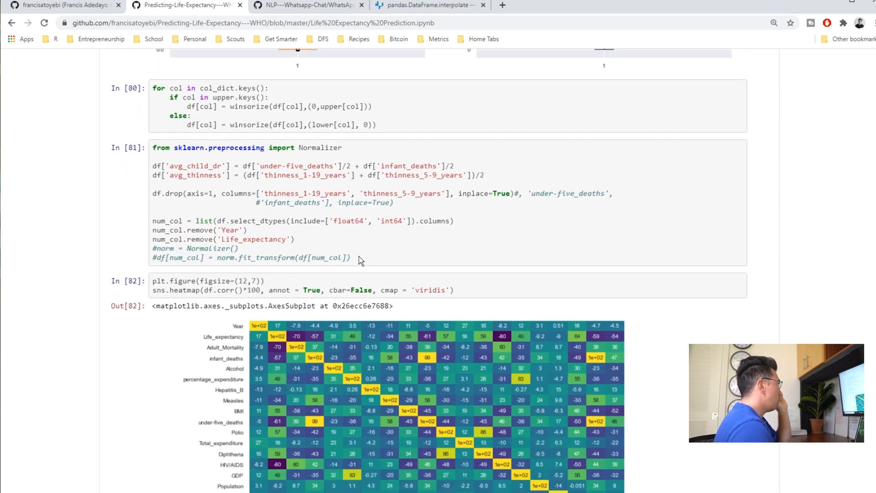
{"action": "scroll", "scroll_direction": "down", "scroll_amount": 3}
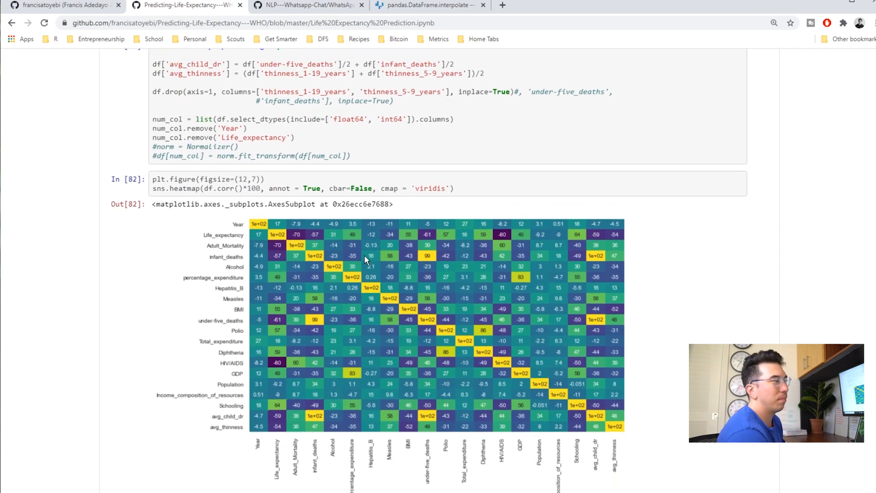
{"action": "scroll", "scroll_direction": "down", "scroll_amount": 3}
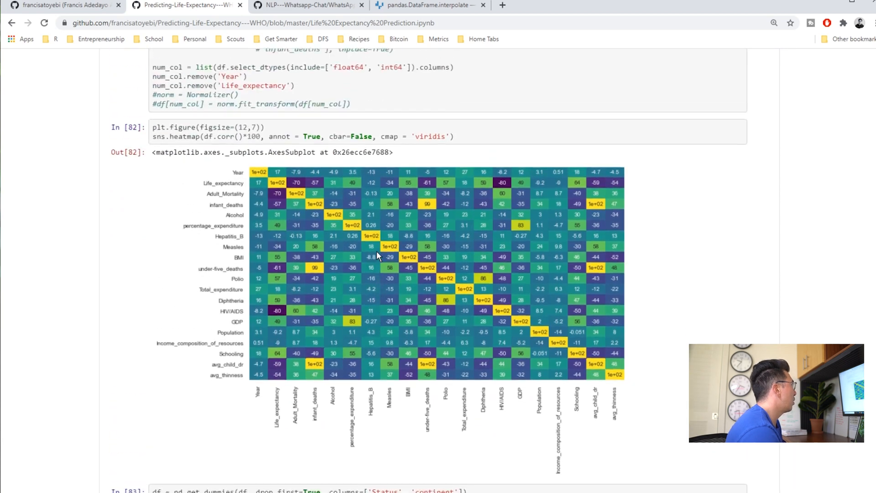
{"action": "scroll", "scroll_direction": "down", "scroll_amount": 3}
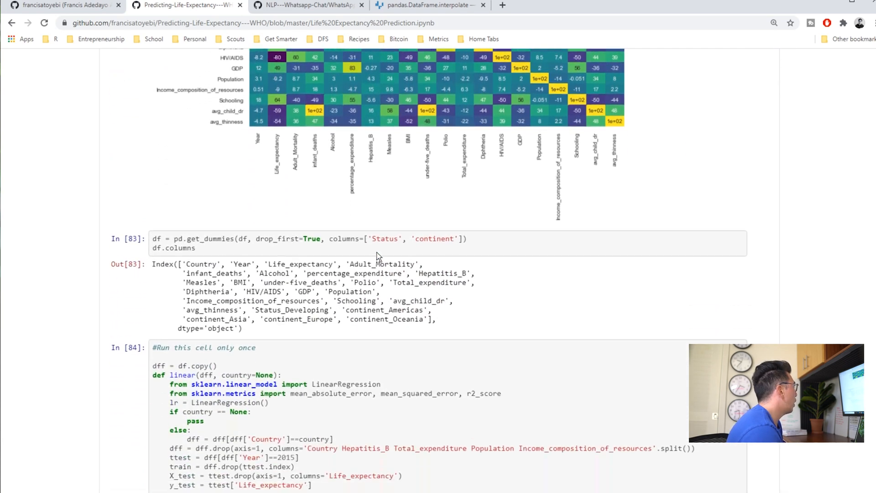
{"action": "scroll", "scroll_direction": "up", "scroll_amount": 3}
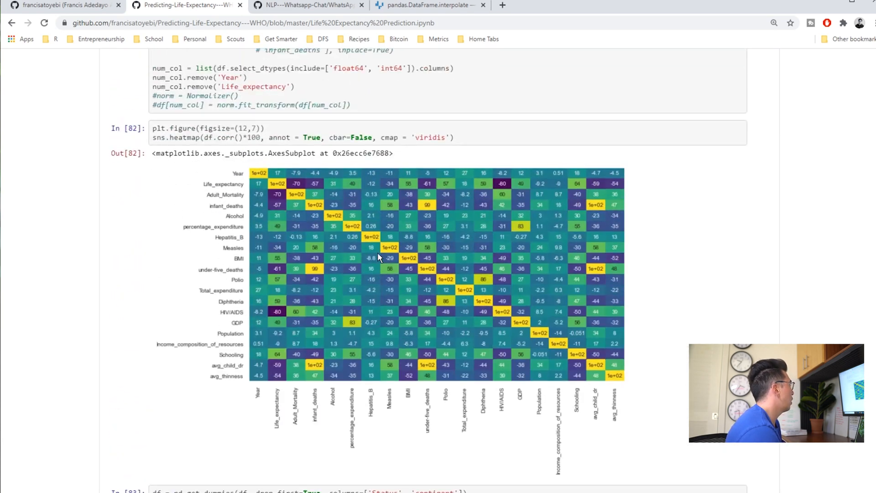
{"action": "scroll", "scroll_direction": "down", "scroll_amount": 3}
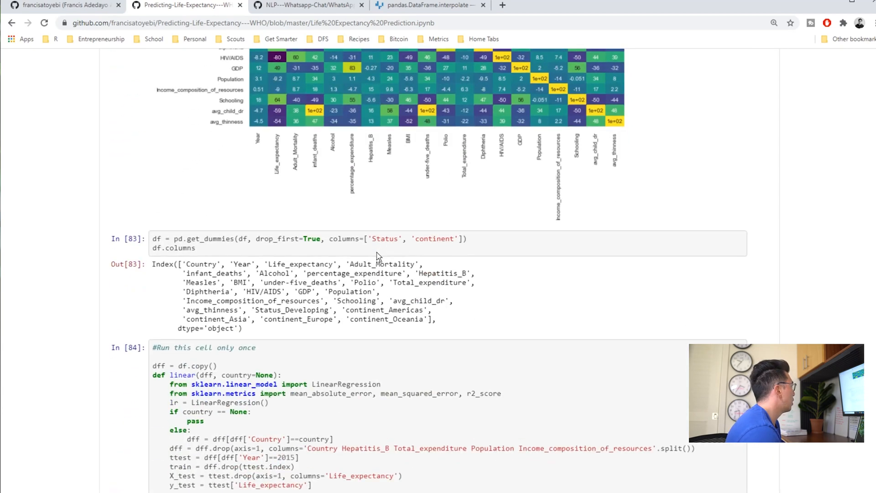
{"action": "scroll", "scroll_direction": "down", "scroll_amount": 3}
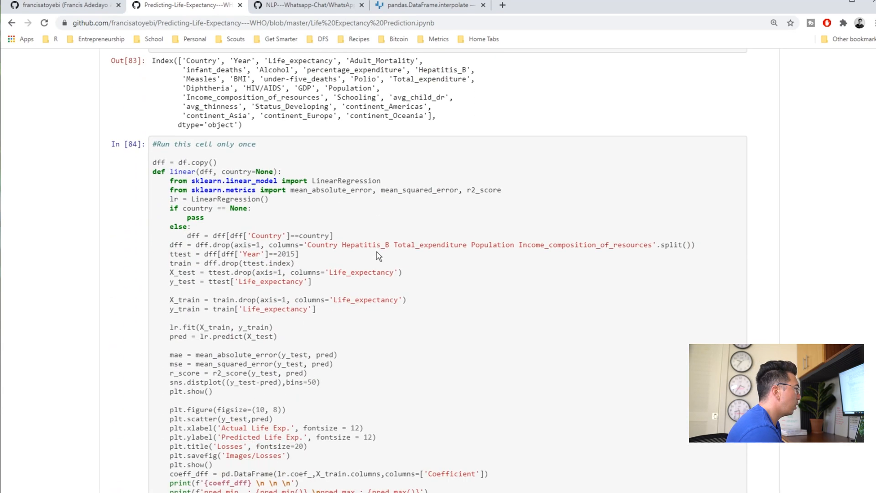
- Scroll back up to the Tukey counts, then down through winsorize and feature-engineering cells to the sns.heatmap output
{"action": "scroll", "scroll_direction": "up", "scroll_amount": 3}
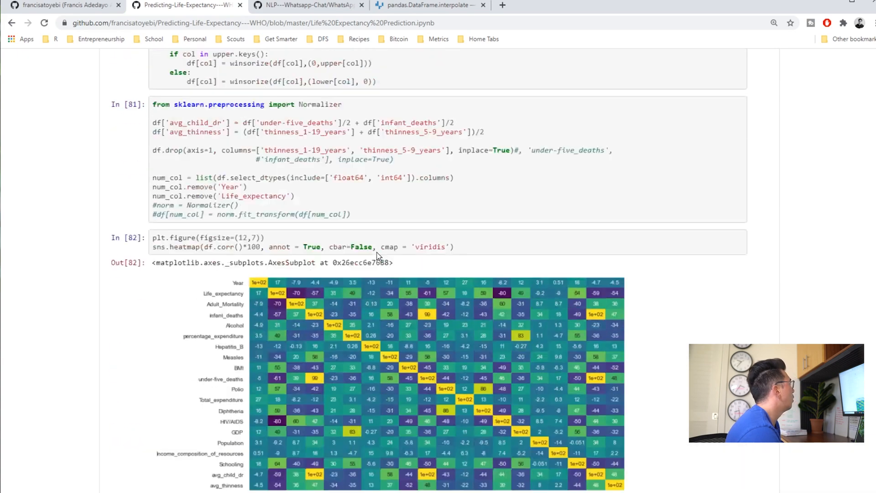
{"action": "scroll", "scroll_direction": "up", "scroll_amount": 3}
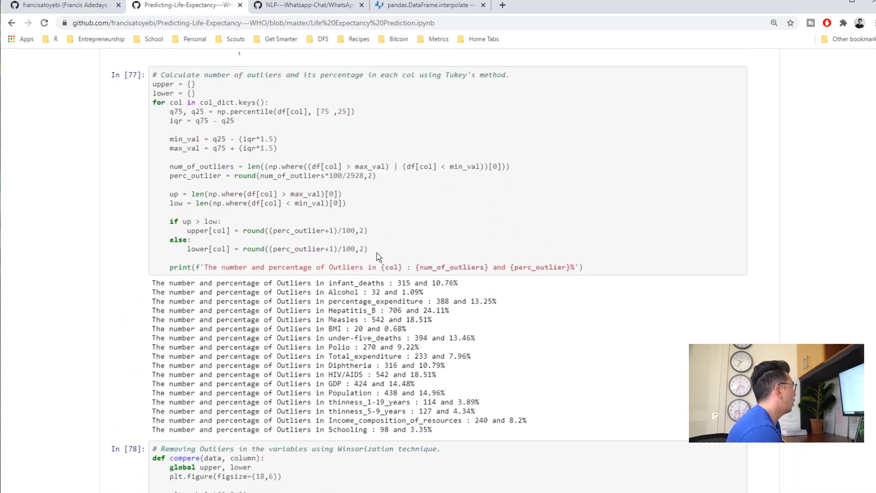
{"action": "scroll", "scroll_direction": "down", "scroll_amount": 3}
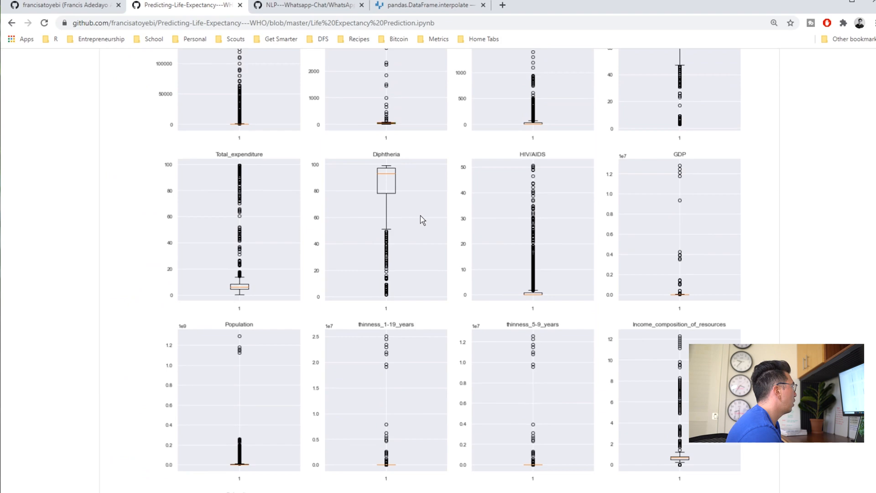
{"action": "scroll", "scroll_direction": "down", "scroll_amount": 3}
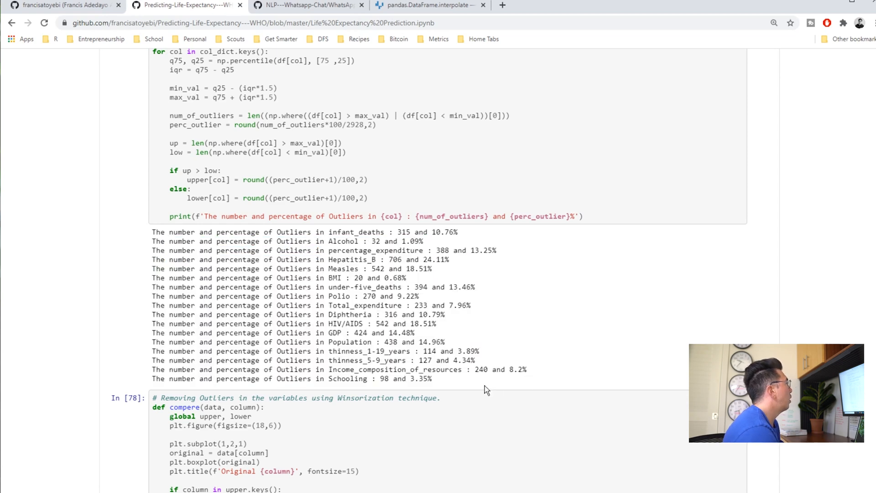
{"action": "mouse_move", "coordinate": [502, 282]}
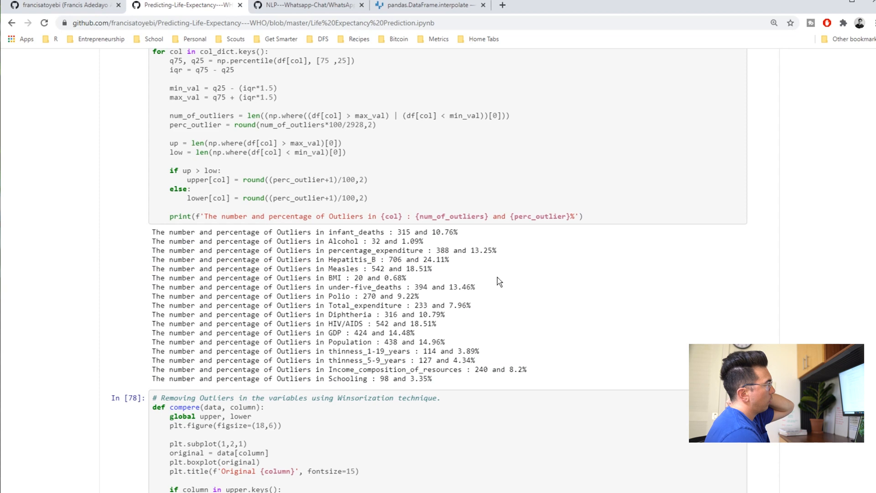
{"action": "mouse_move", "coordinate": [495, 265]}
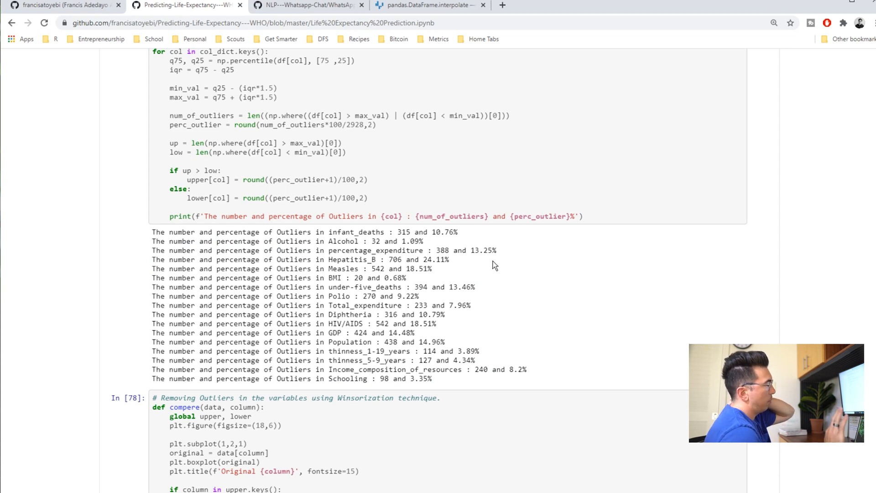
{"action": "mouse_move", "coordinate": [374, 216]}
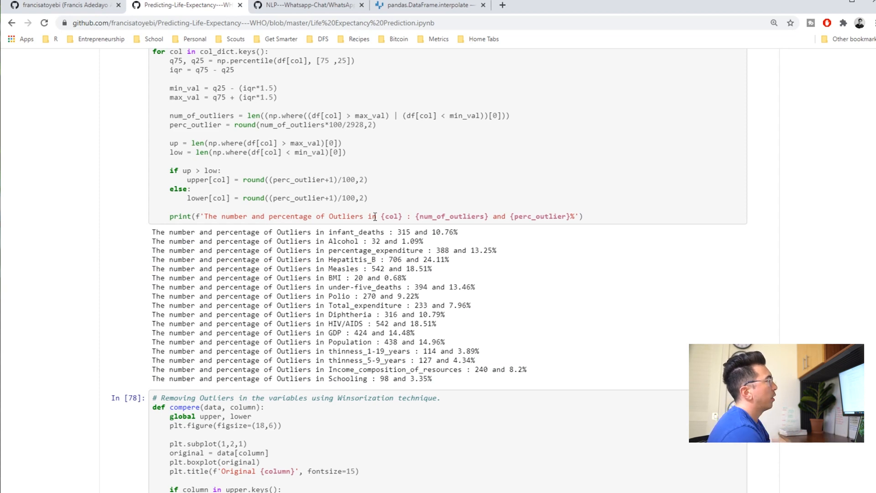
{"action": "mouse_move", "coordinate": [655, 255]}
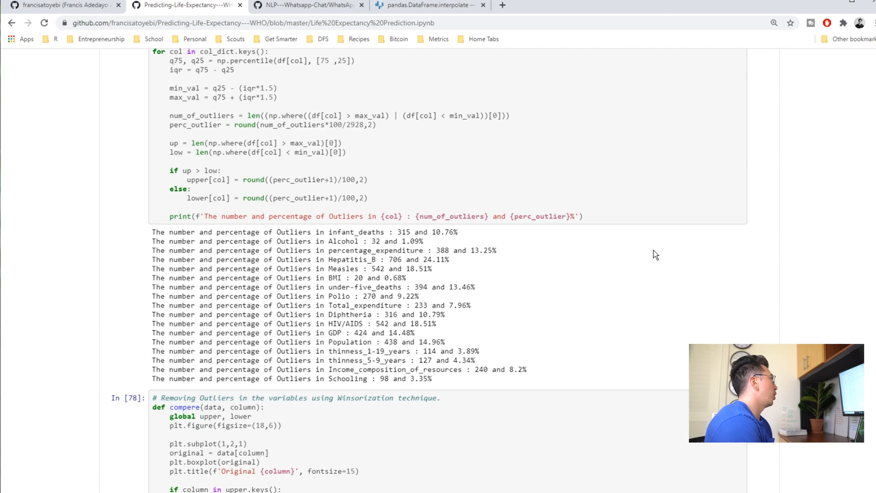
{"action": "scroll", "scroll_direction": "down", "scroll_amount": 3}
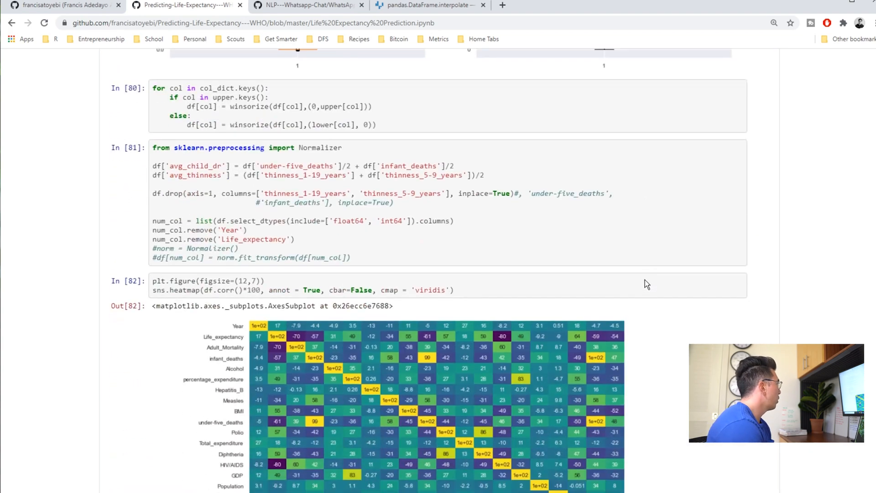
- Scroll past the linear() function and residual histogram to the Losses scatter, coefficient table and r2 0.843 metrics
{"action": "scroll", "scroll_direction": "down", "scroll_amount": 3}
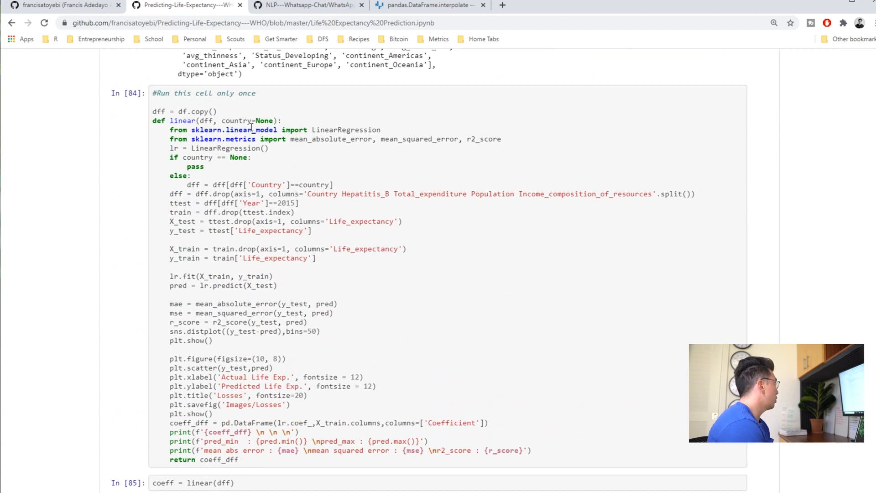
{"action": "scroll", "scroll_direction": "down", "scroll_amount": 3}
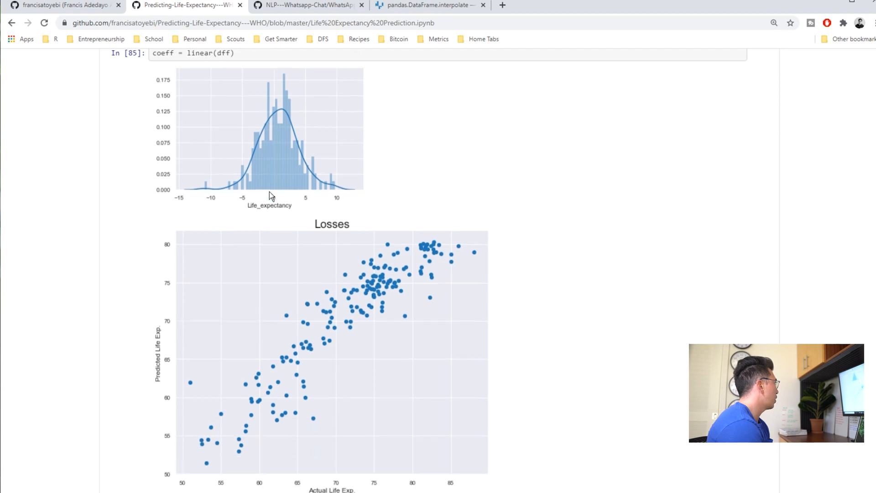
{"action": "scroll", "scroll_direction": "down", "scroll_amount": 3}
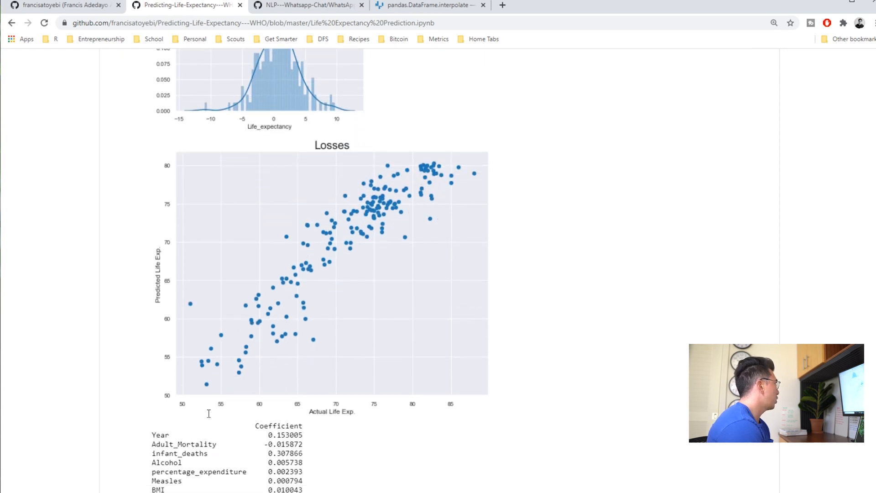
{"action": "scroll", "scroll_direction": "down", "scroll_amount": 3}
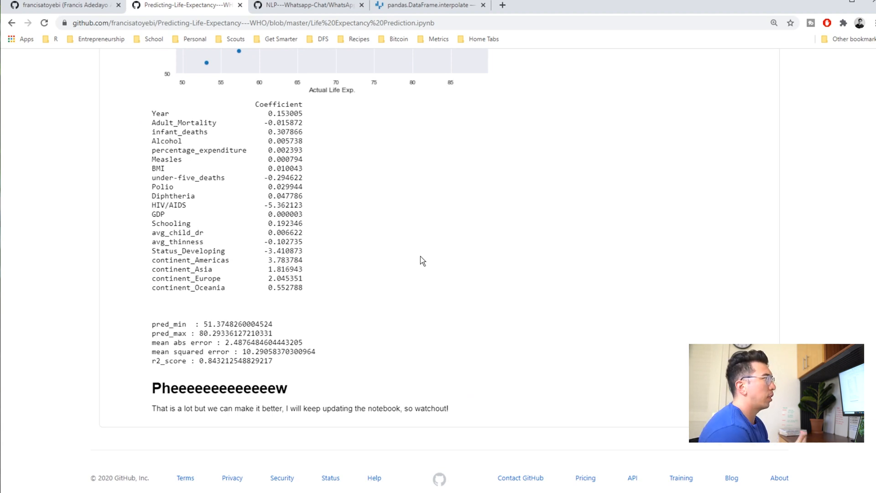
{"action": "mouse_move", "coordinate": [318, 372]}
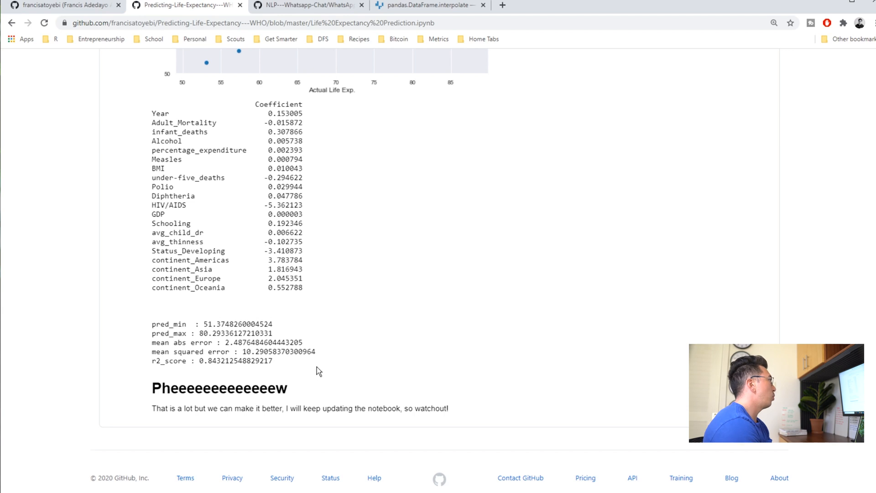
{"action": "mouse_move", "coordinate": [303, 323]}
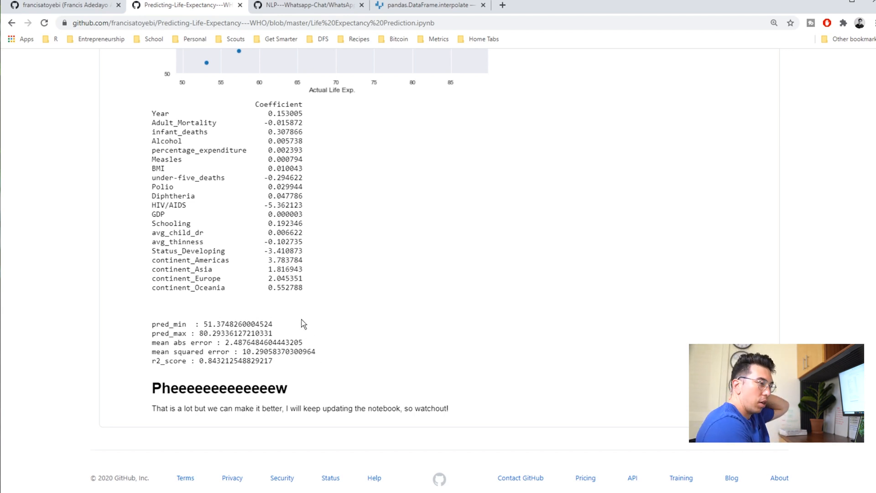
{"action": "mouse_move", "coordinate": [300, 320]}
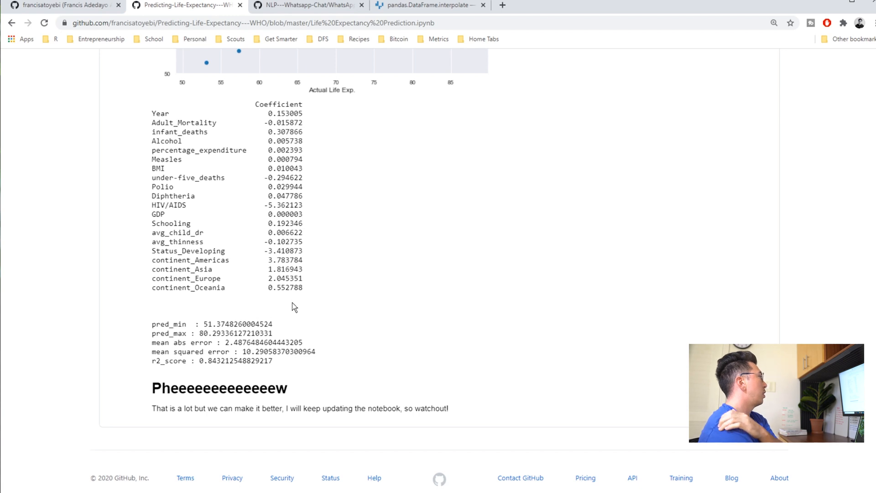
{"action": "mouse_move", "coordinate": [283, 345]}
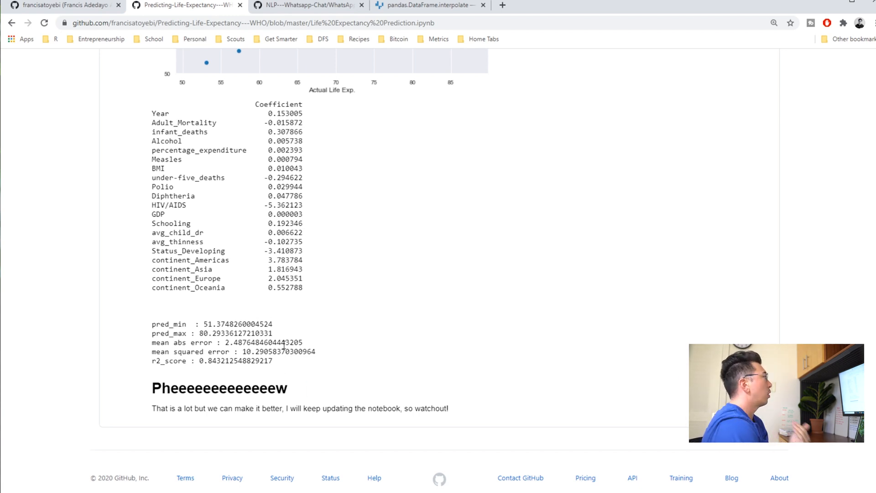
{"action": "scroll", "scroll_direction": "up", "scroll_amount": 3}
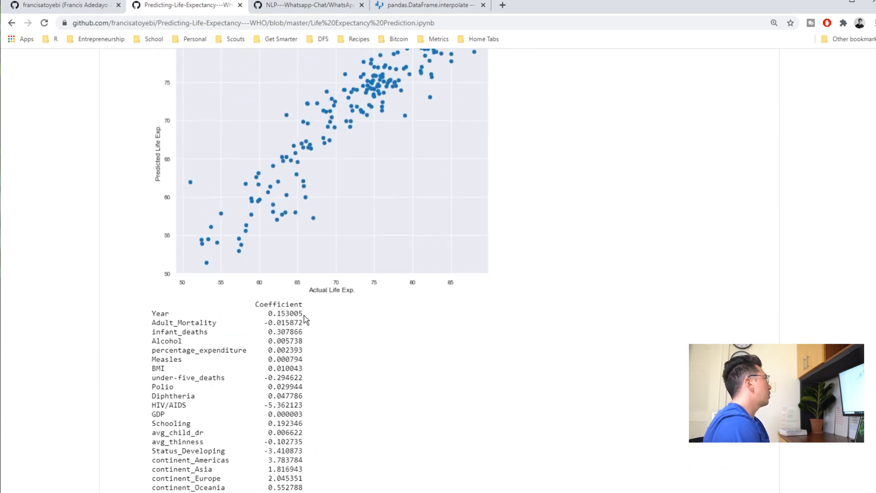
- Scroll down from the coefficient table to the notebook's closing note beneath the error metrics
{"action": "scroll", "scroll_direction": "down", "scroll_amount": 3}
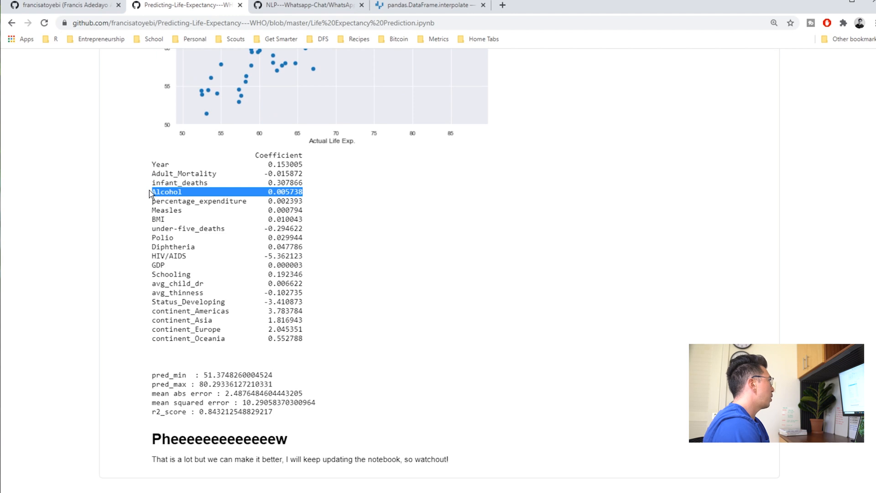
{"action": "mouse_move", "coordinate": [428, 137]}
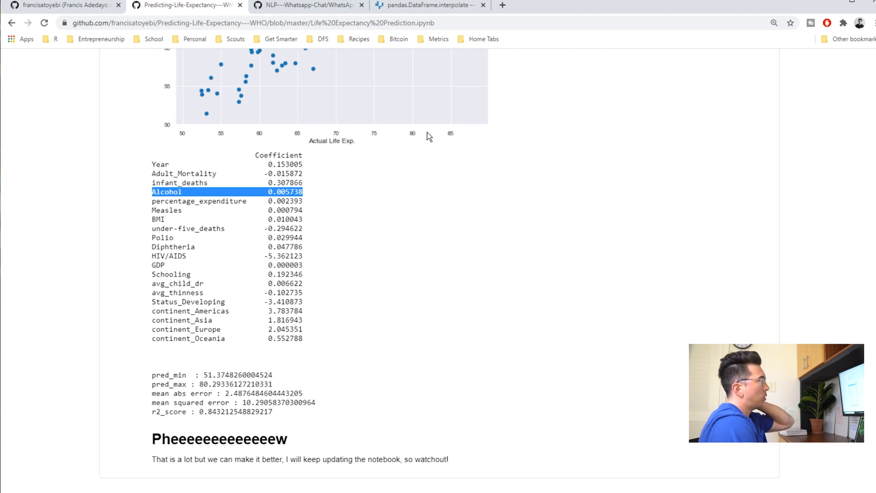
{"action": "mouse_move", "coordinate": [420, 139]}
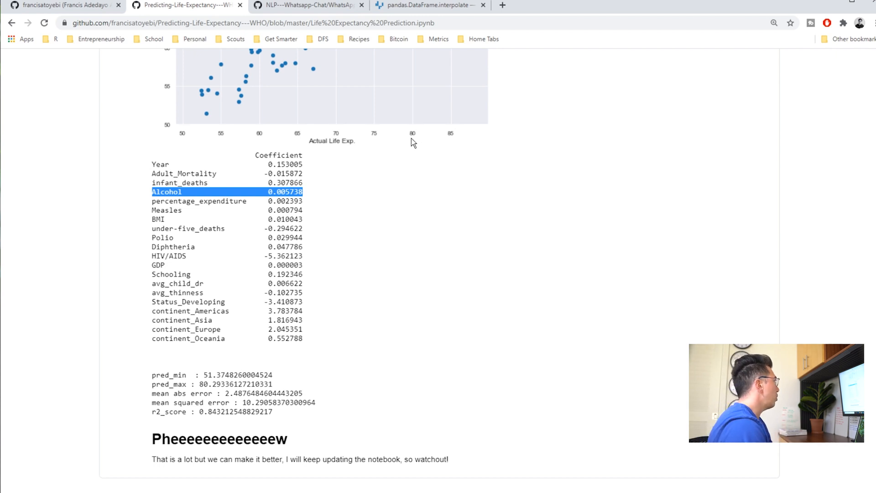
{"action": "mouse_move", "coordinate": [402, 179]}
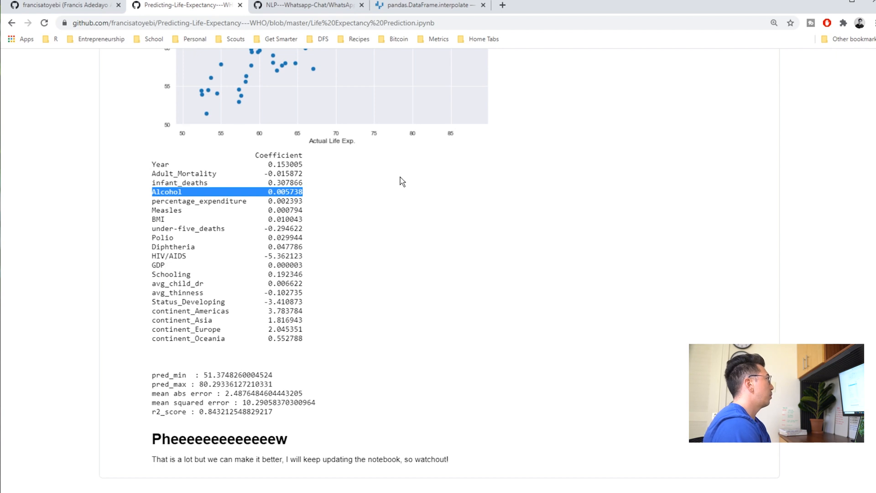
{"action": "mouse_move", "coordinate": [404, 225]}
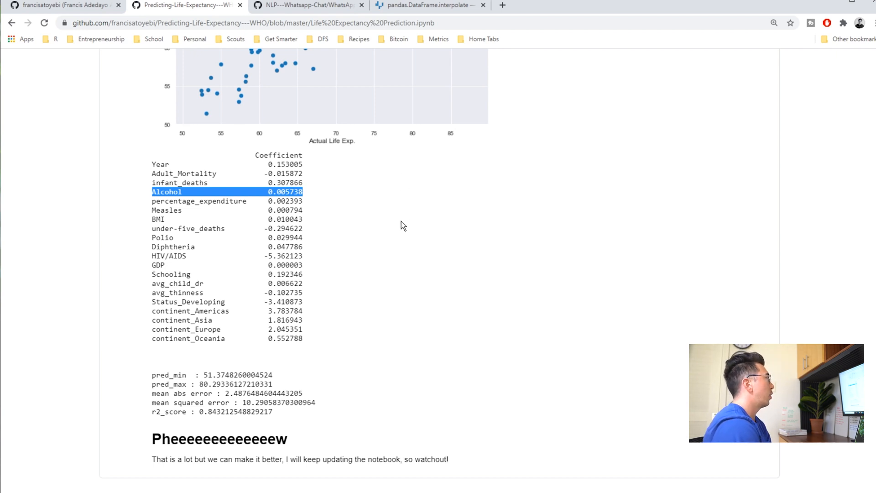
{"action": "mouse_move", "coordinate": [317, 190]}
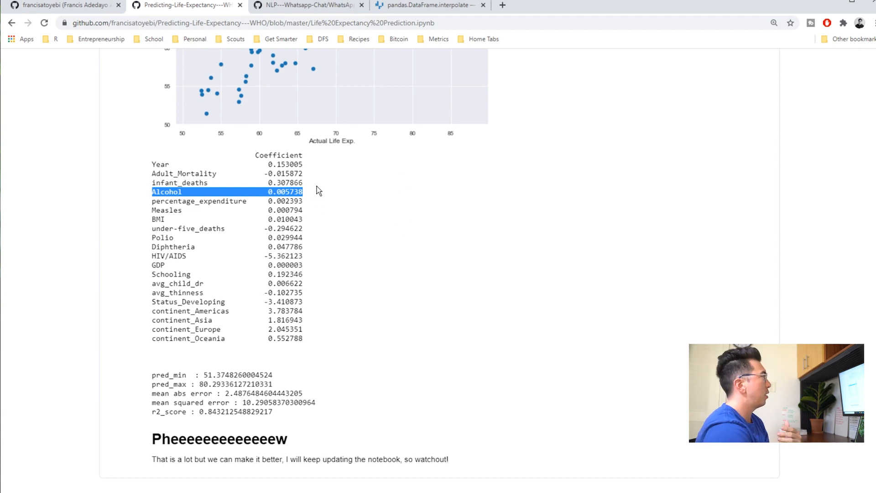
{"action": "mouse_move", "coordinate": [293, 183]}
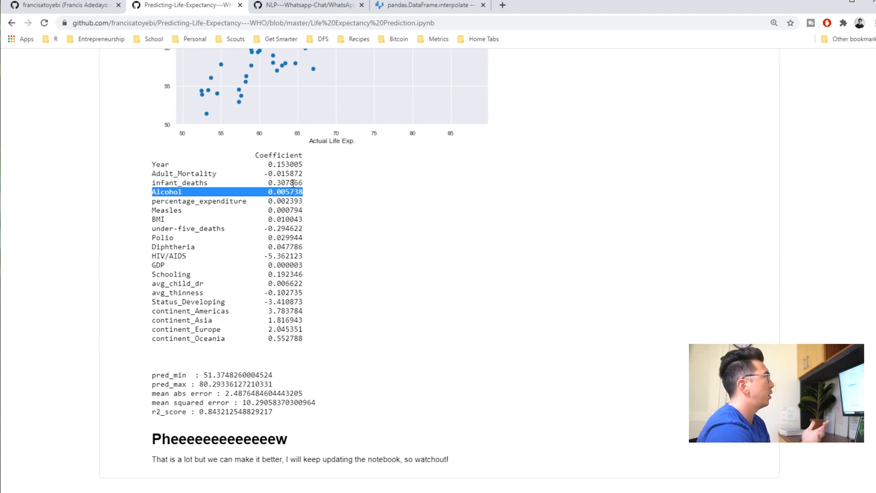
{"action": "mouse_move", "coordinate": [336, 233]}
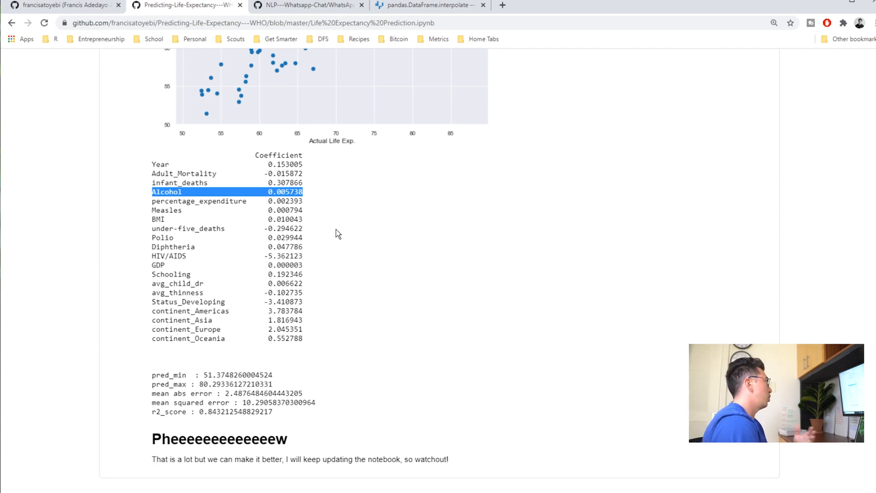
{"action": "mouse_move", "coordinate": [332, 214]}
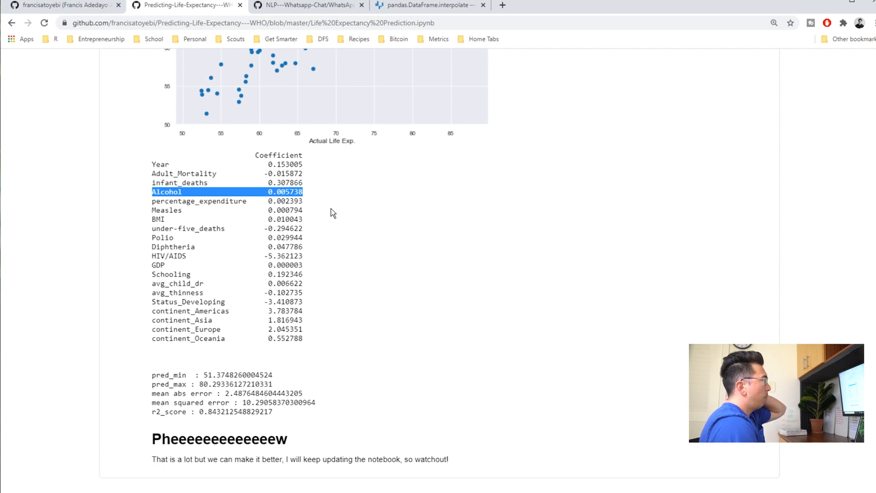
{"action": "mouse_move", "coordinate": [321, 253]}
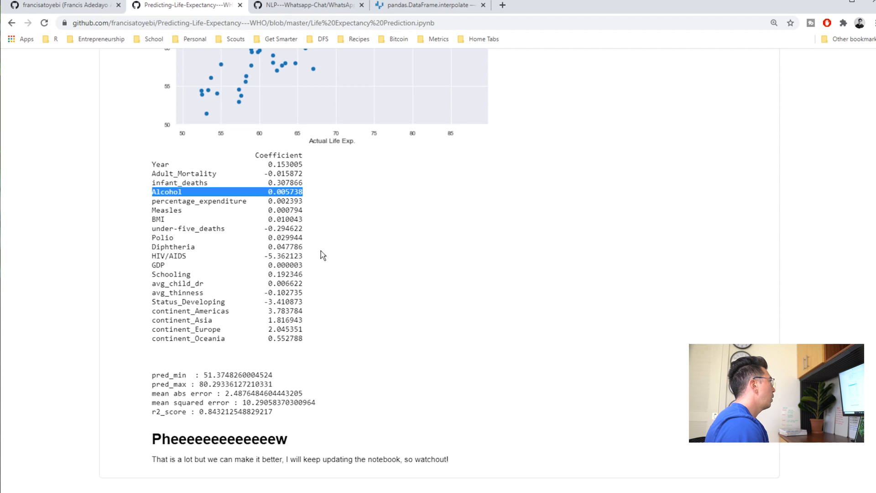
{"action": "mouse_move", "coordinate": [219, 310]}
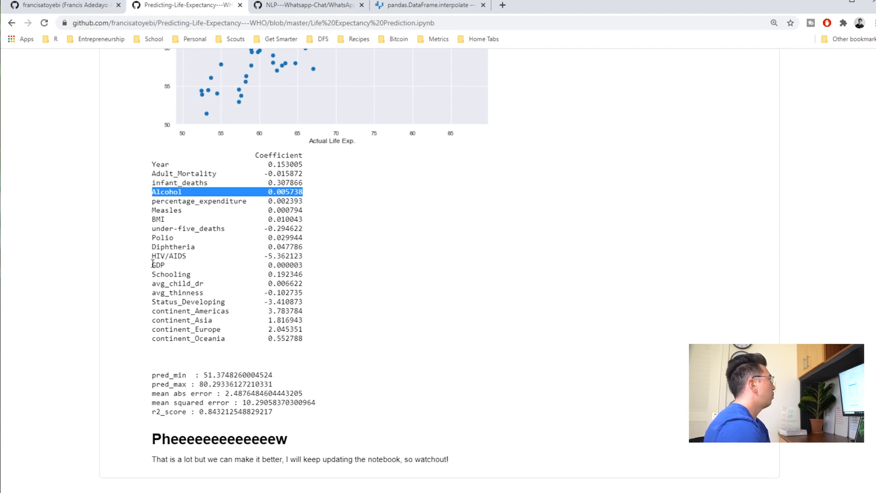
{"action": "scroll", "scroll_direction": "down", "scroll_amount": 3}
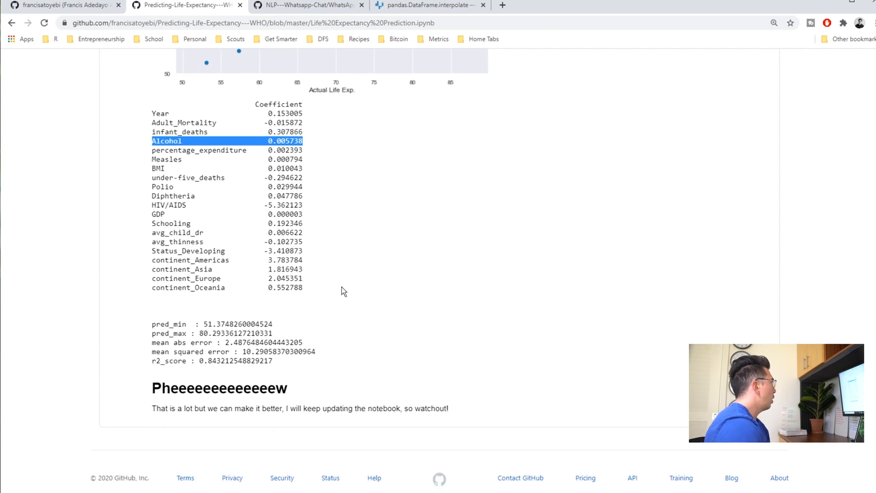
{"action": "mouse_move", "coordinate": [402, 327]}
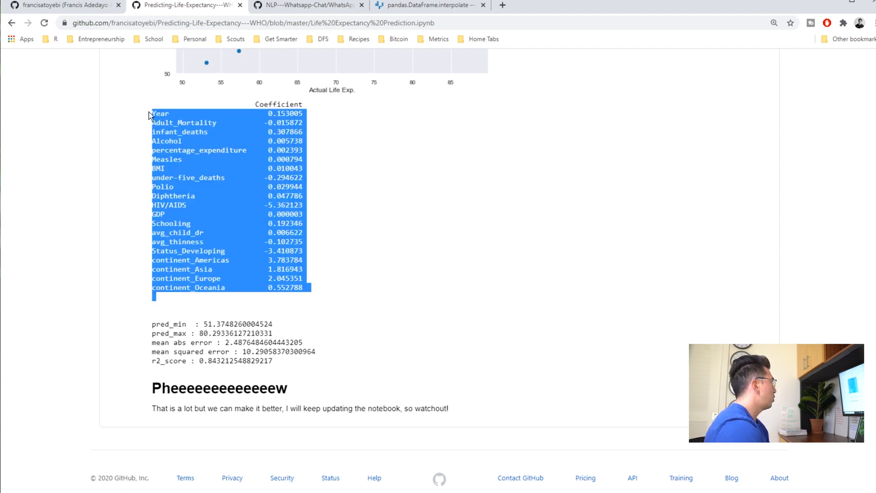
{"action": "scroll", "scroll_direction": "up", "scroll_amount": 3}
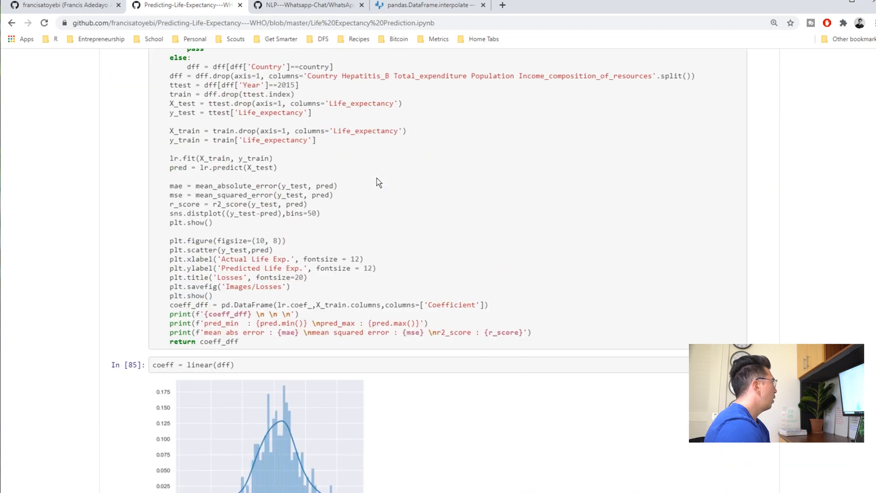
{"action": "scroll", "scroll_direction": "up", "scroll_amount": 3}
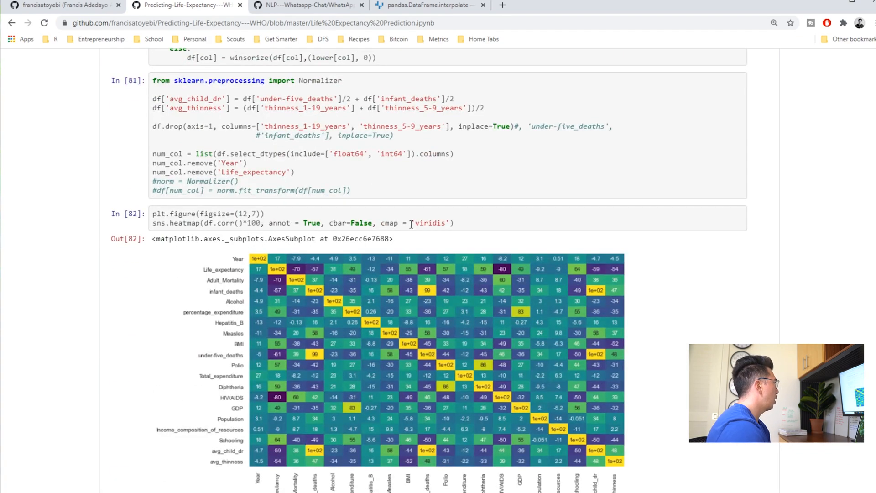
{"action": "scroll", "scroll_direction": "down", "scroll_amount": 3}
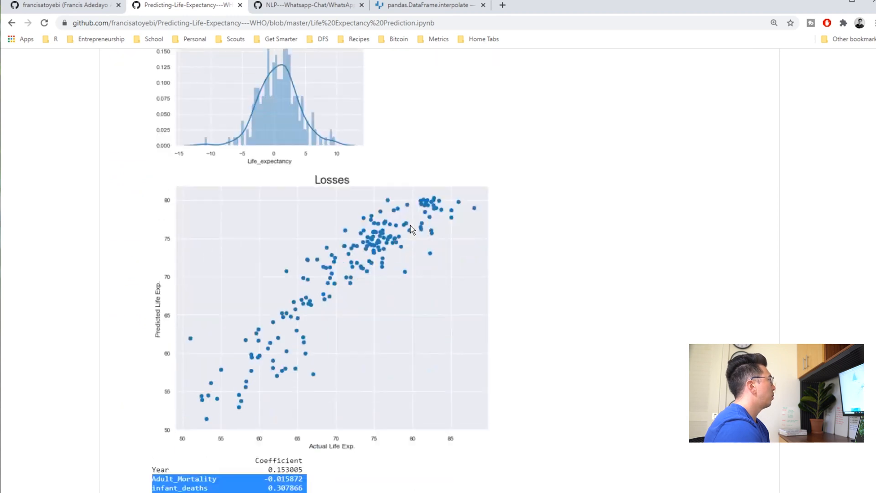
{"action": "scroll", "scroll_direction": "down", "scroll_amount": 3}
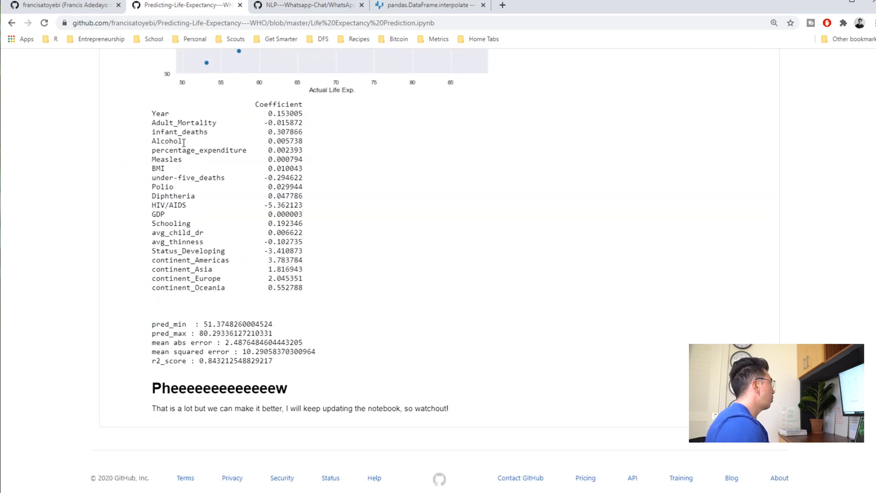
{"action": "mouse_move", "coordinate": [229, 255]}
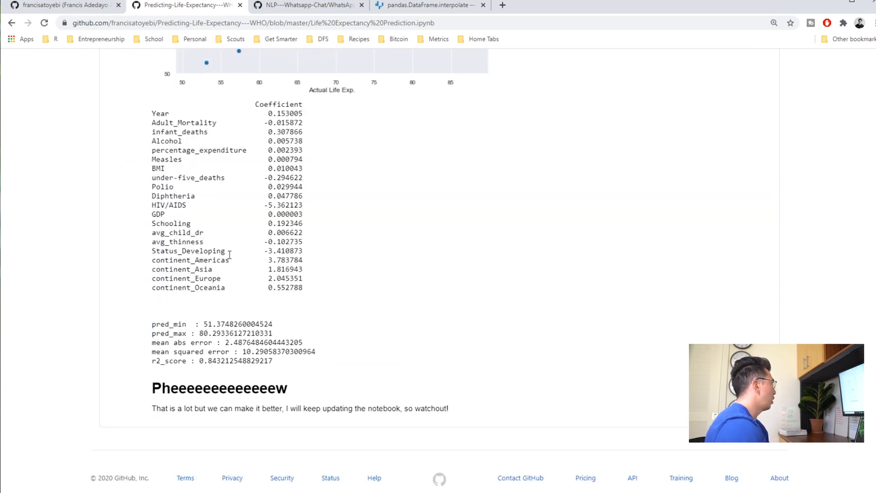
{"action": "mouse_move", "coordinate": [368, 224]}
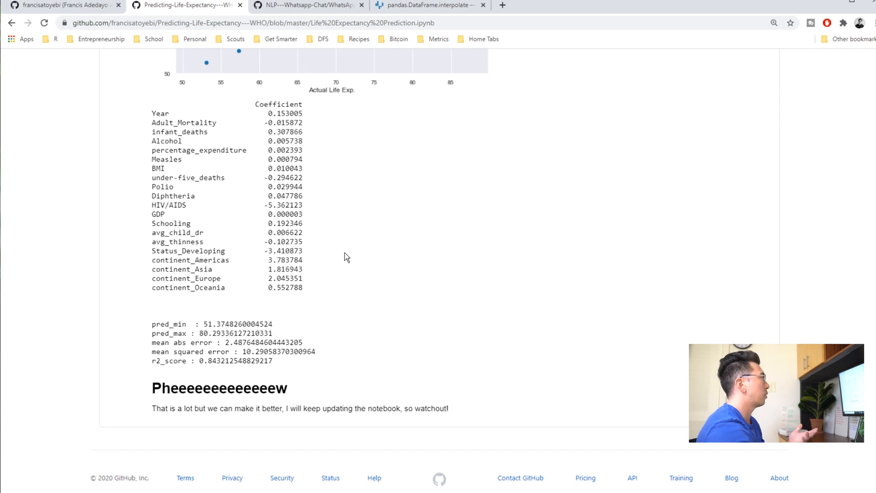
{"action": "scroll", "scroll_direction": "up", "scroll_amount": 3}
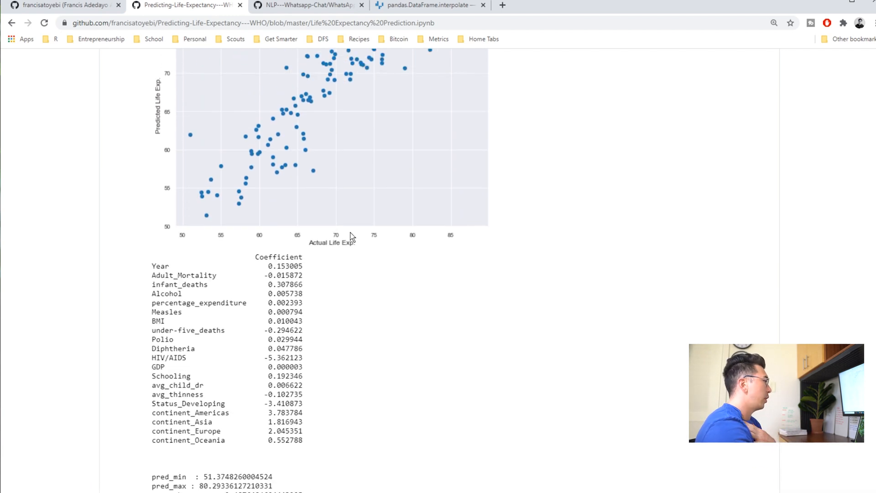
{"action": "scroll", "scroll_direction": "down", "scroll_amount": 3}
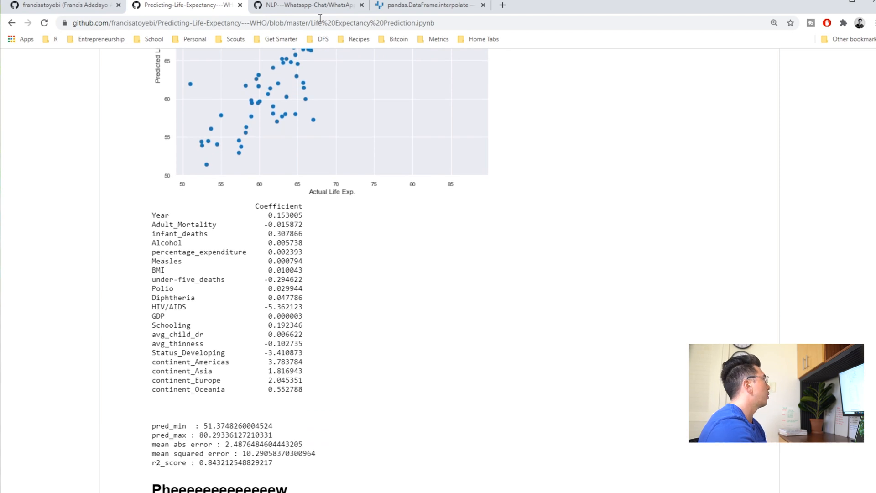
- Switch to the WhatsApp Chat Analysis WordCloud.ipynb tab and scroll up to its intro and imports cell
{"action": "left_click", "coordinate": [308, 5]}
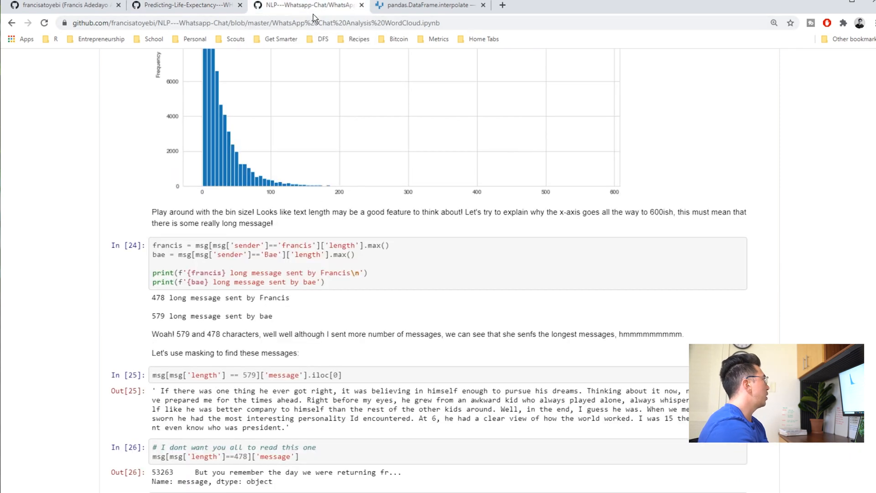
{"action": "scroll", "scroll_direction": "up", "scroll_amount": 3}
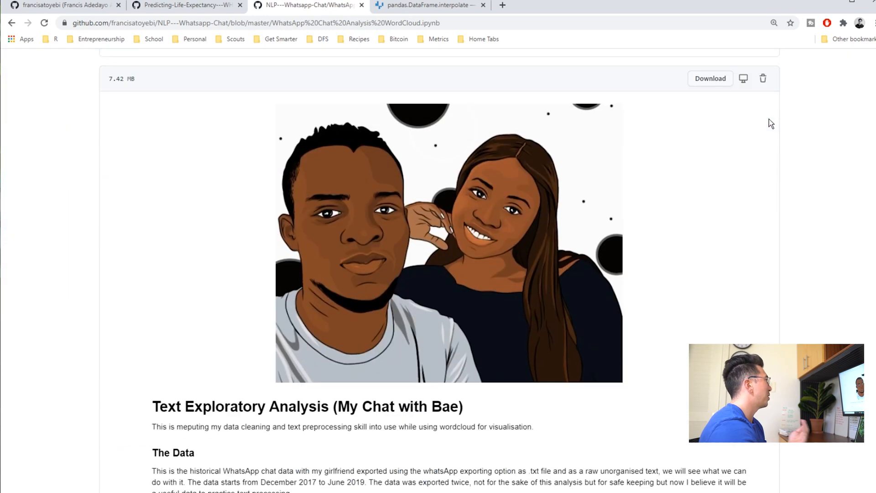
{"action": "scroll", "scroll_direction": "down", "scroll_amount": 3}
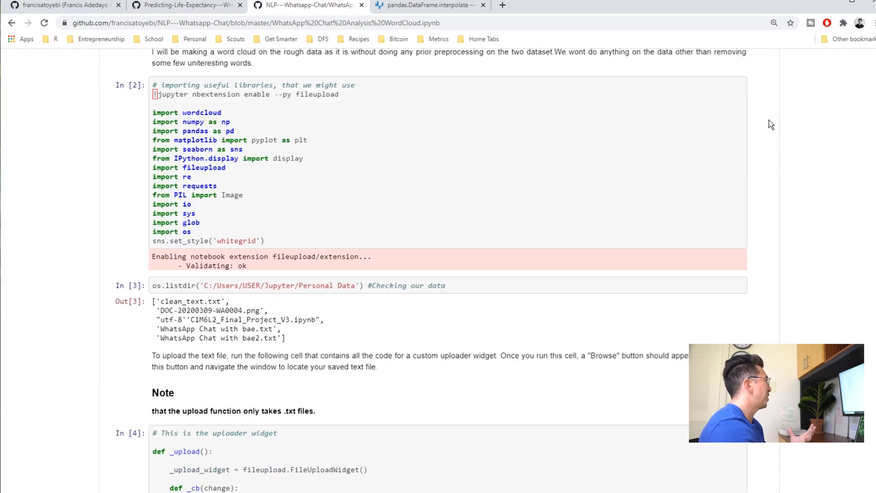
{"action": "scroll", "scroll_direction": "down", "scroll_amount": 3}
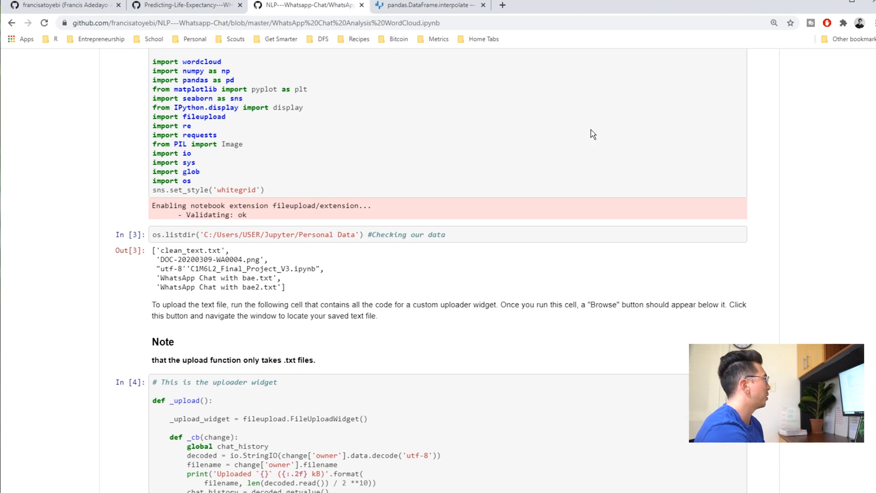
{"action": "scroll", "scroll_direction": "up", "scroll_amount": 3}
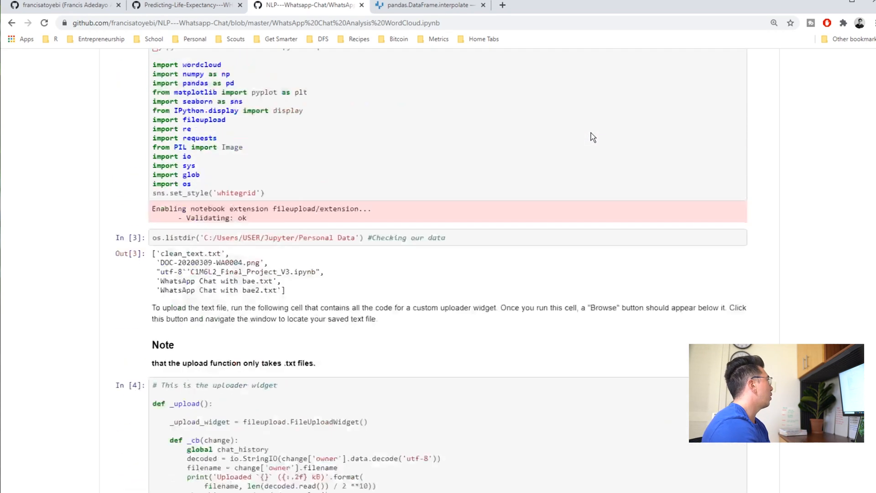
{"action": "scroll", "scroll_direction": "up", "scroll_amount": 3}
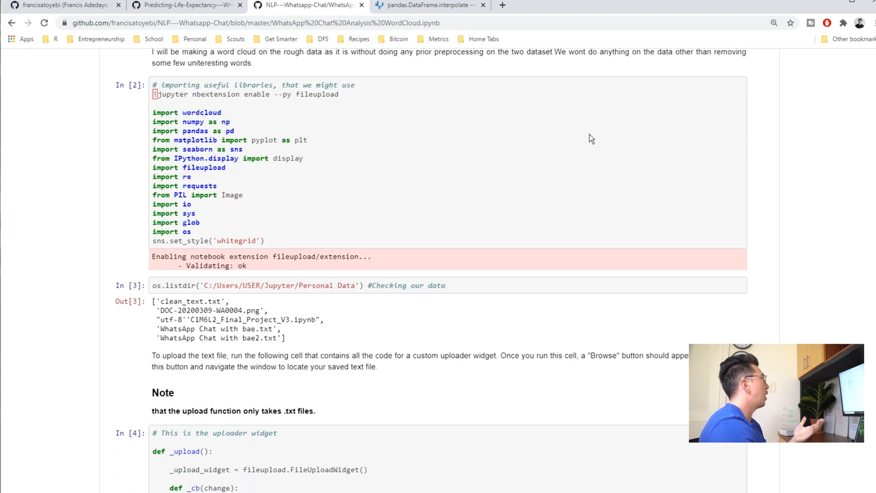
- Scroll down through the uploader widget, word cloud and data preparation cells
{"action": "scroll", "scroll_direction": "down", "scroll_amount": 3}
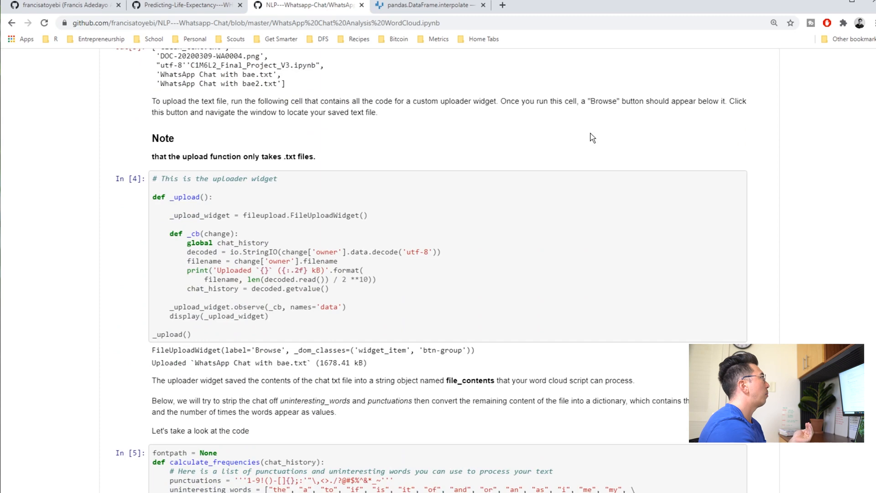
{"action": "scroll", "scroll_direction": "down", "scroll_amount": 3}
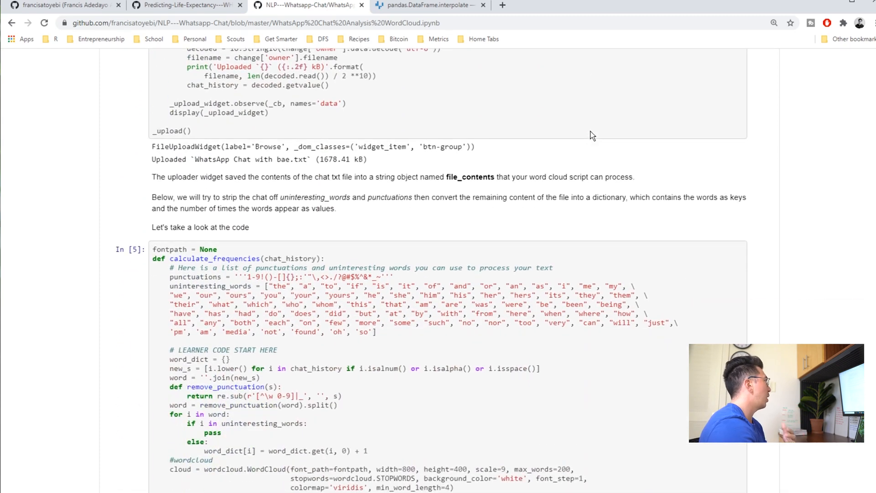
{"action": "scroll", "scroll_direction": "down", "scroll_amount": 3}
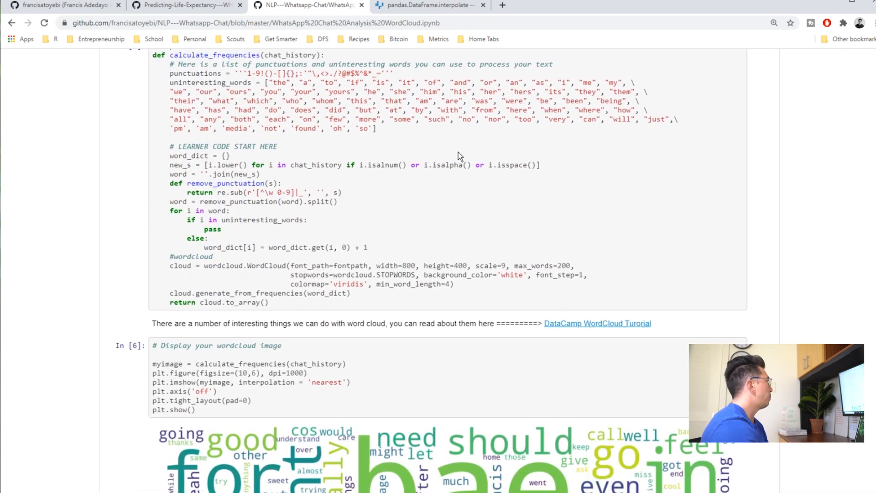
{"action": "scroll", "scroll_direction": "up", "scroll_amount": 3}
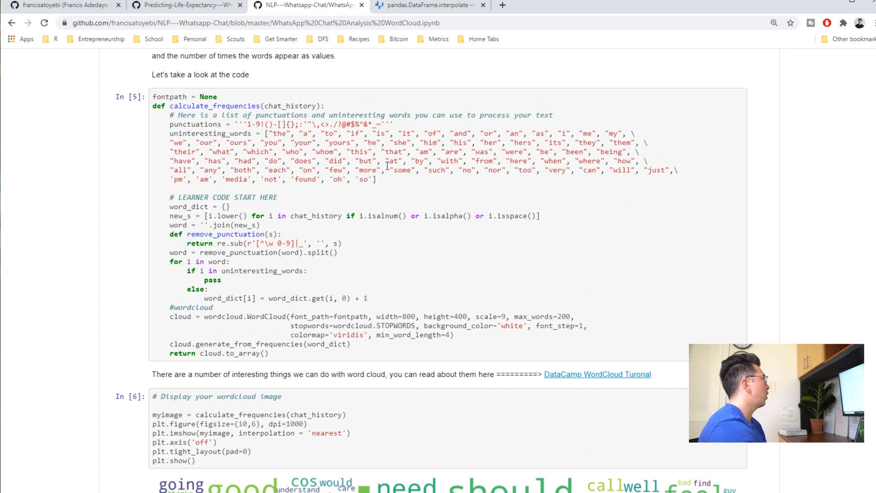
{"action": "scroll", "scroll_direction": "down", "scroll_amount": 3}
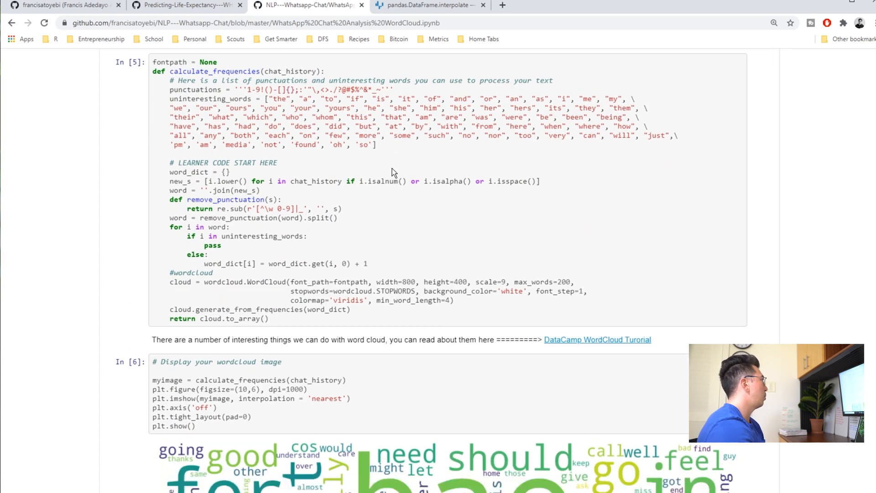
{"action": "scroll", "scroll_direction": "down", "scroll_amount": 3}
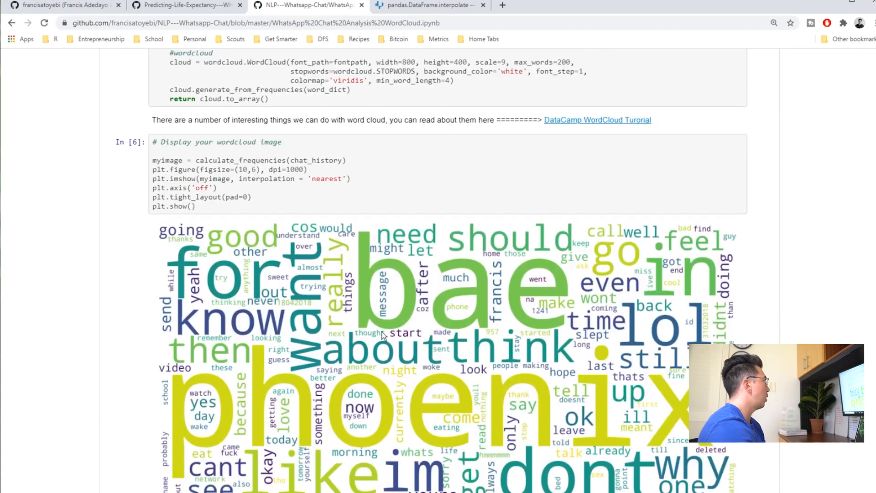
{"action": "scroll", "scroll_direction": "down", "scroll_amount": 3}
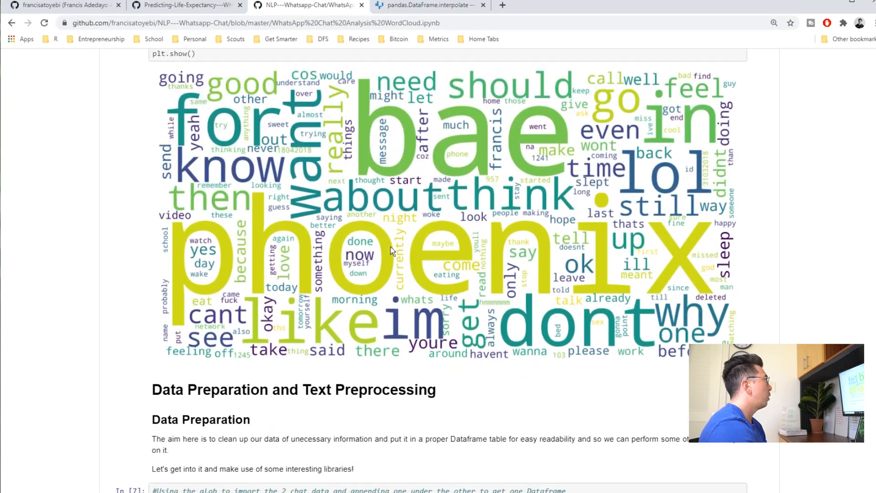
{"action": "scroll", "scroll_direction": "up", "scroll_amount": 3}
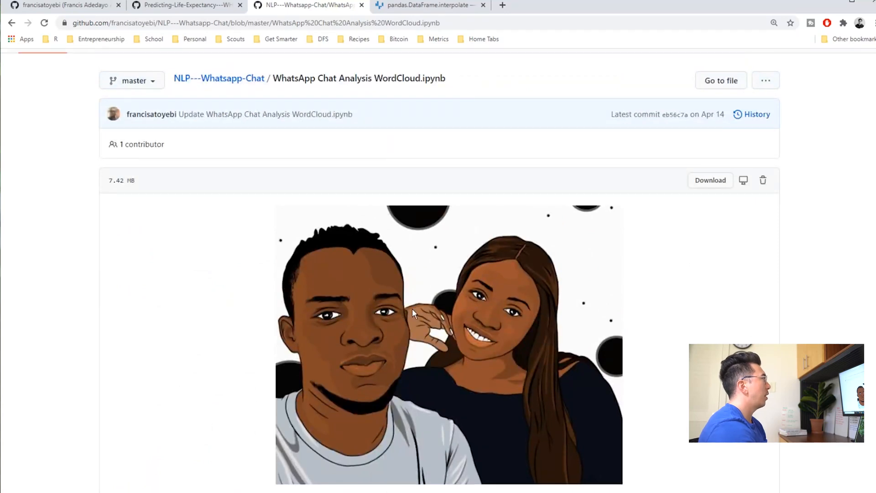
{"action": "mouse_move", "coordinate": [474, 327]}
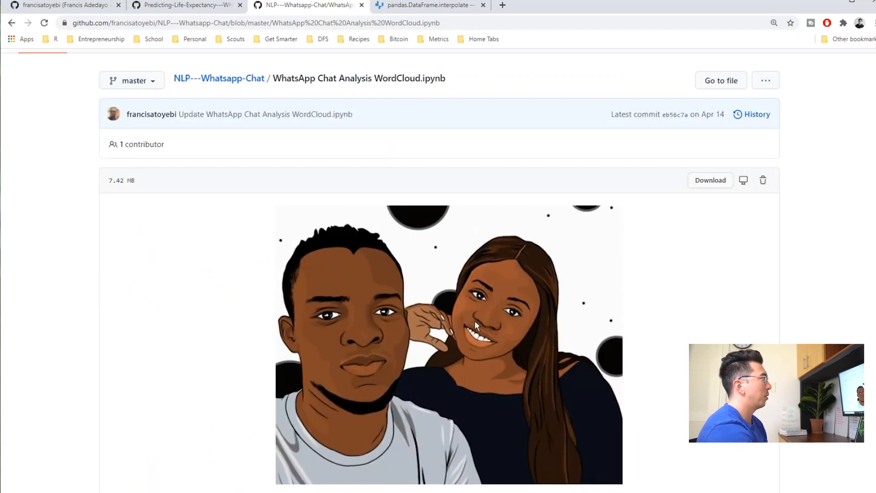
{"action": "scroll", "scroll_direction": "down", "scroll_amount": 3}
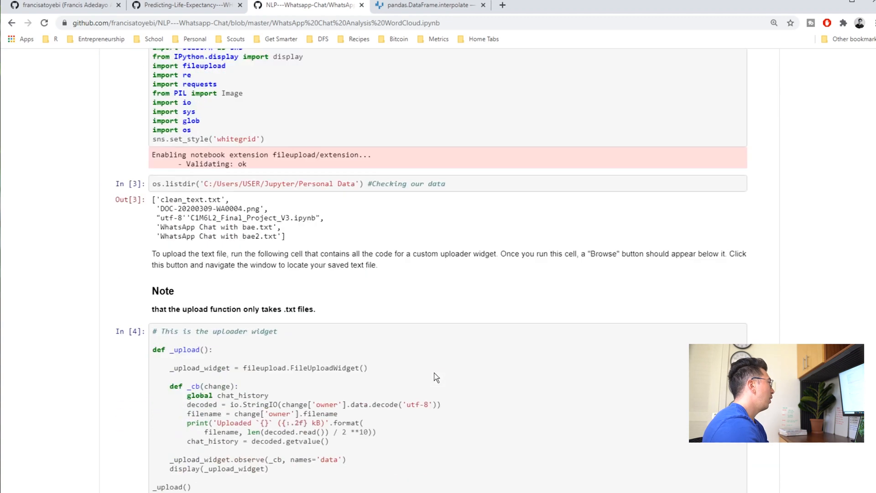
{"action": "scroll", "scroll_direction": "down", "scroll_amount": 3}
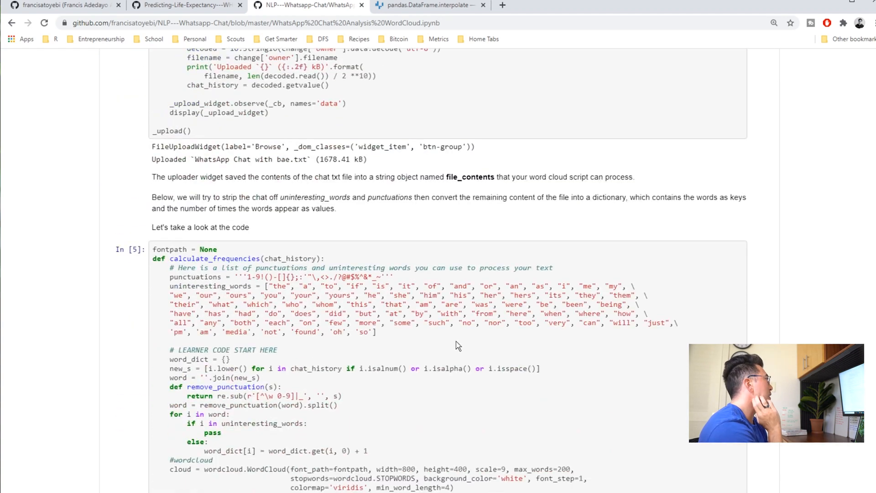
{"action": "scroll", "scroll_direction": "down", "scroll_amount": 3}
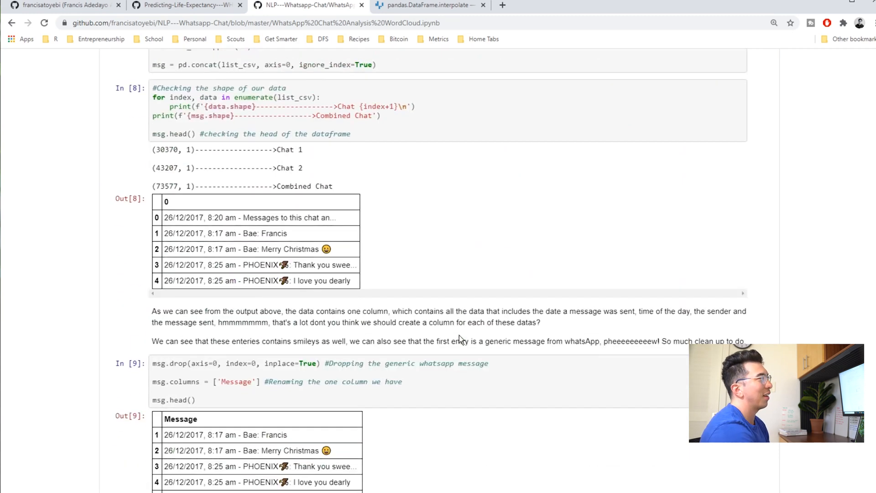
- Revisit the data preparation cells, then scroll on to emoji removal, the length column and Exploratory Data Analysis
{"action": "scroll", "scroll_direction": "up", "scroll_amount": 3}
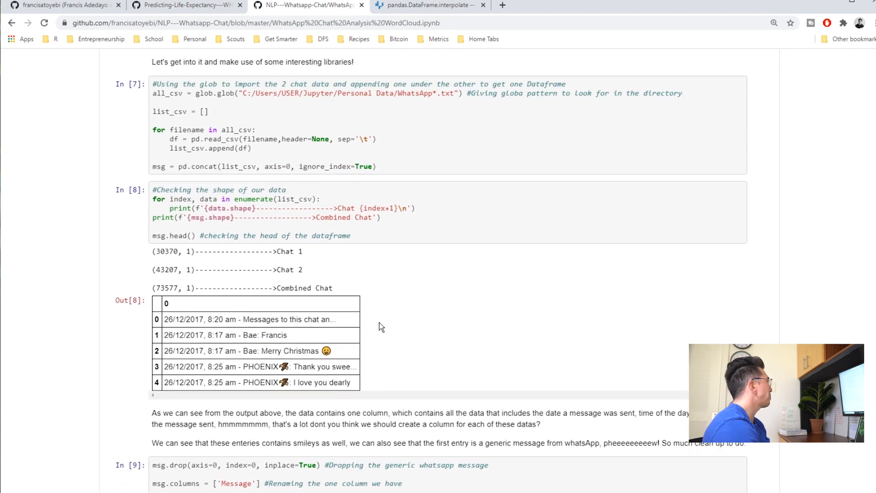
{"action": "scroll", "scroll_direction": "up", "scroll_amount": 3}
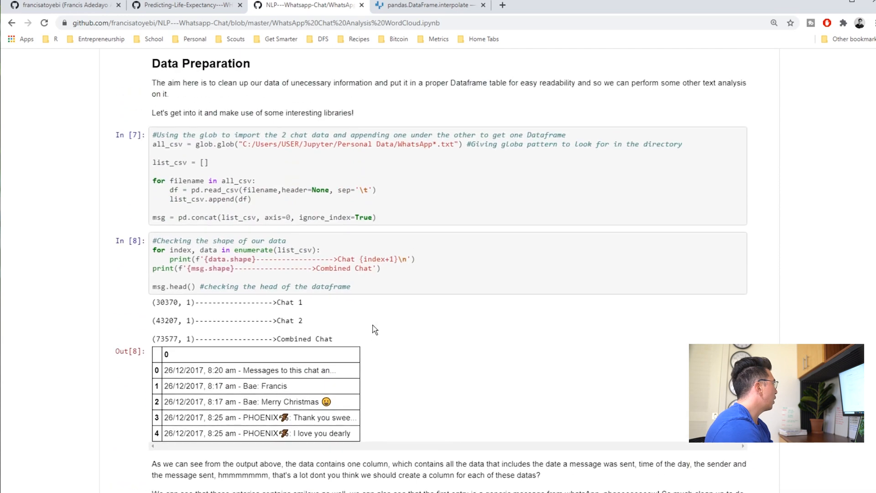
{"action": "scroll", "scroll_direction": "up", "scroll_amount": 3}
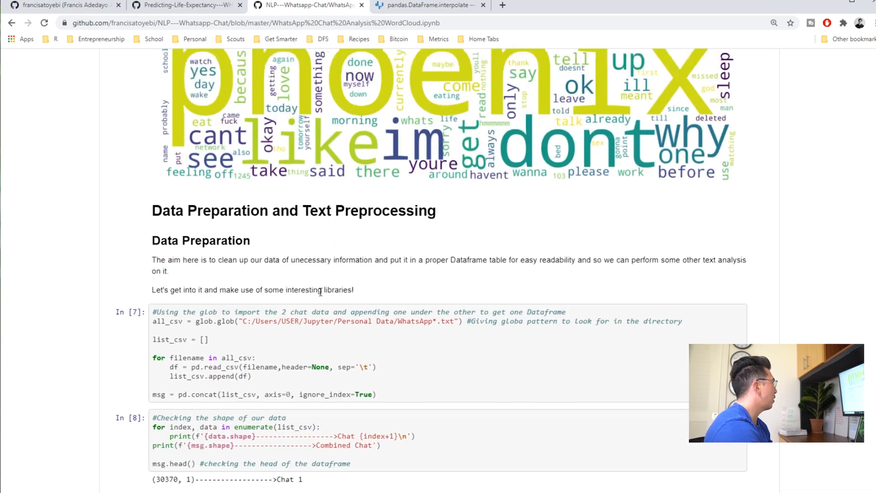
{"action": "scroll", "scroll_direction": "up", "scroll_amount": 3}
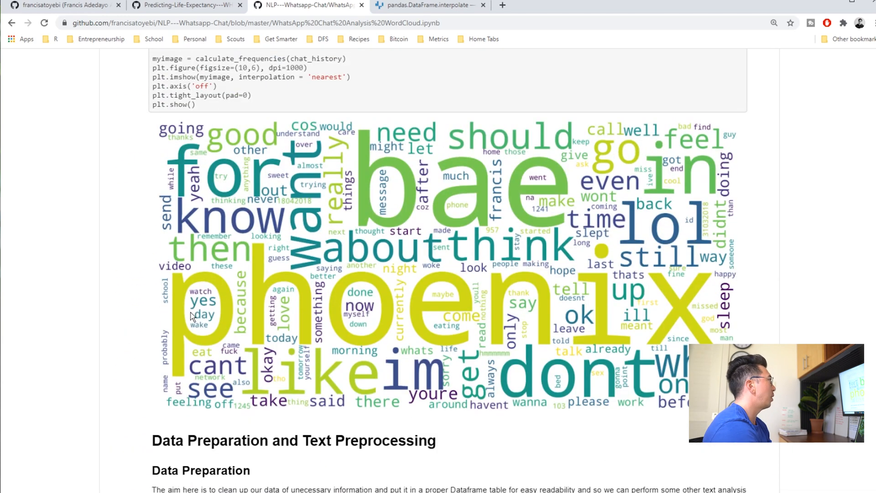
{"action": "scroll", "scroll_direction": "down", "scroll_amount": 3}
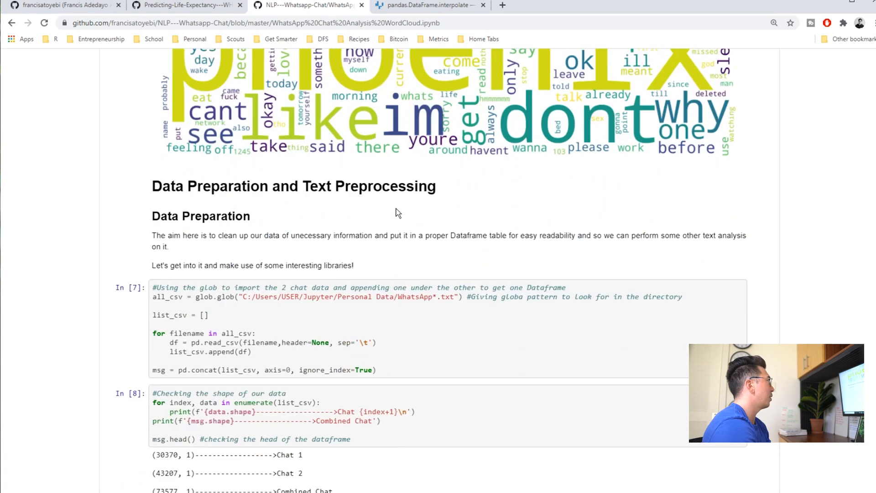
{"action": "scroll", "scroll_direction": "down", "scroll_amount": 3}
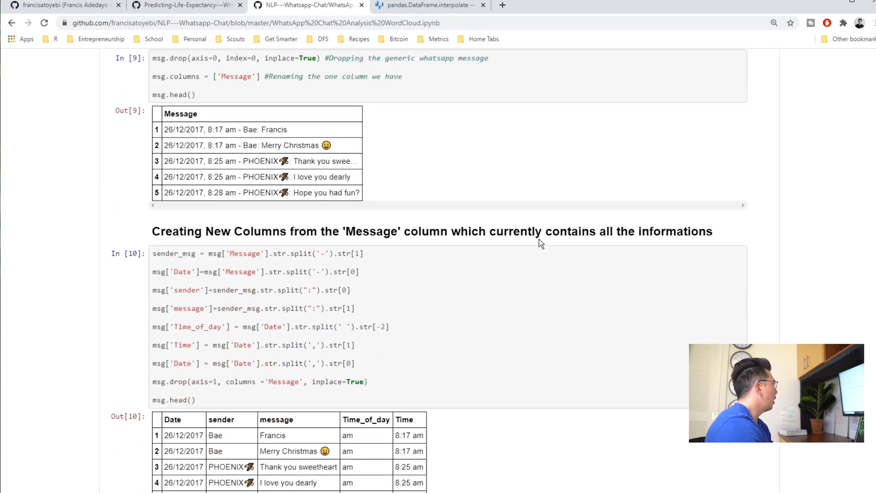
{"action": "scroll", "scroll_direction": "down", "scroll_amount": 3}
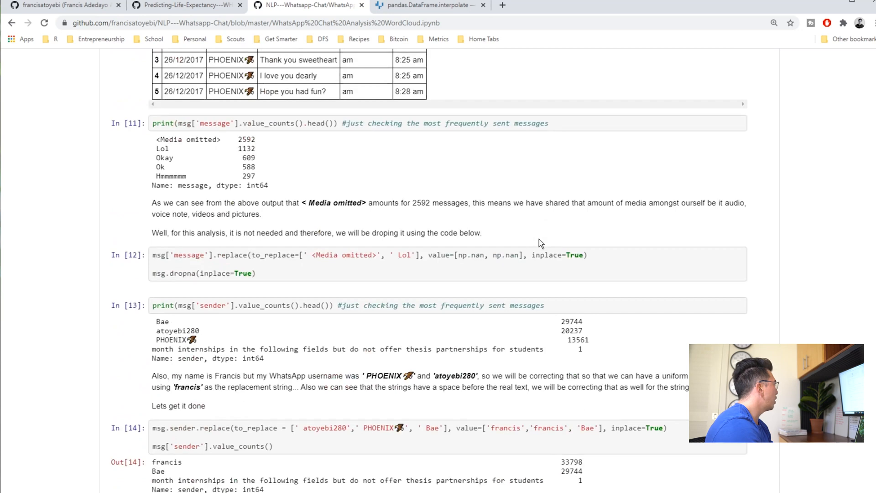
{"action": "scroll", "scroll_direction": "down", "scroll_amount": 3}
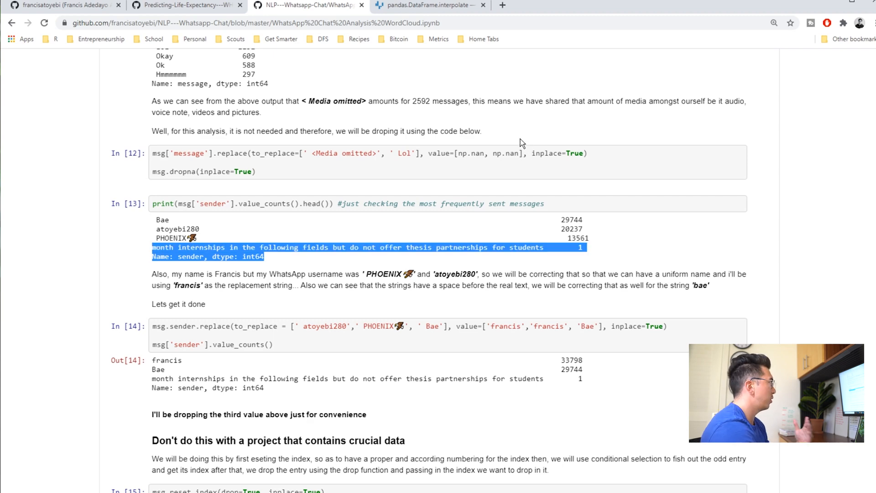
{"action": "scroll", "scroll_direction": "down", "scroll_amount": 3}
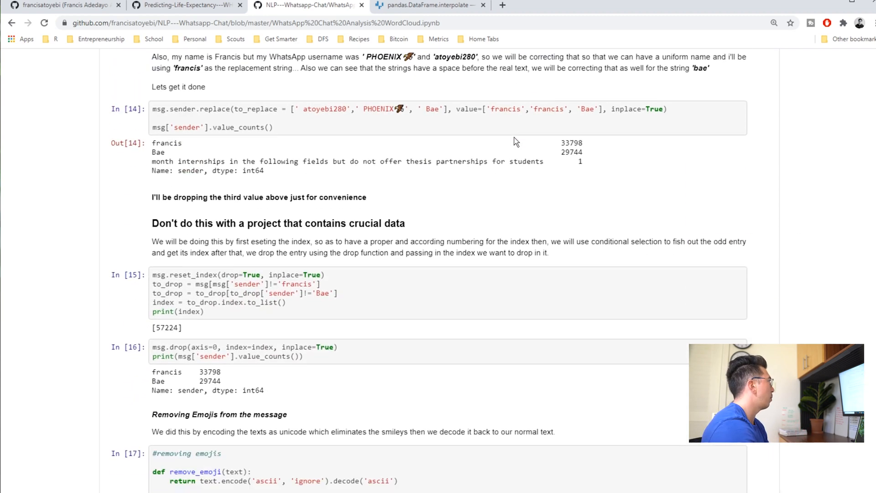
{"action": "scroll", "scroll_direction": "down", "scroll_amount": 3}
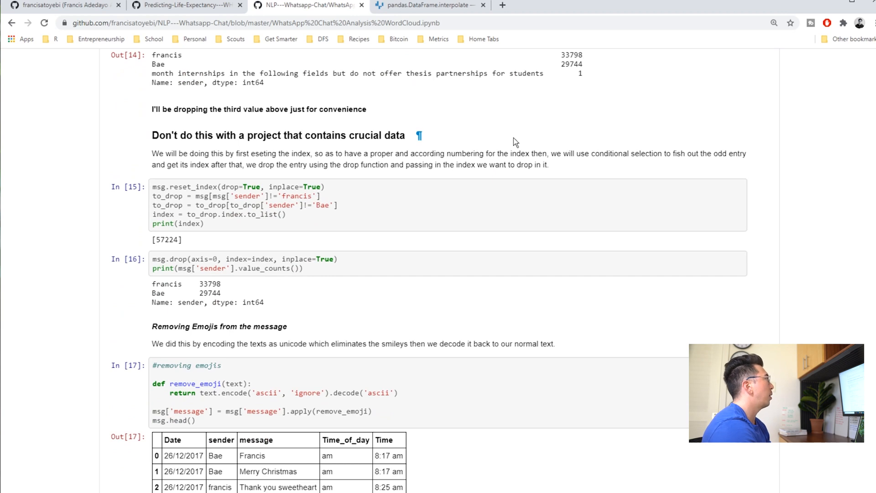
{"action": "scroll", "scroll_direction": "down", "scroll_amount": 3}
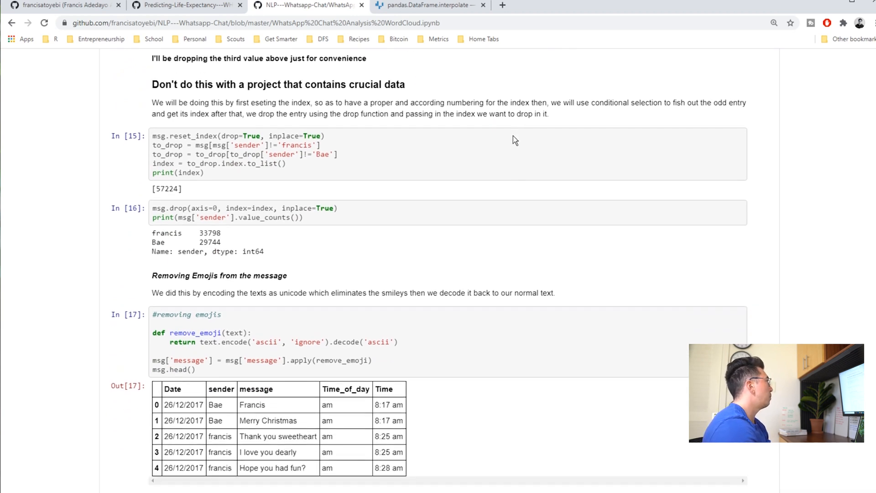
{"action": "scroll", "scroll_direction": "down", "scroll_amount": 3}
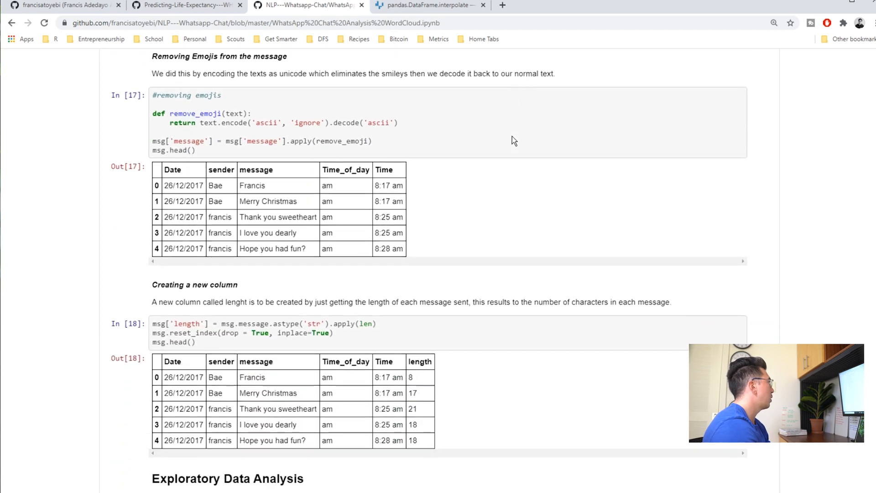
- Scroll through the time-of-day crosstab, message-length histograms and longest-message lookups down to Text Pre-processing
{"action": "scroll", "scroll_direction": "down", "scroll_amount": 3}
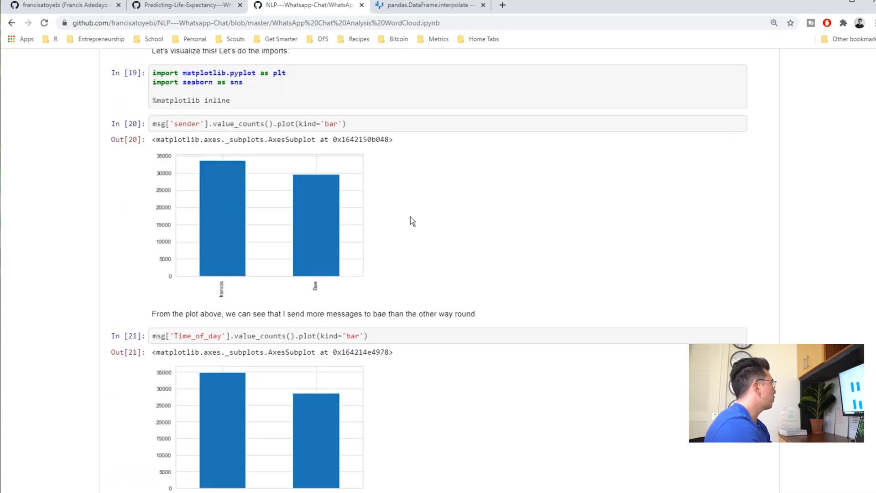
{"action": "scroll", "scroll_direction": "up", "scroll_amount": 3}
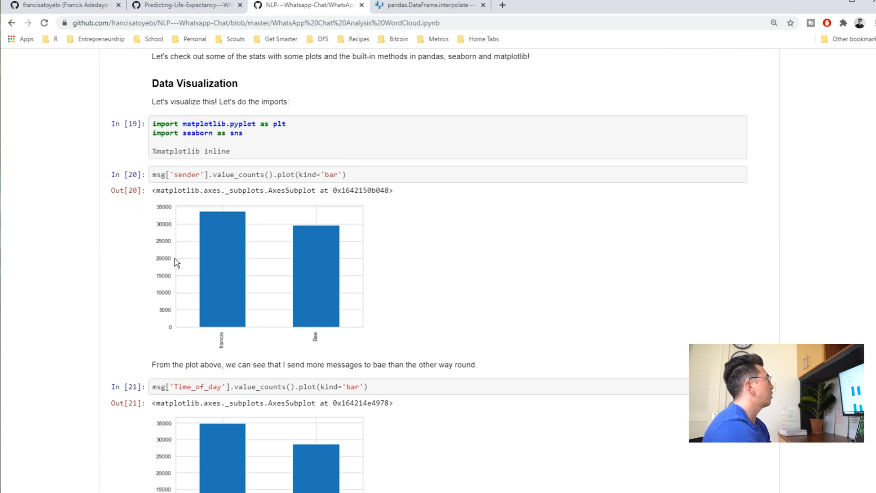
{"action": "mouse_move", "coordinate": [185, 305]}
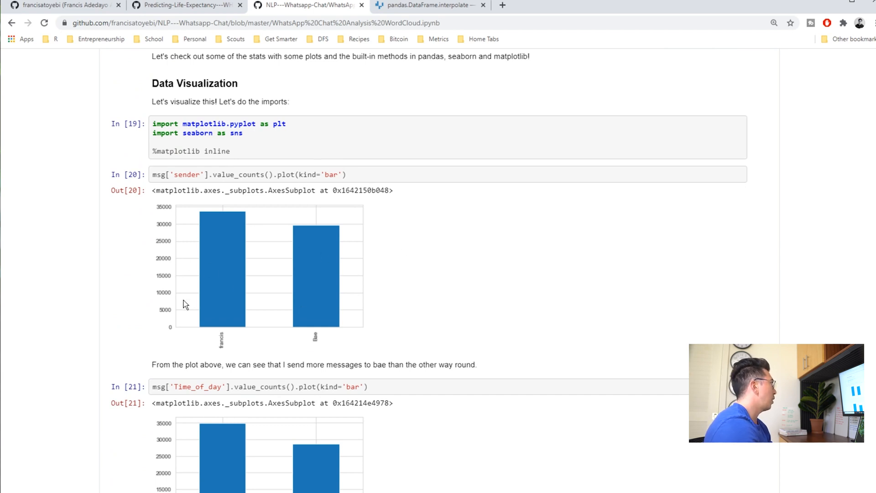
{"action": "mouse_move", "coordinate": [332, 274]}
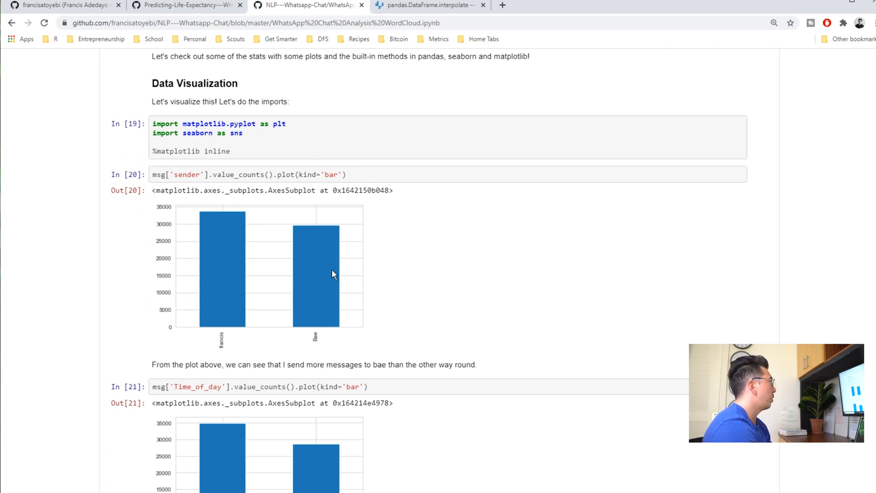
{"action": "scroll", "scroll_direction": "down", "scroll_amount": 3}
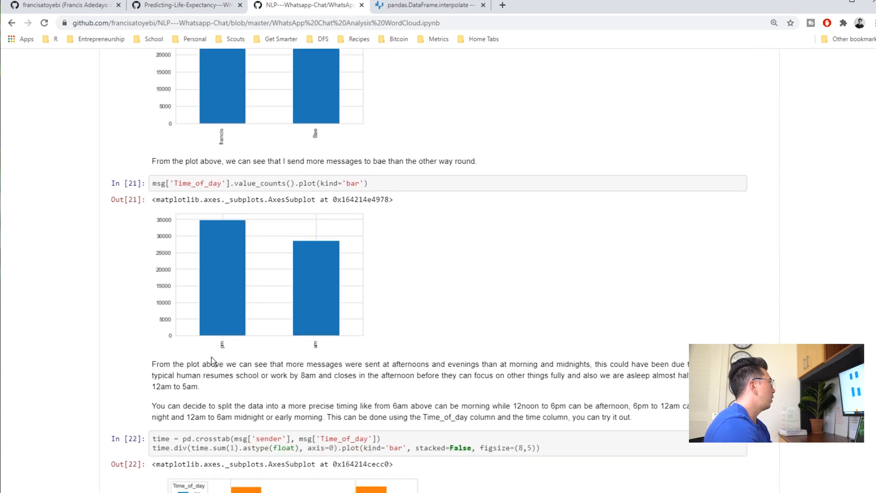
{"action": "mouse_move", "coordinate": [217, 252]}
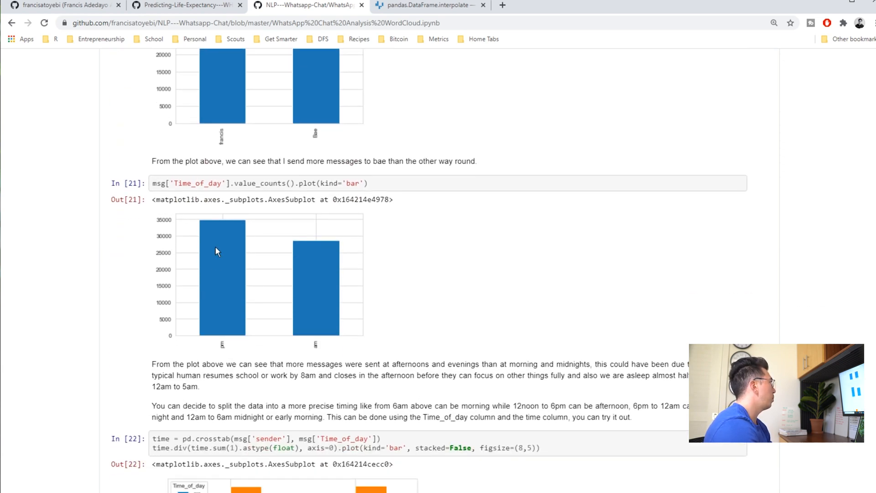
{"action": "mouse_move", "coordinate": [294, 258]}
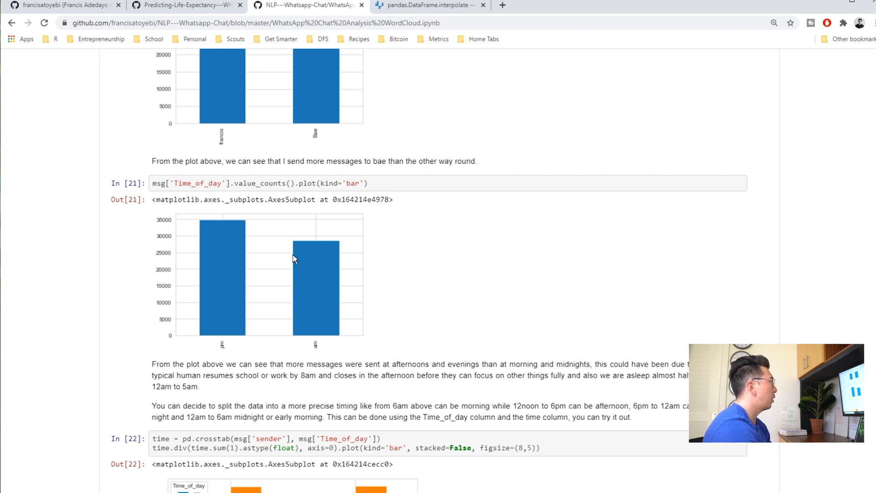
{"action": "scroll", "scroll_direction": "down", "scroll_amount": 3}
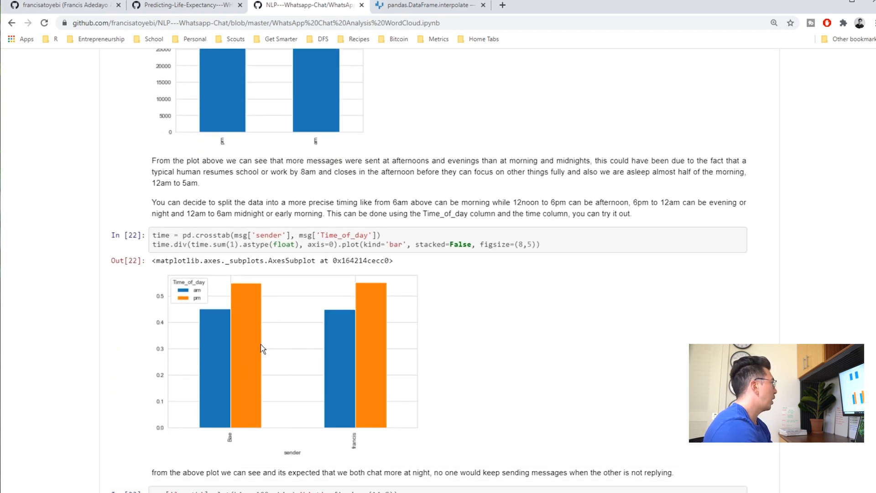
{"action": "scroll", "scroll_direction": "down", "scroll_amount": 3}
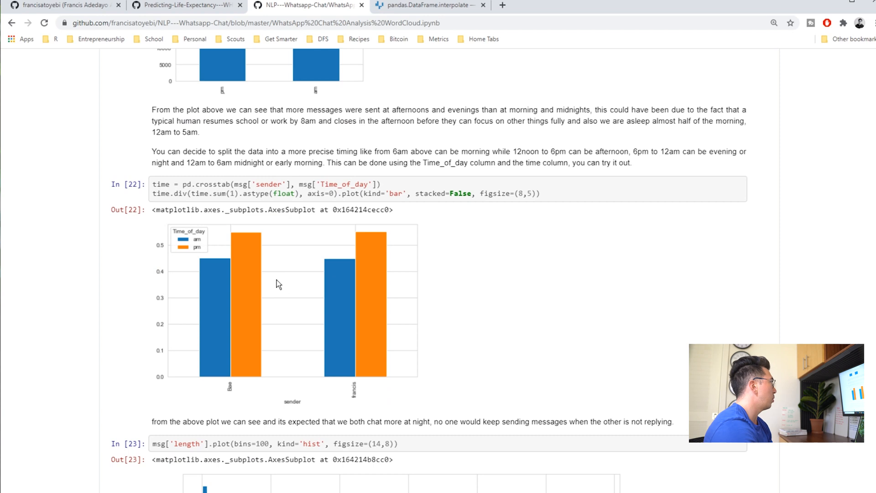
{"action": "mouse_move", "coordinate": [392, 254]}
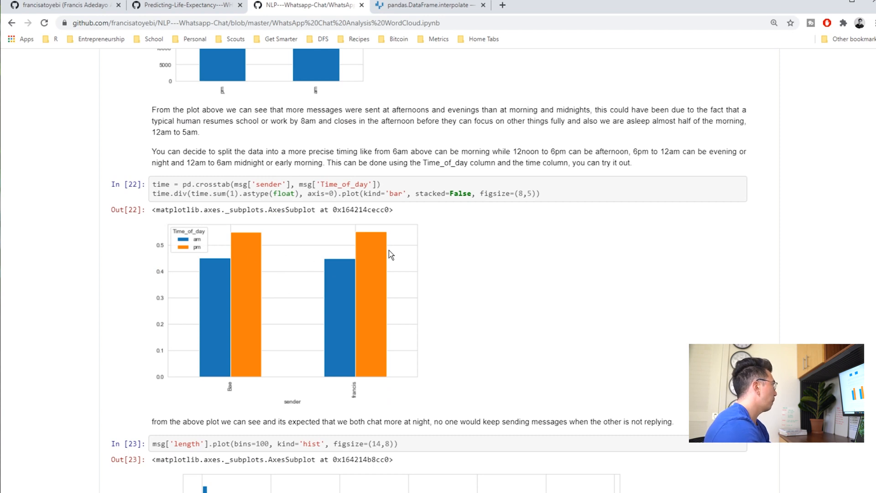
{"action": "scroll", "scroll_direction": "down", "scroll_amount": 3}
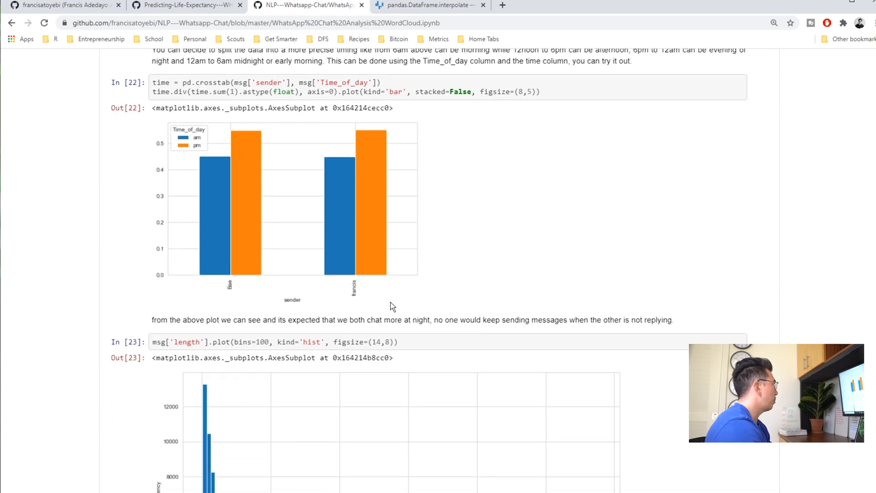
{"action": "scroll", "scroll_direction": "down", "scroll_amount": 3}
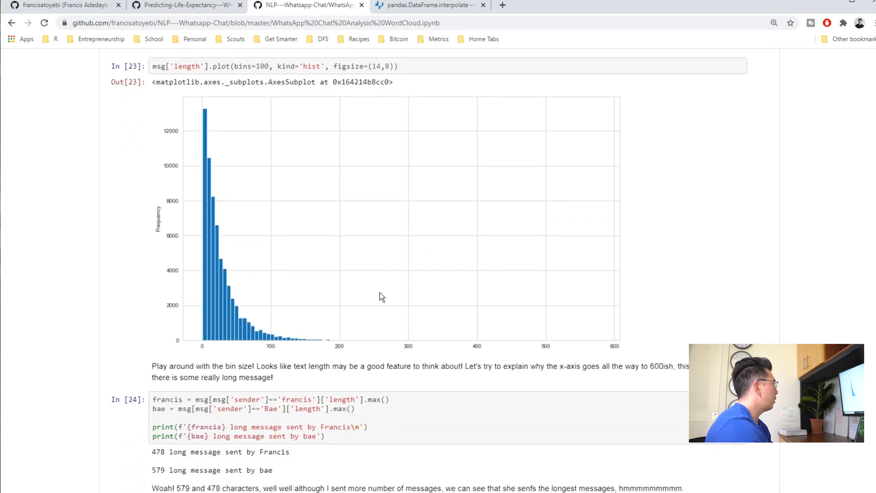
{"action": "scroll", "scroll_direction": "down", "scroll_amount": 3}
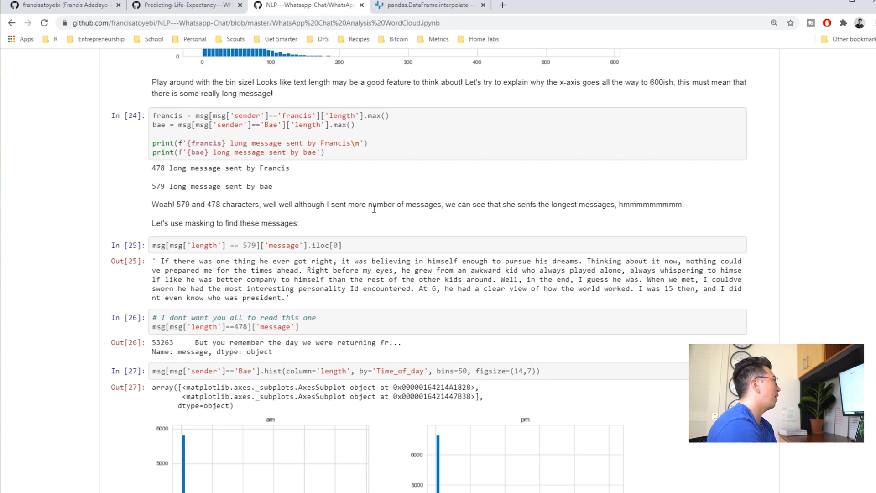
{"action": "scroll", "scroll_direction": "down", "scroll_amount": 3}
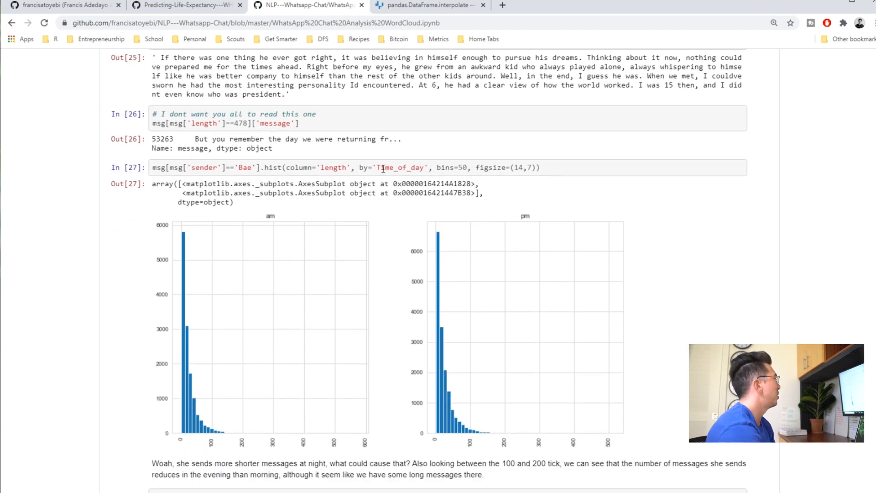
{"action": "scroll", "scroll_direction": "down", "scroll_amount": 3}
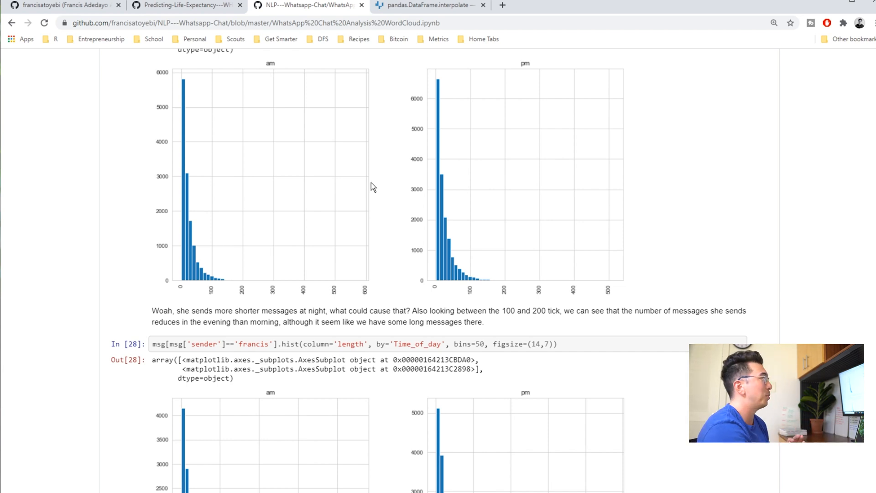
{"action": "scroll", "scroll_direction": "down", "scroll_amount": 3}
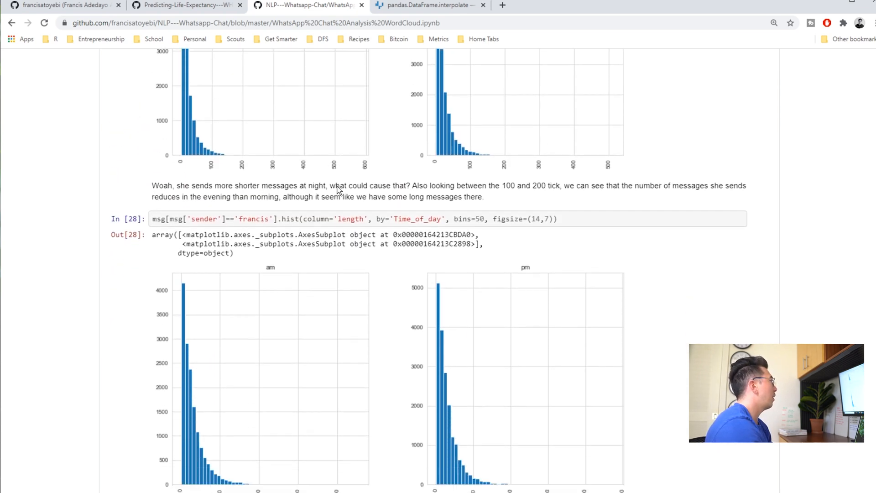
{"action": "scroll", "scroll_direction": "down", "scroll_amount": 3}
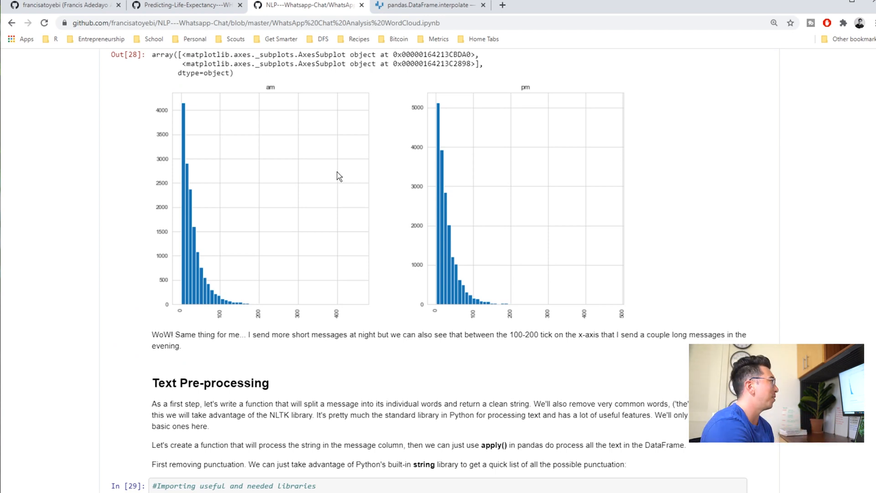
{"action": "scroll", "scroll_direction": "down", "scroll_amount": 3}
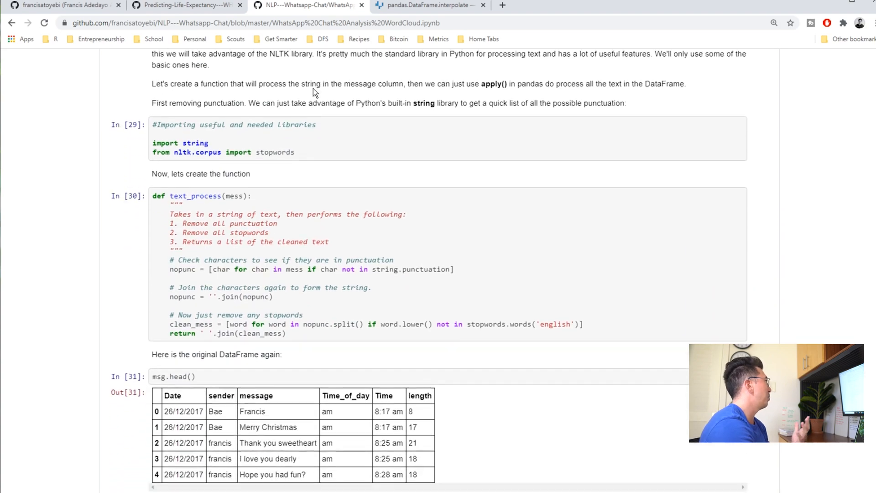
{"action": "scroll", "scroll_direction": "down", "scroll_amount": 3}
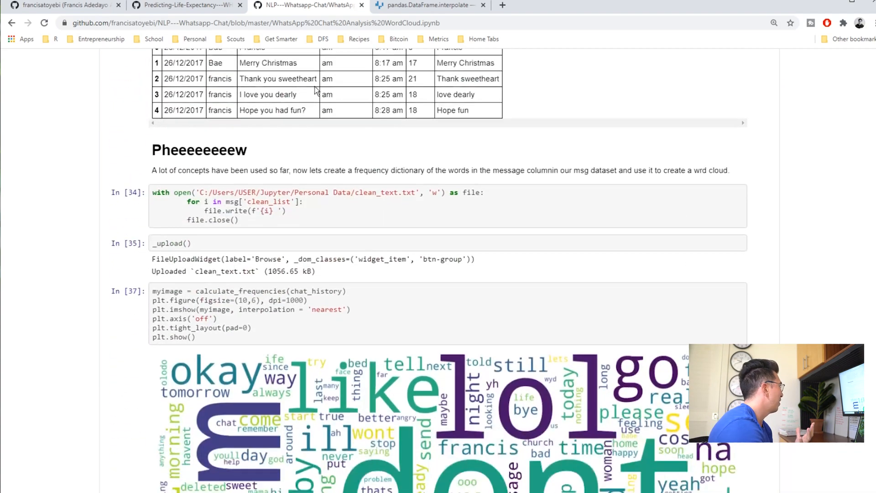
{"action": "scroll", "scroll_direction": "down", "scroll_amount": 3}
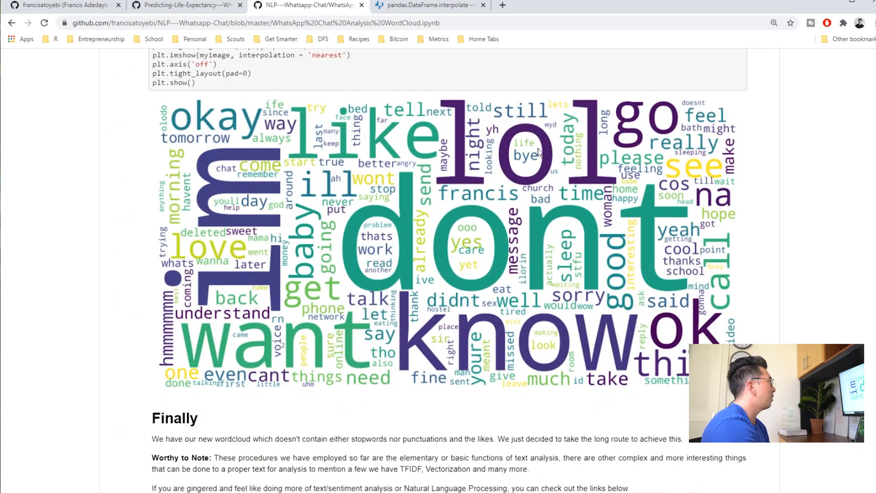
{"action": "scroll", "scroll_direction": "up", "scroll_amount": 3}
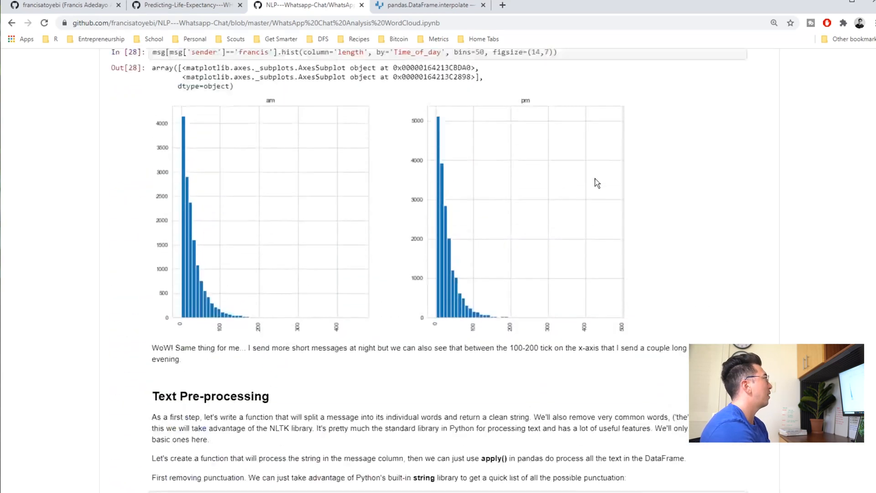
{"action": "scroll", "scroll_direction": "up", "scroll_amount": 3}
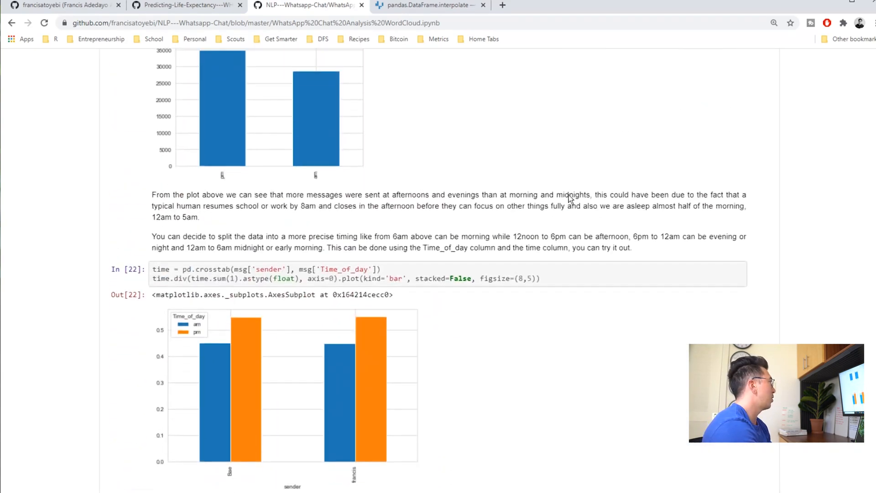
{"action": "scroll", "scroll_direction": "up", "scroll_amount": 3}
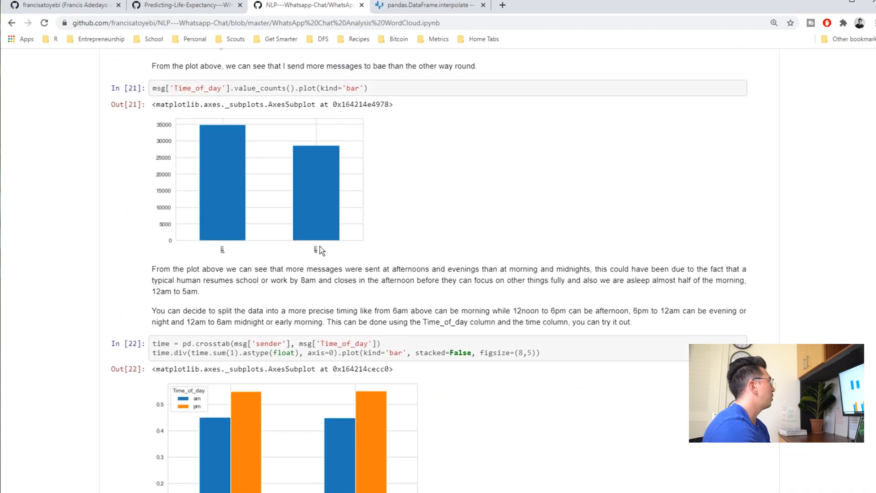
{"action": "scroll", "scroll_direction": "up", "scroll_amount": 3}
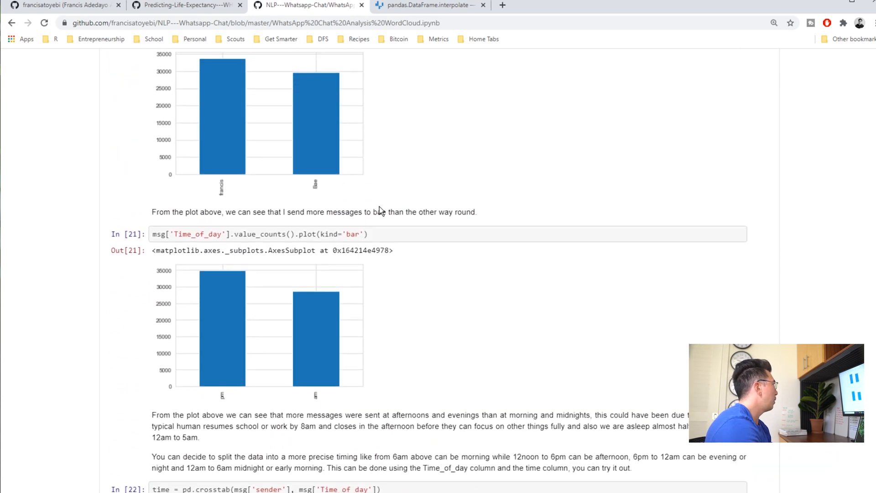
{"action": "scroll", "scroll_direction": "up", "scroll_amount": 3}
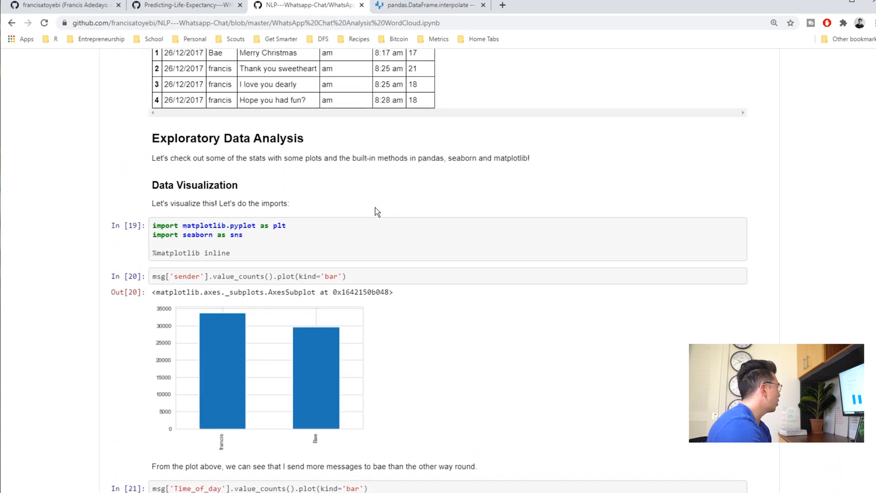
{"action": "scroll", "scroll_direction": "down", "scroll_amount": 3}
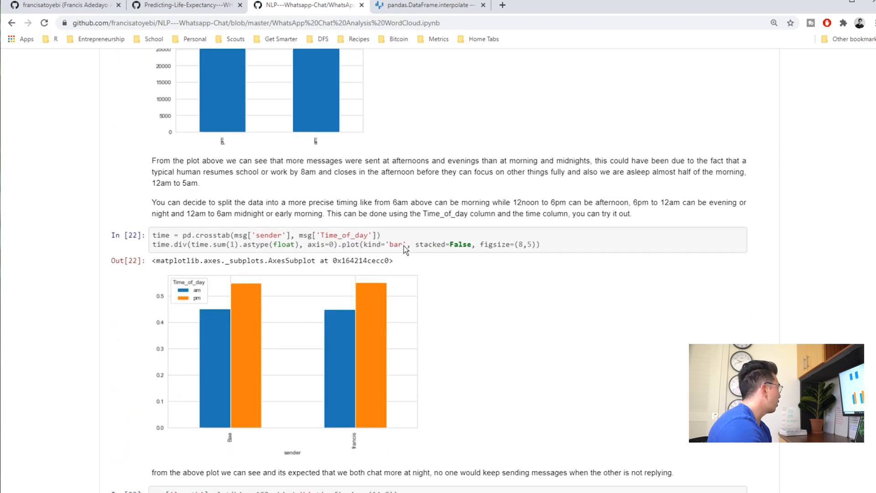
{"action": "scroll", "scroll_direction": "down", "scroll_amount": 3}
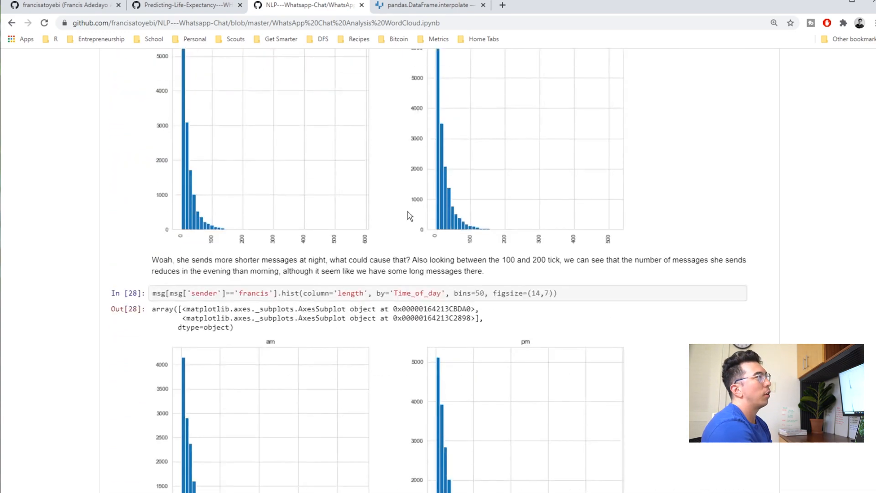